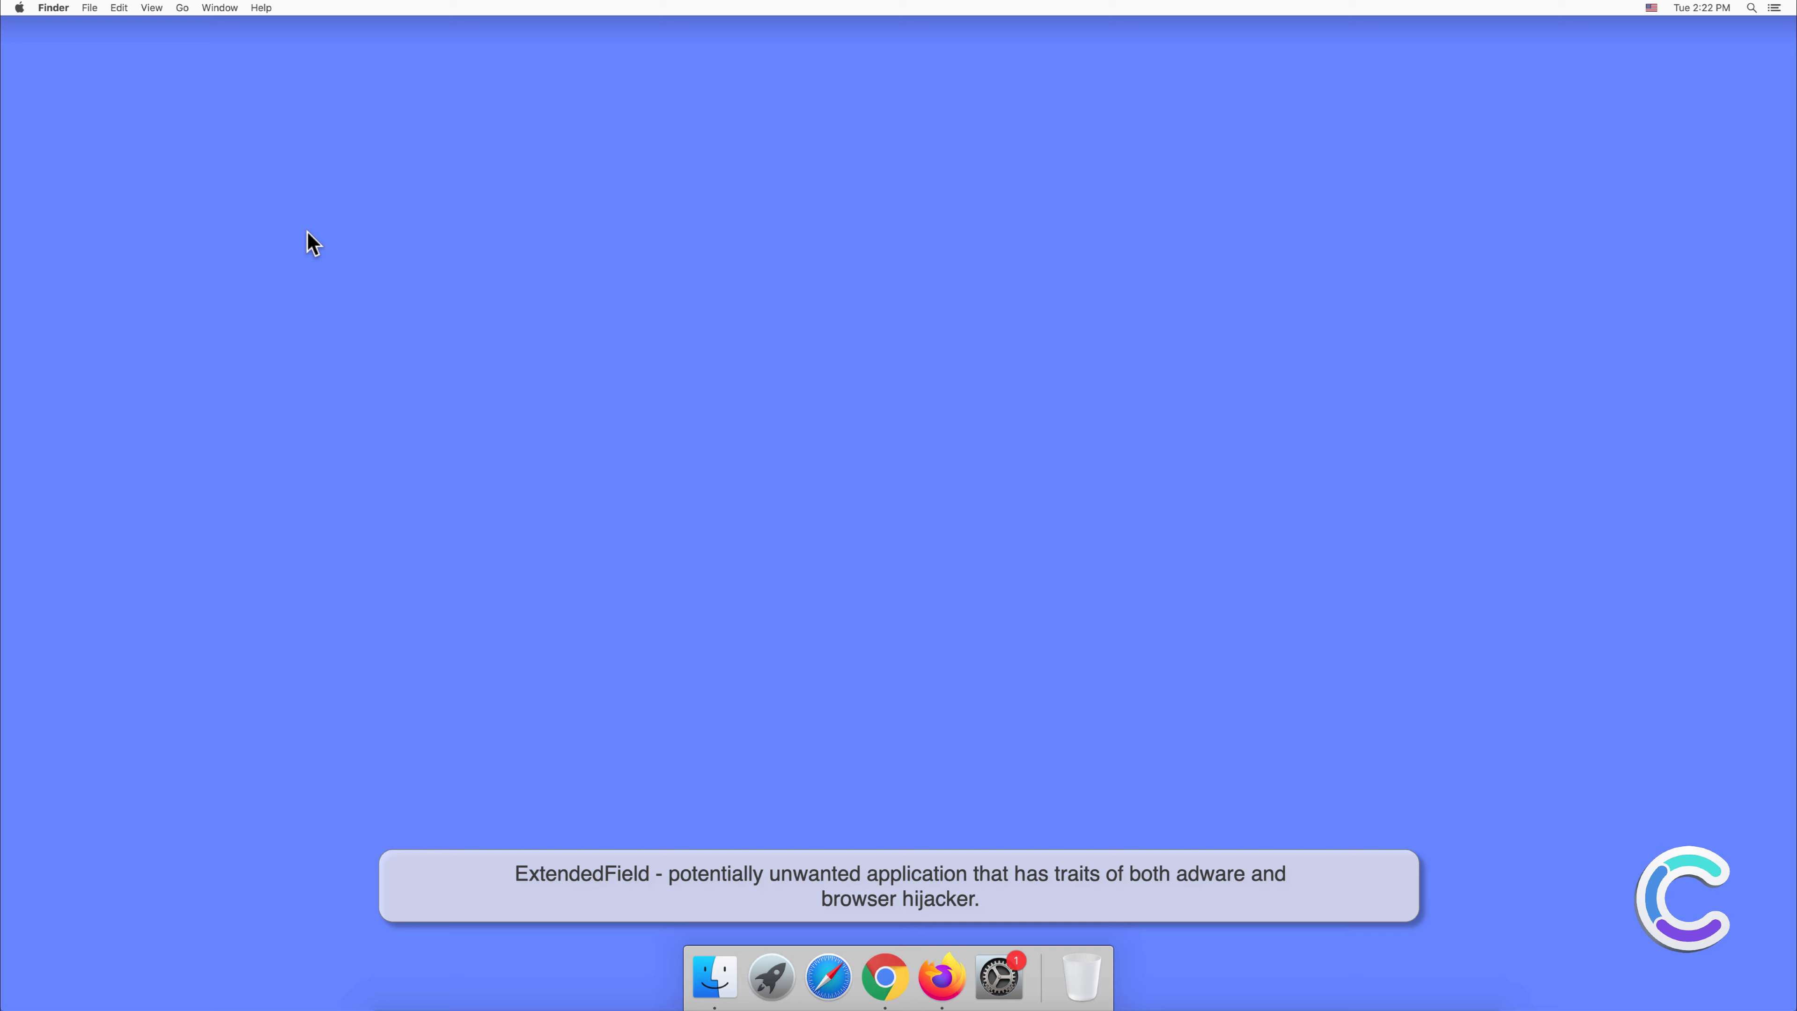
Fill the Go to Folder prompt with the Library path
click(181, 8)
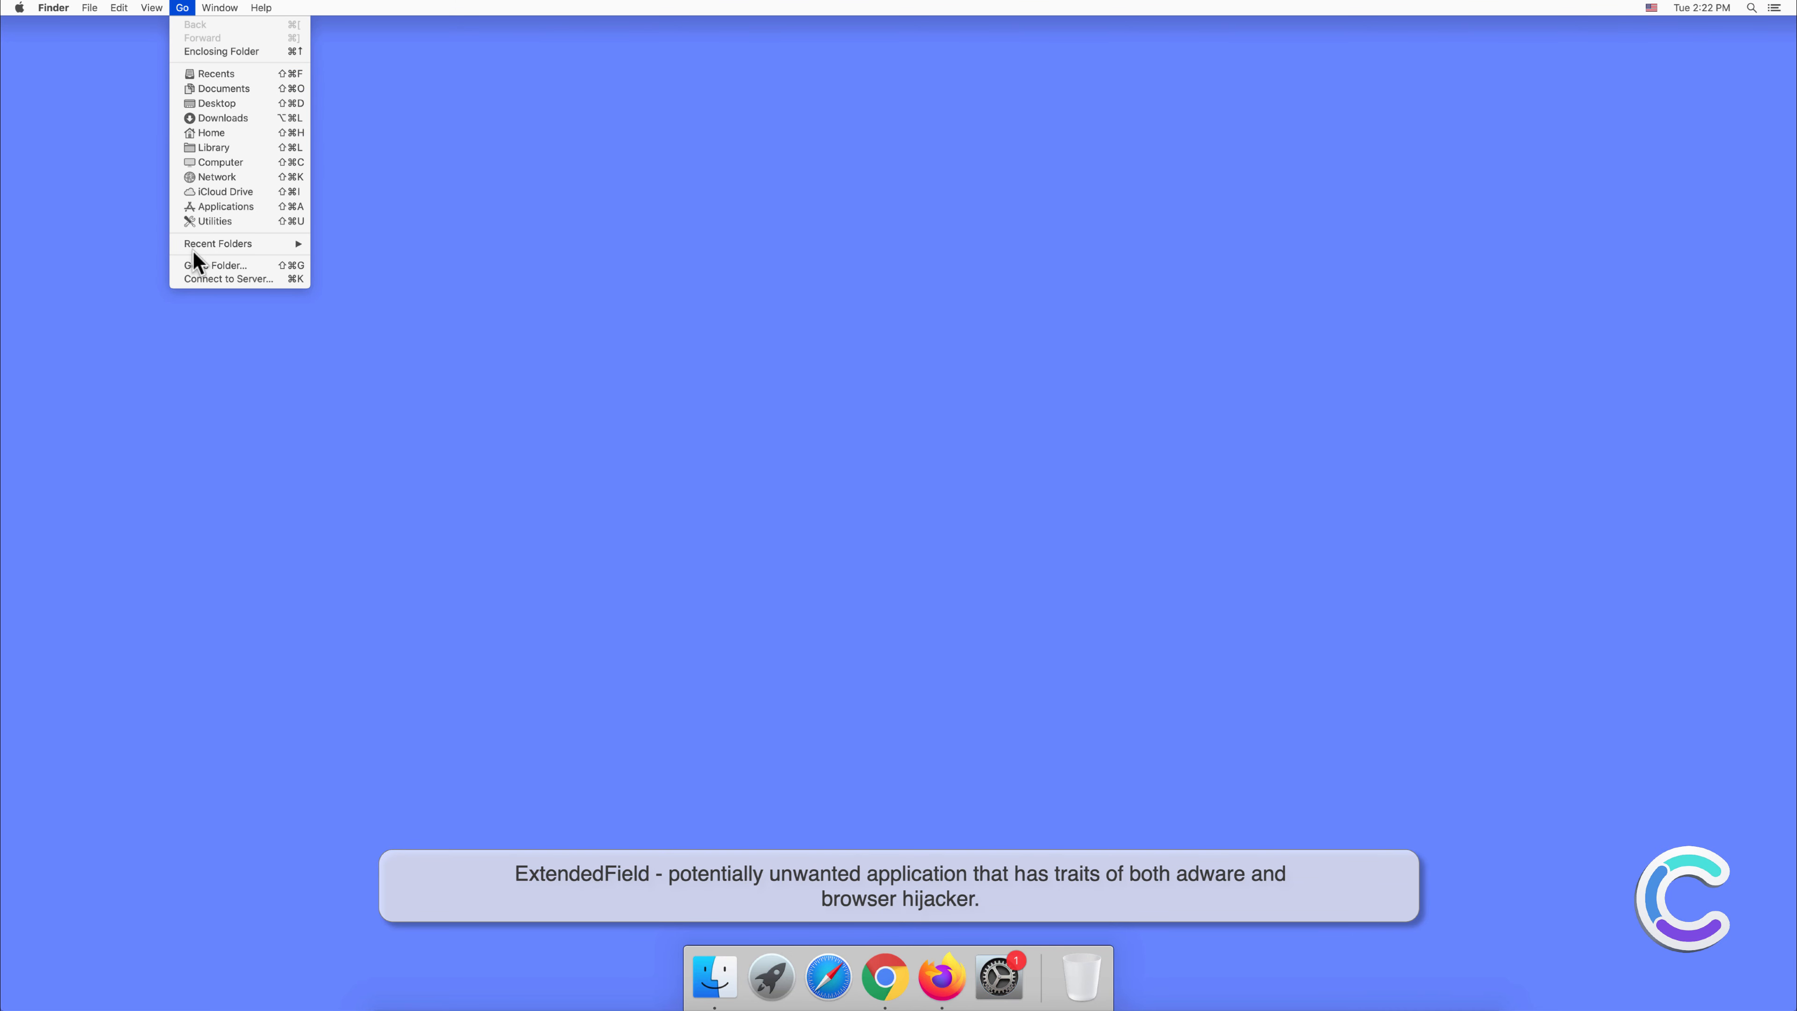
click(214, 265)
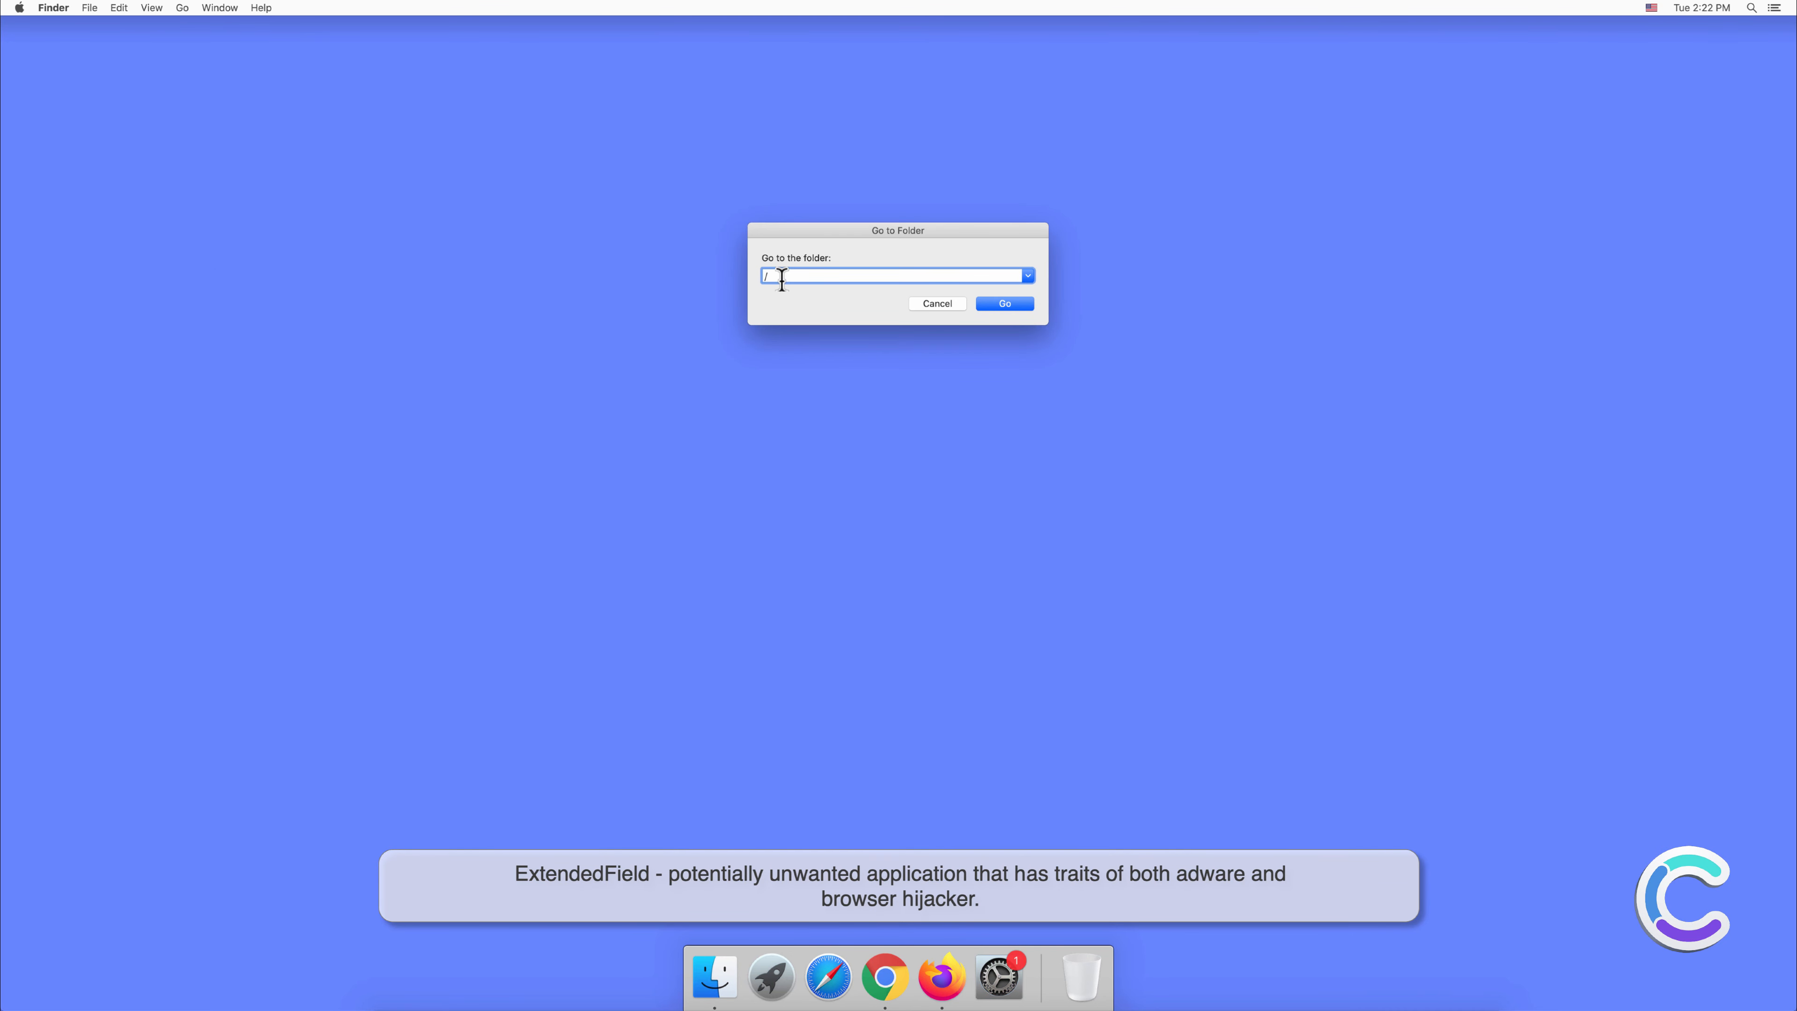
text(Libra)
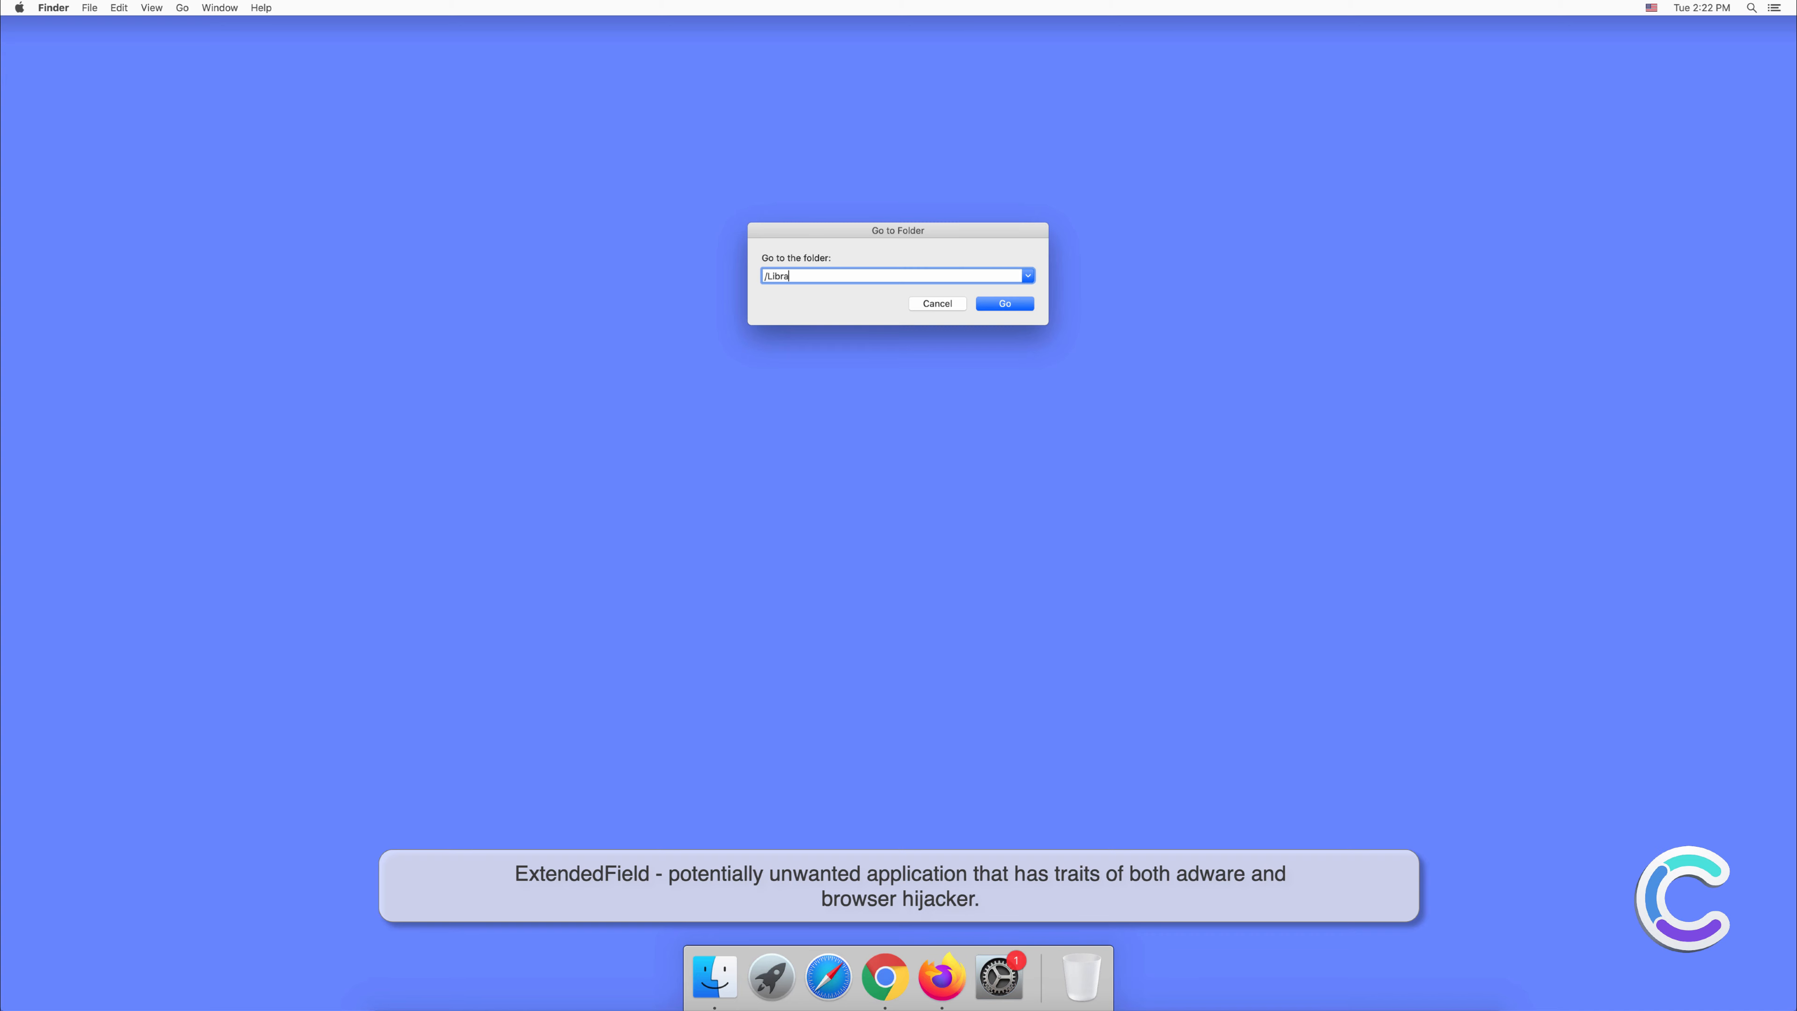
text(ry)
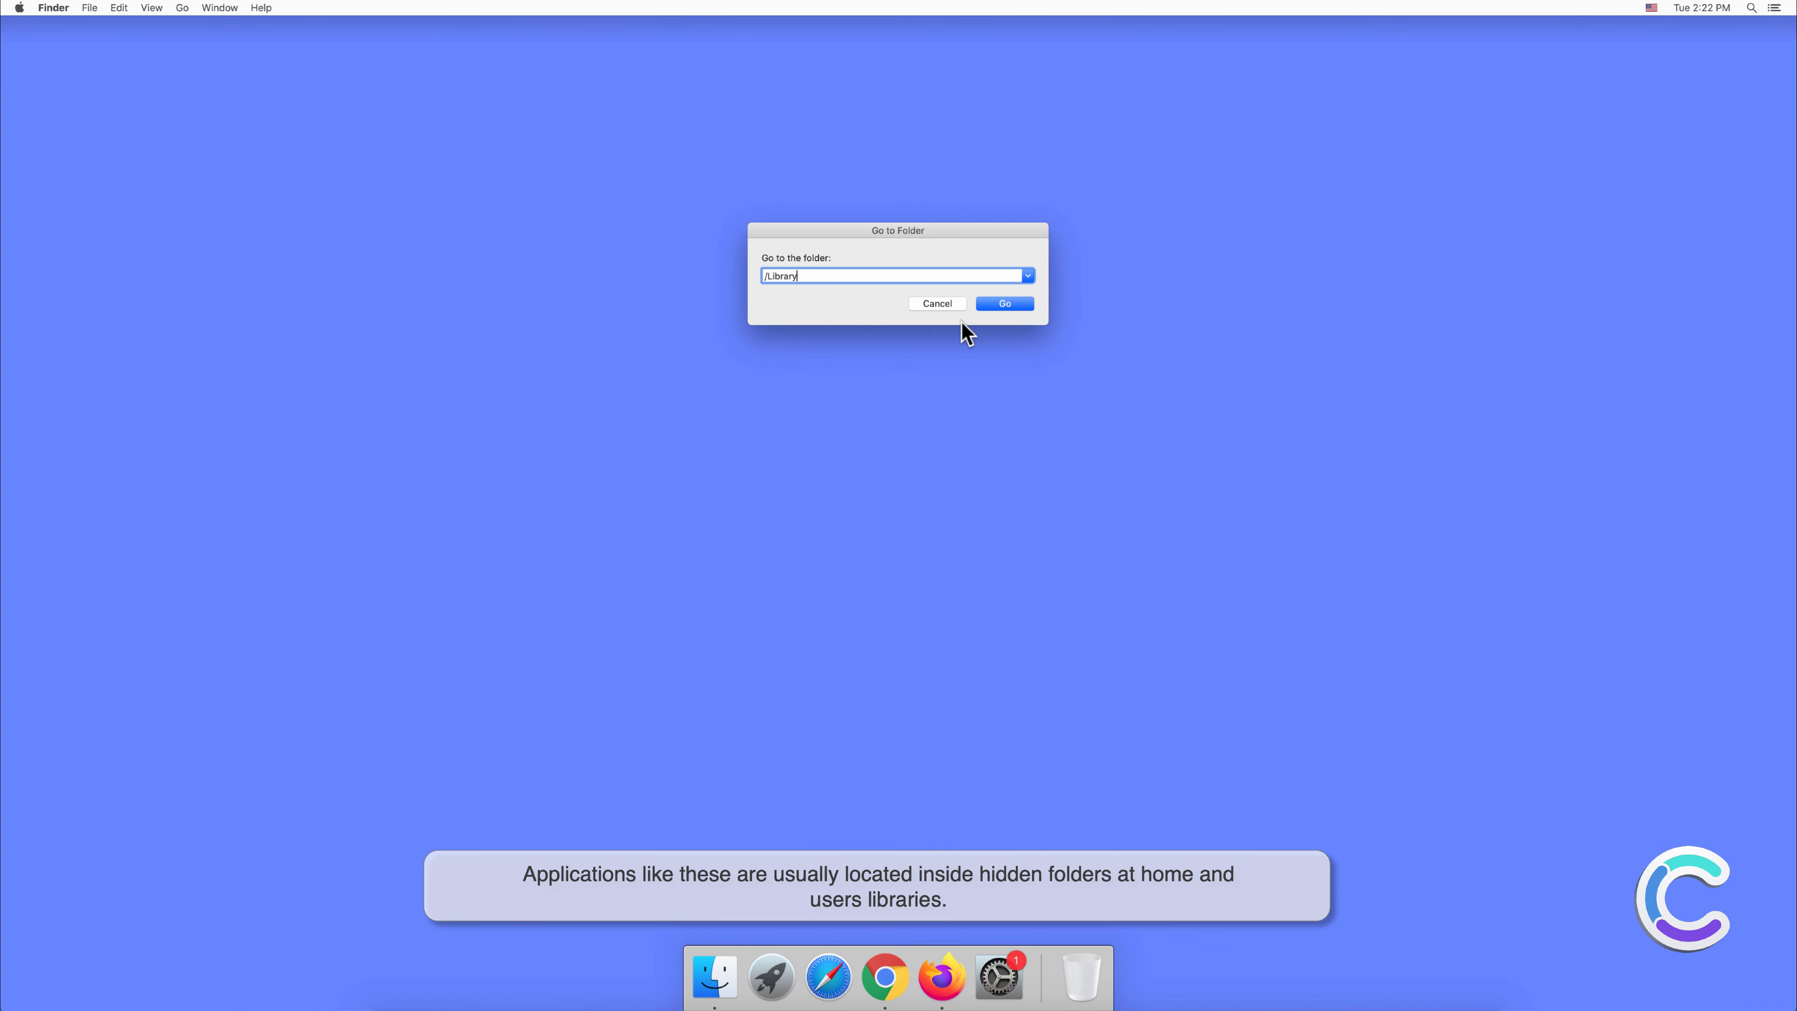
Open /Library and expand Application Support, its numbered subfolder and LaunchDaemons
click(1004, 303)
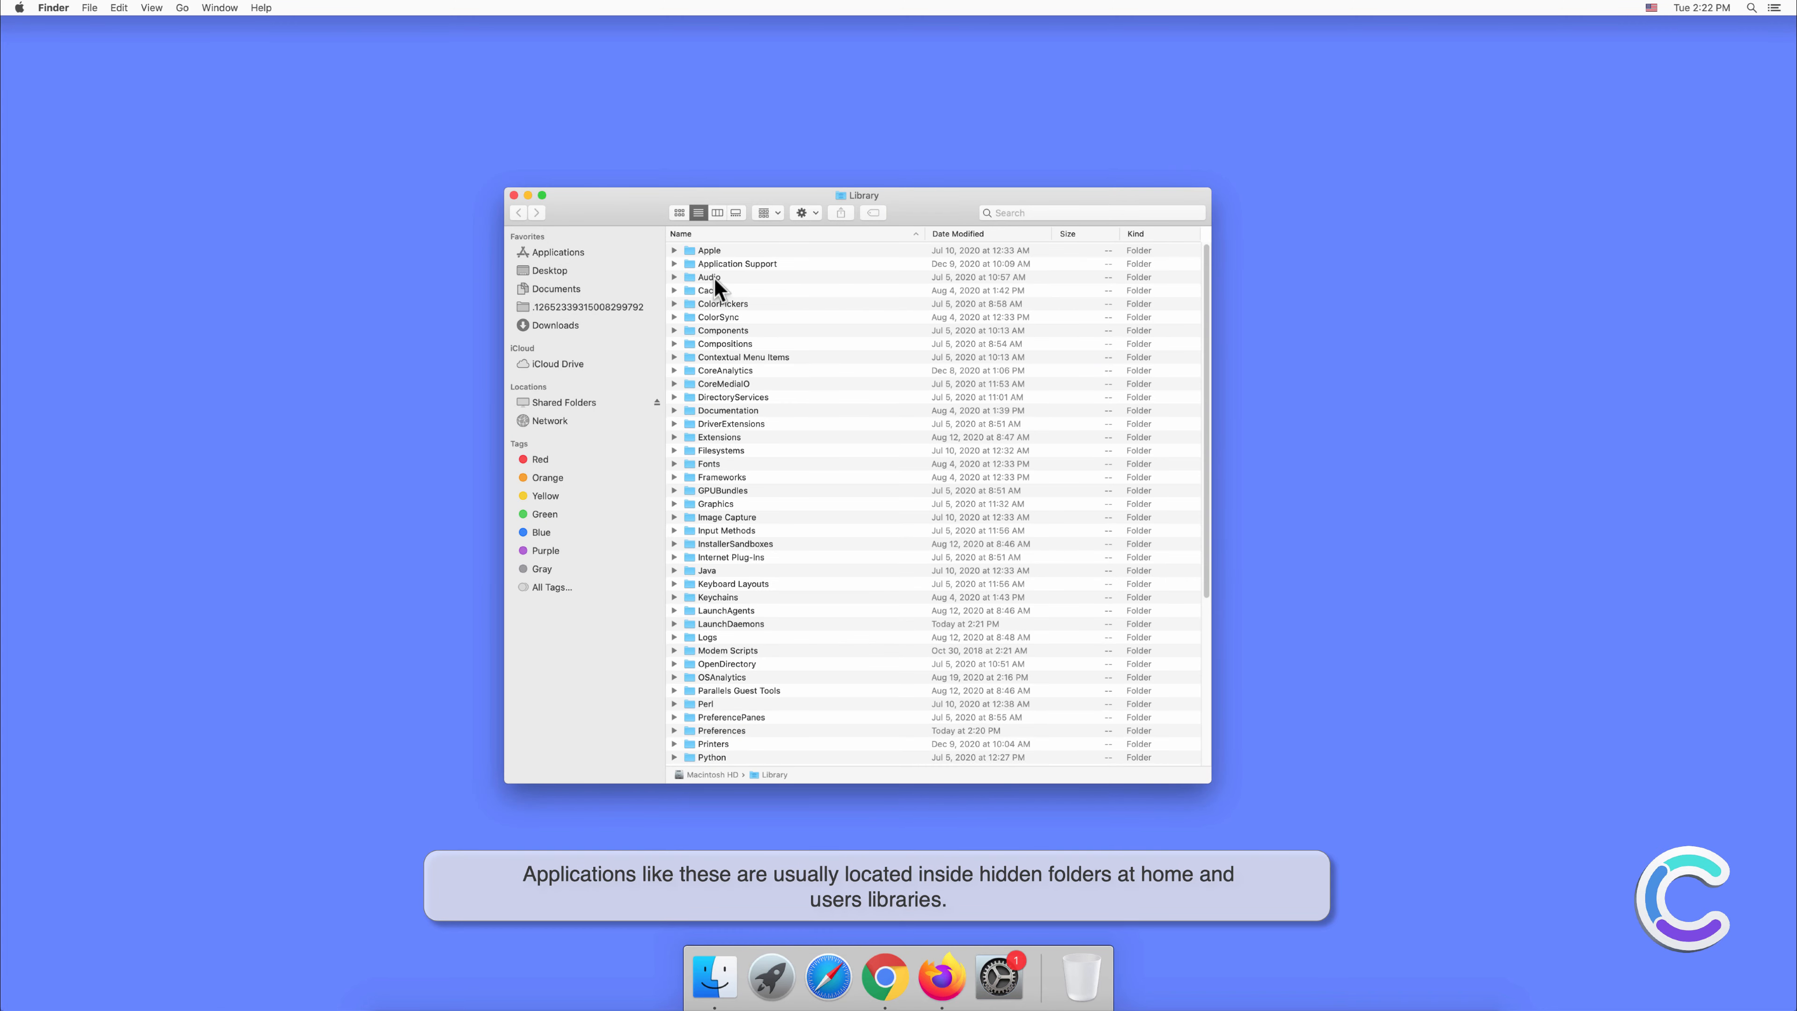
click(675, 264)
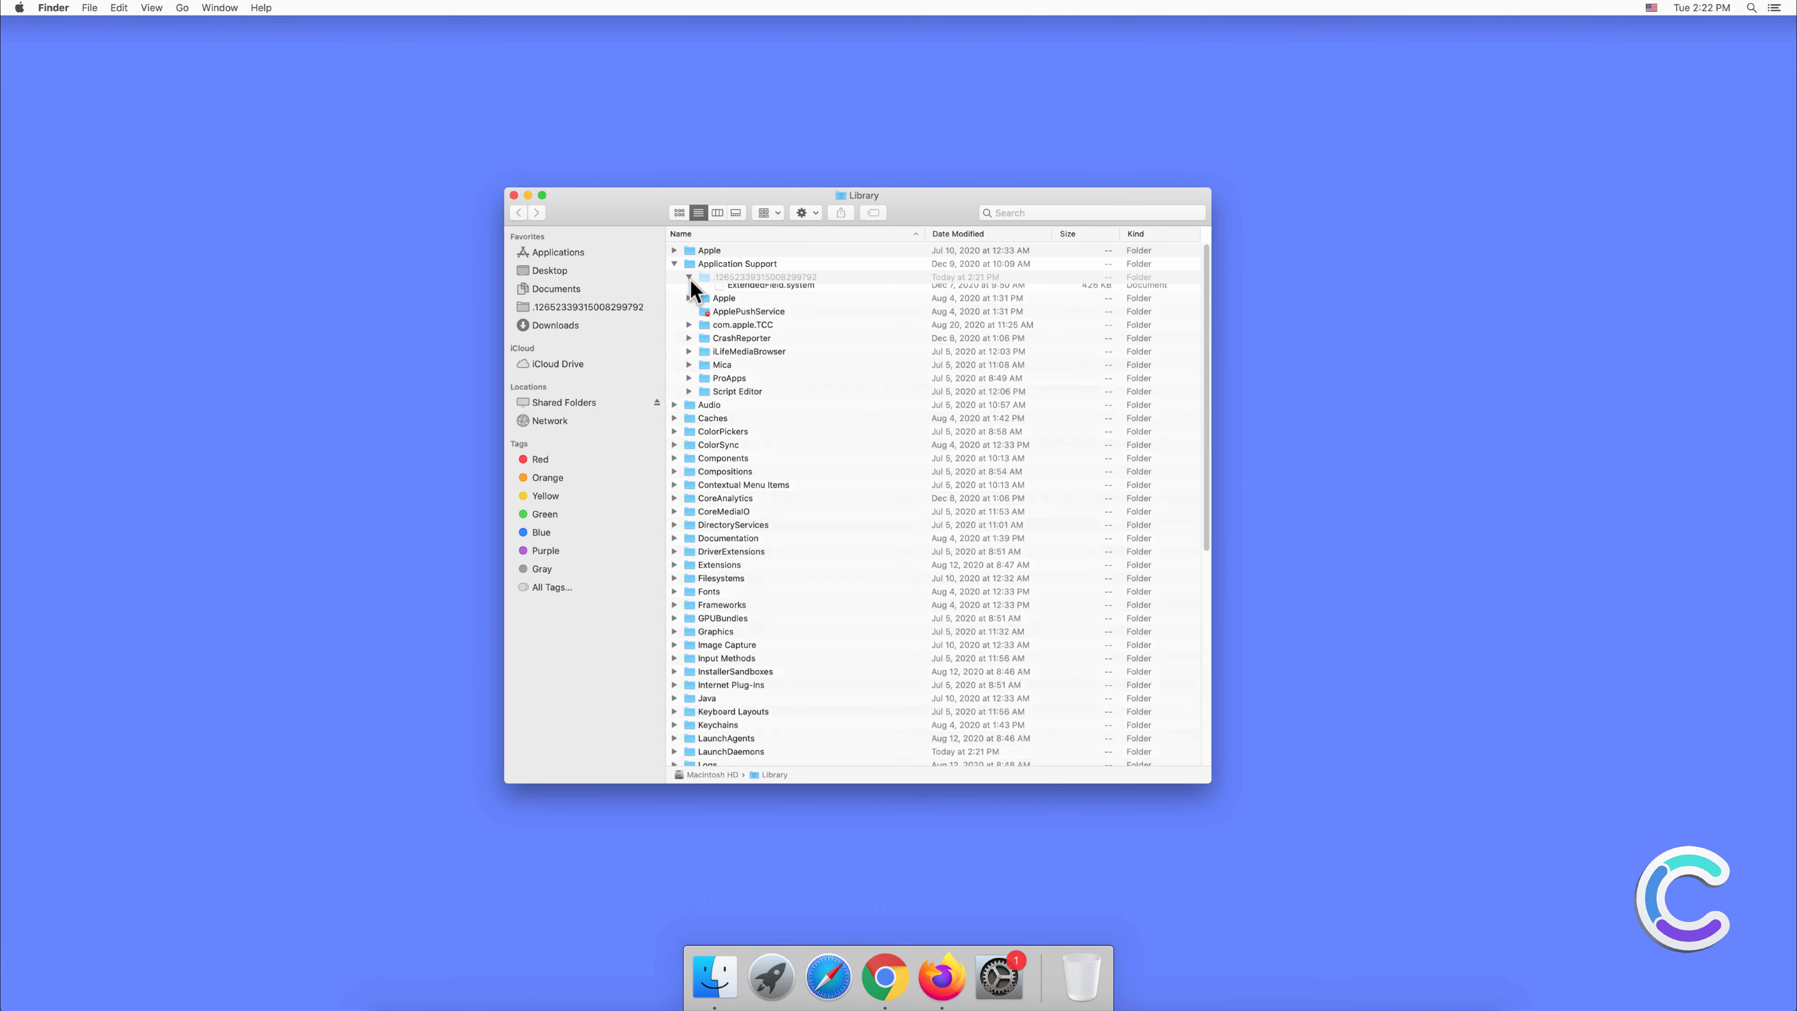
click(689, 276)
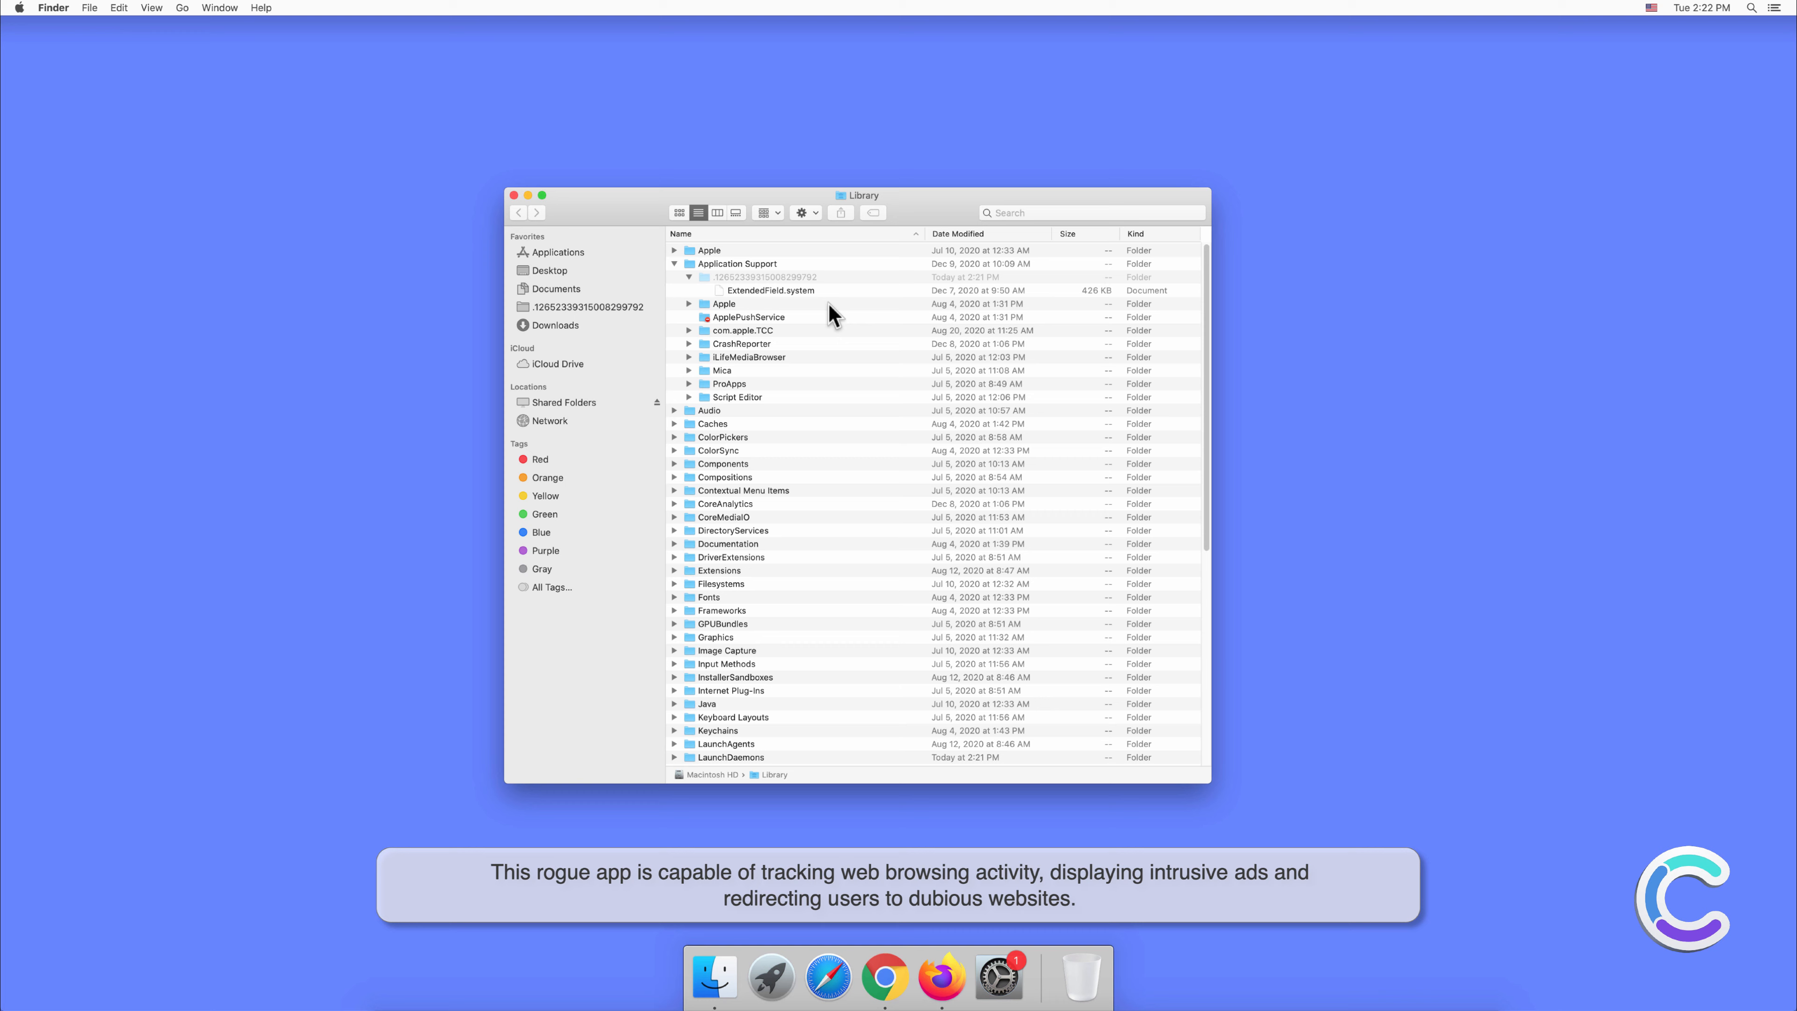
scroll(down, 3)
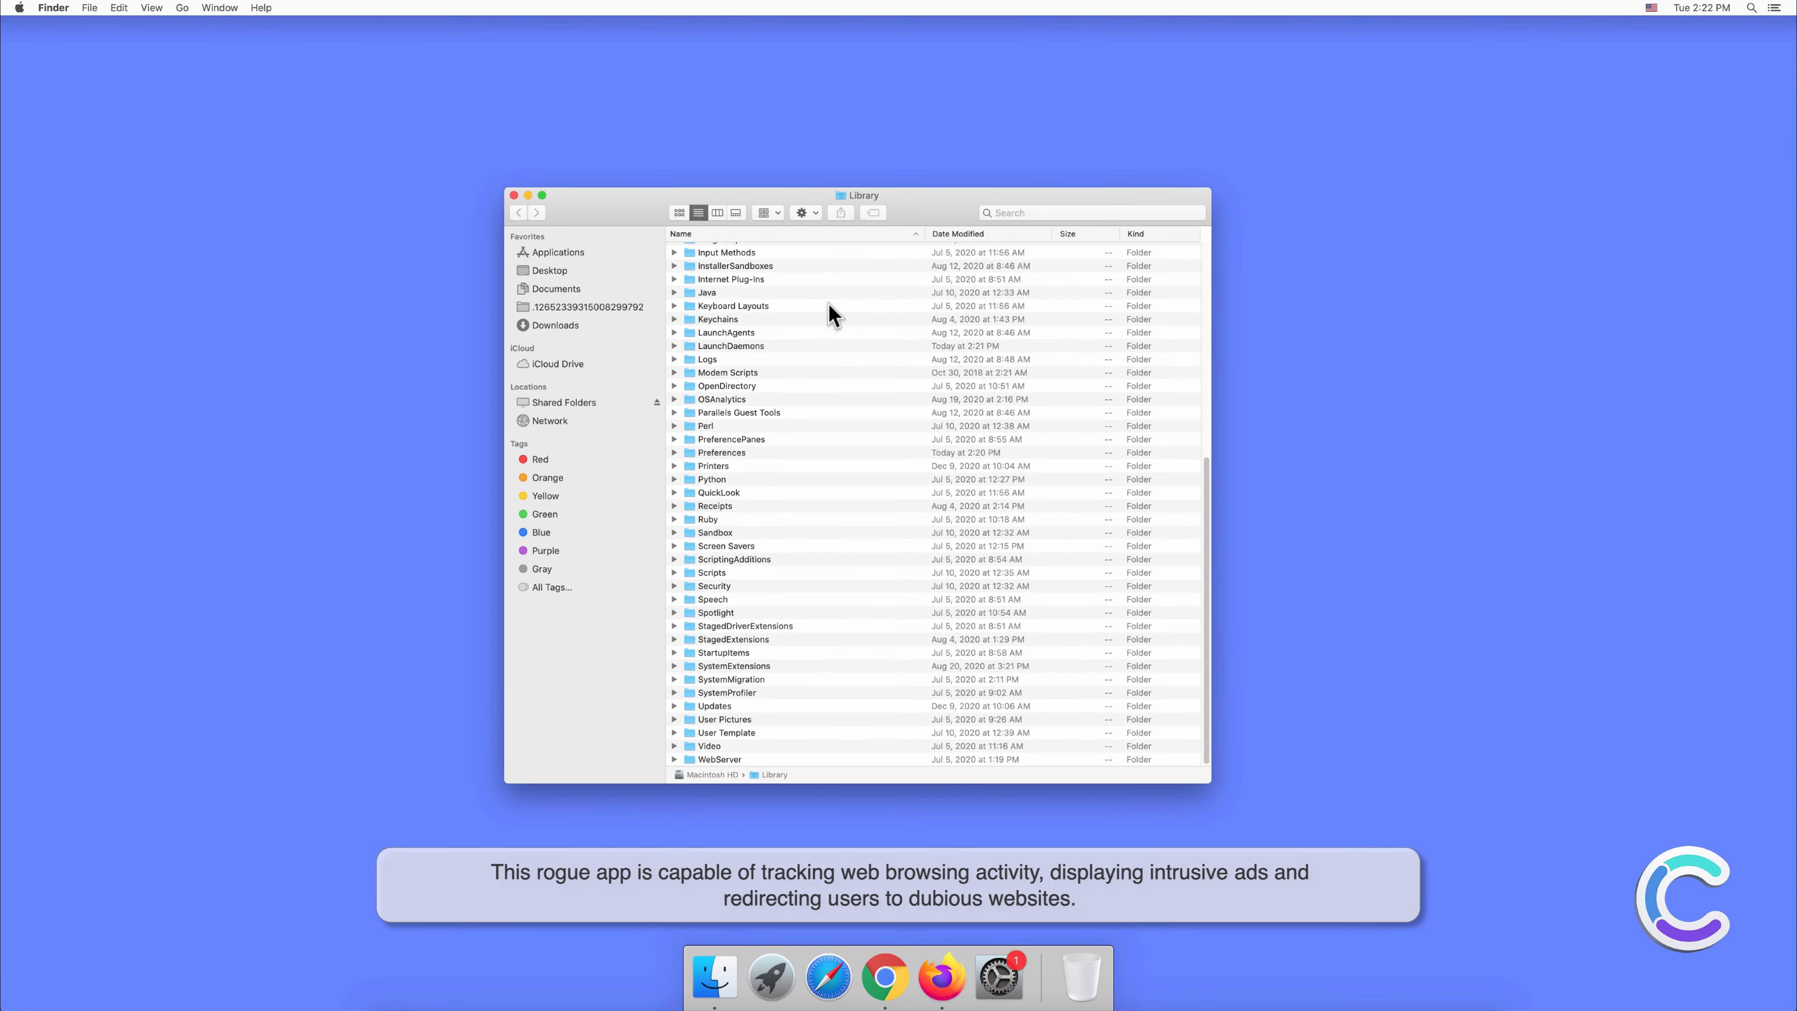
click(675, 345)
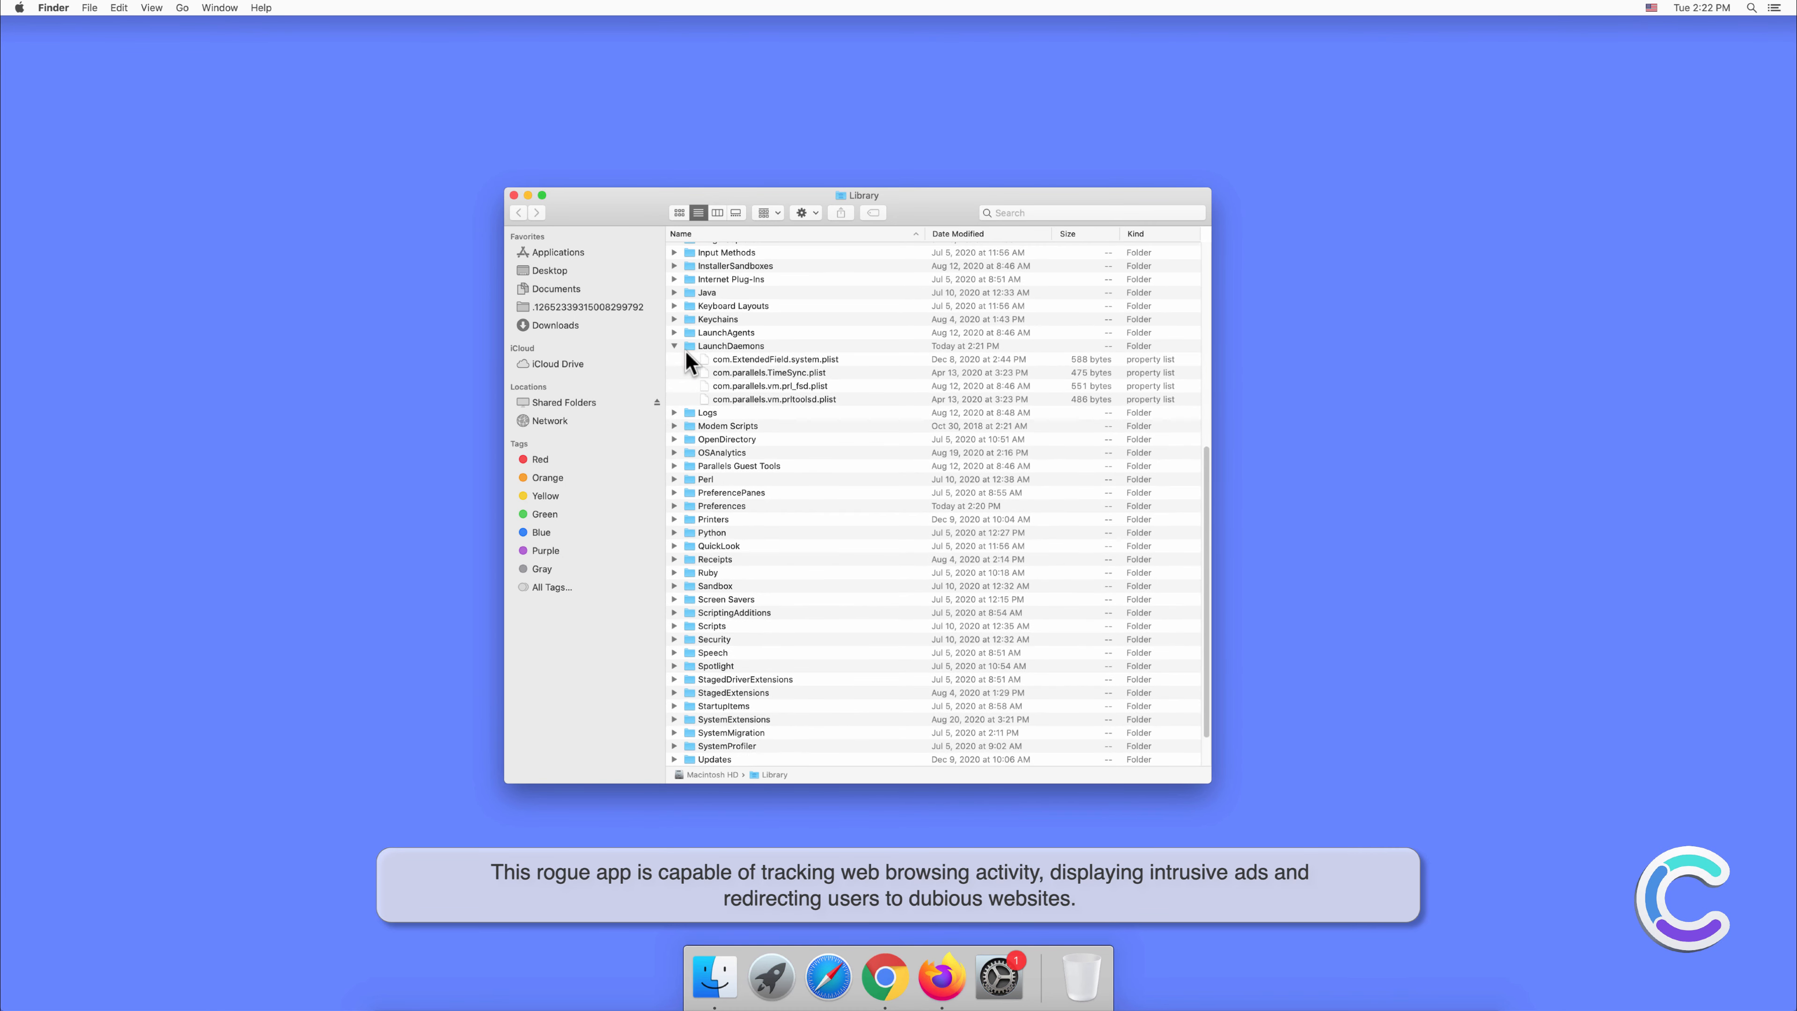
mouse_move(790, 369)
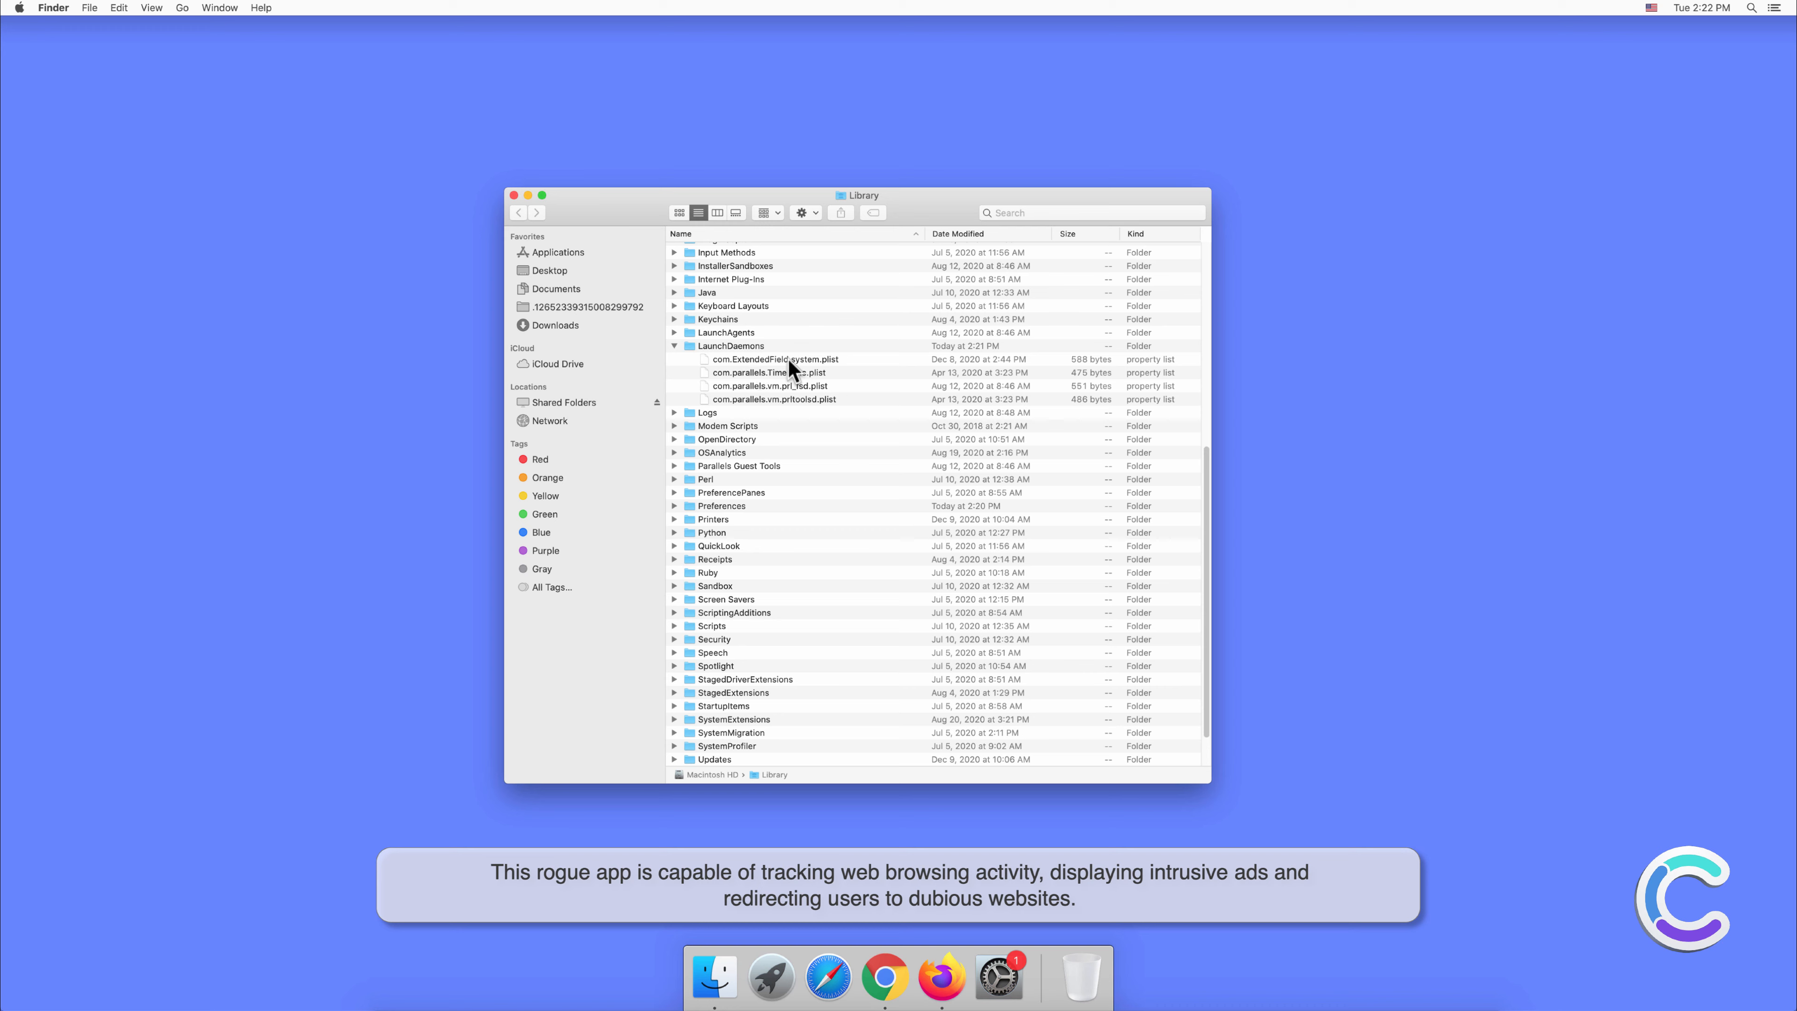
Trash com.ExtendedField.system.plist with password authorization, then trash ExtendedField.system
click(772, 358)
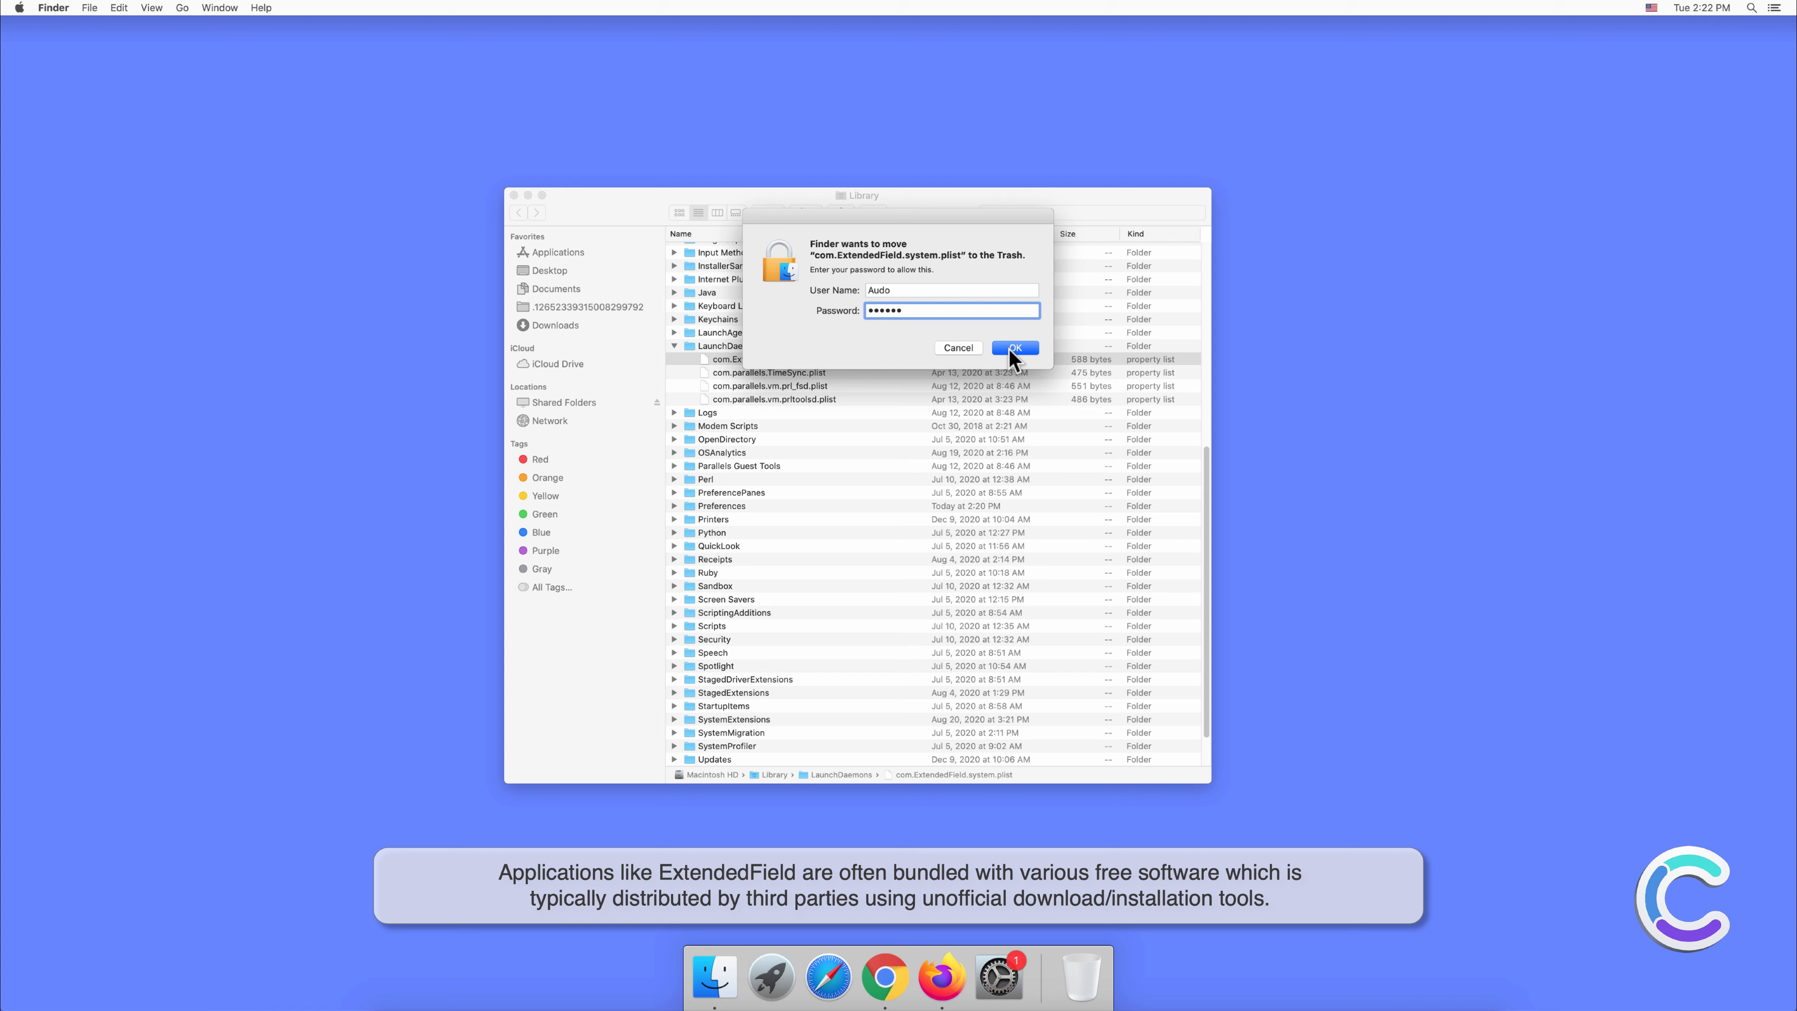
click(1013, 349)
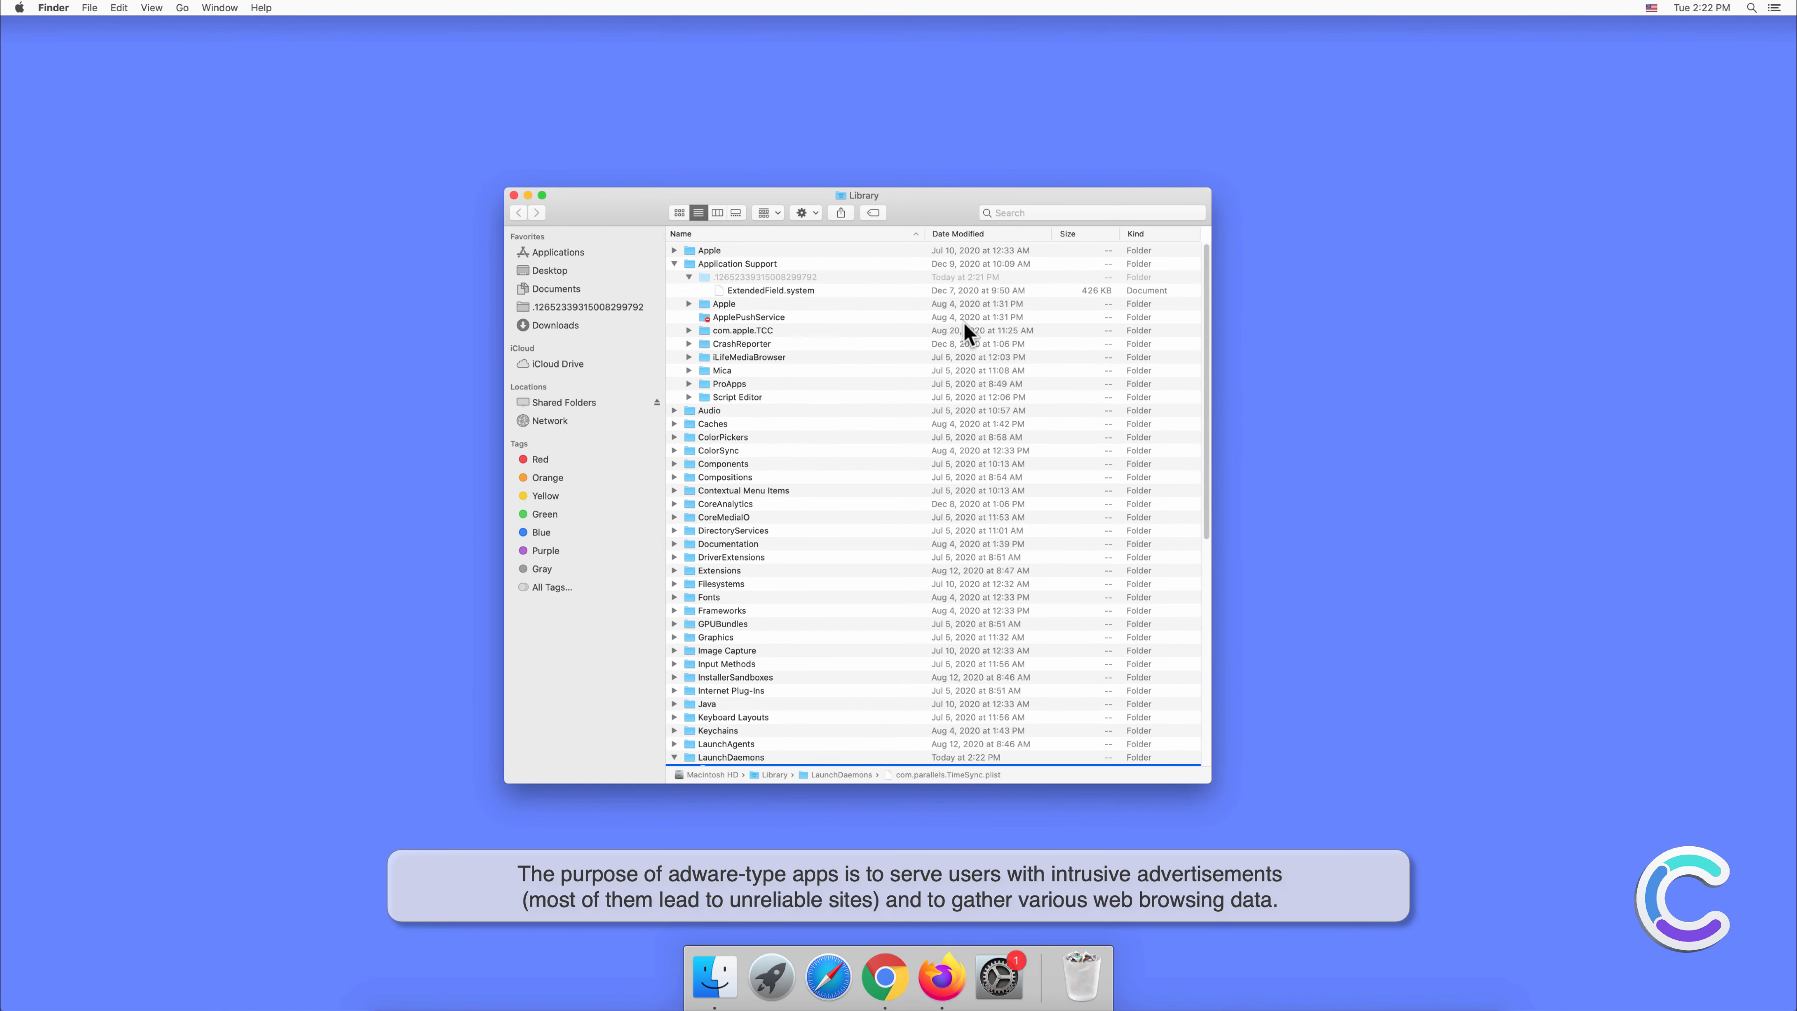
right_click(768, 291)
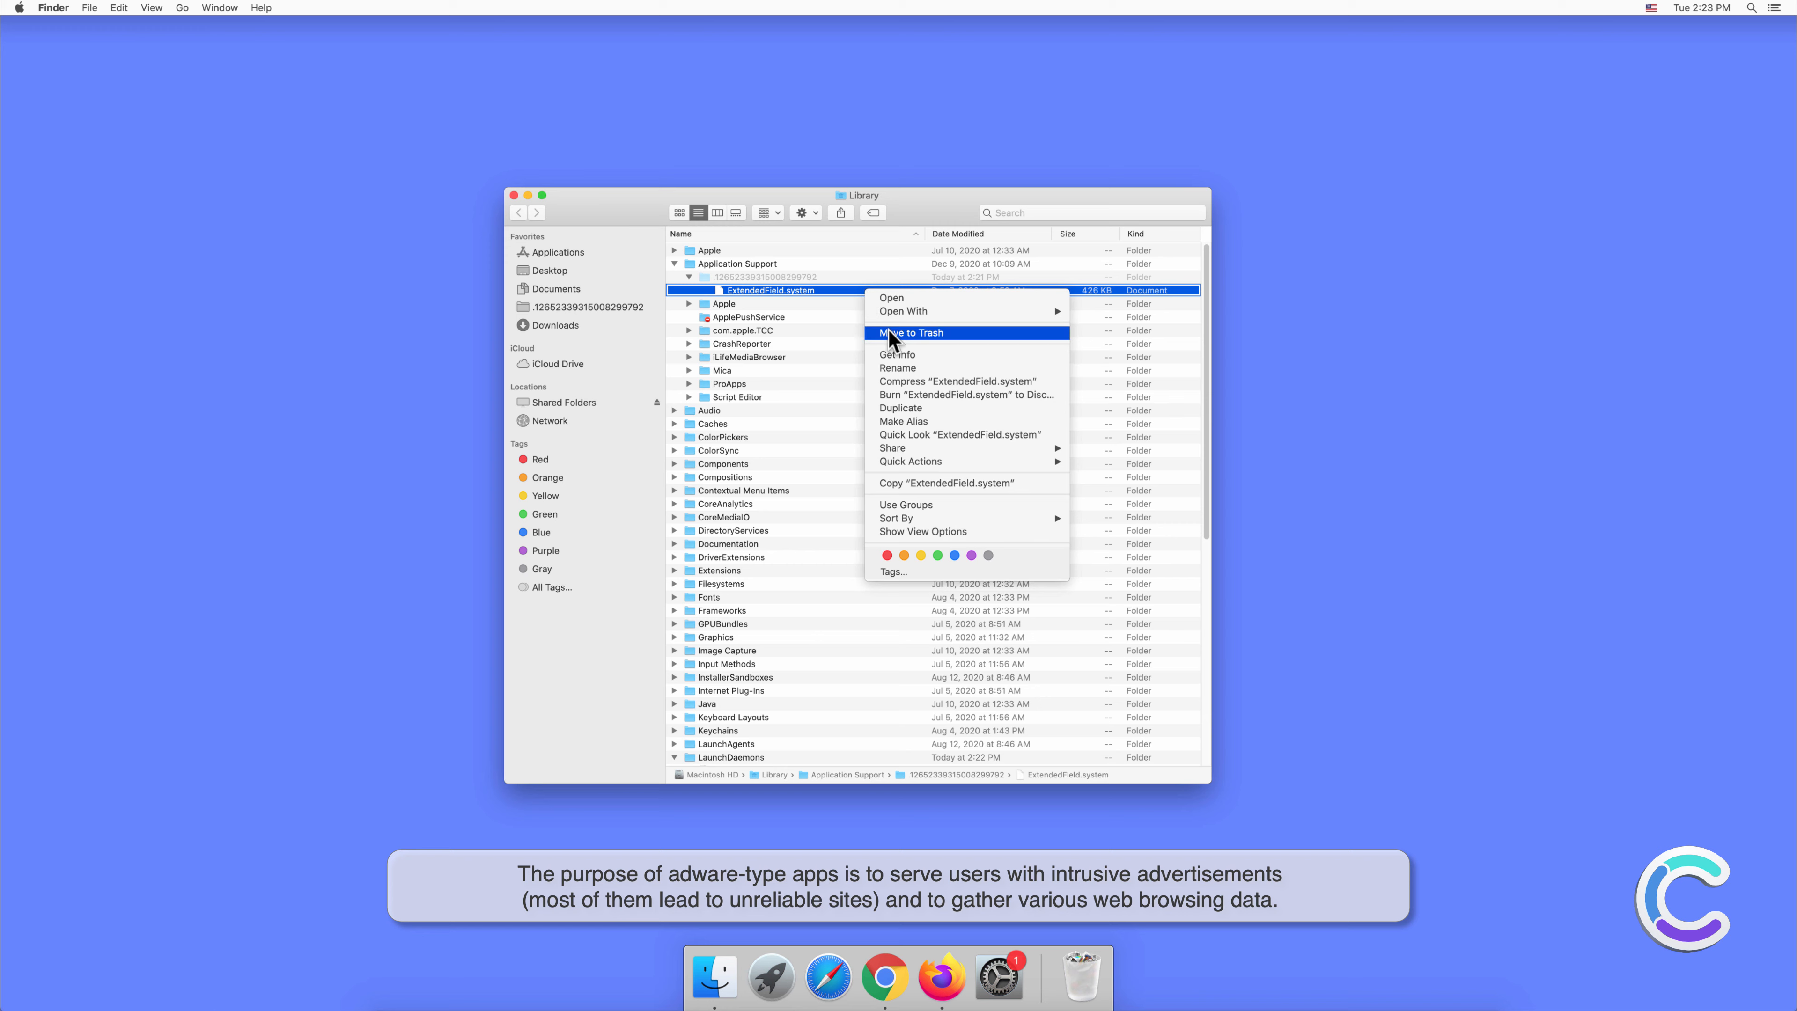
click(910, 333)
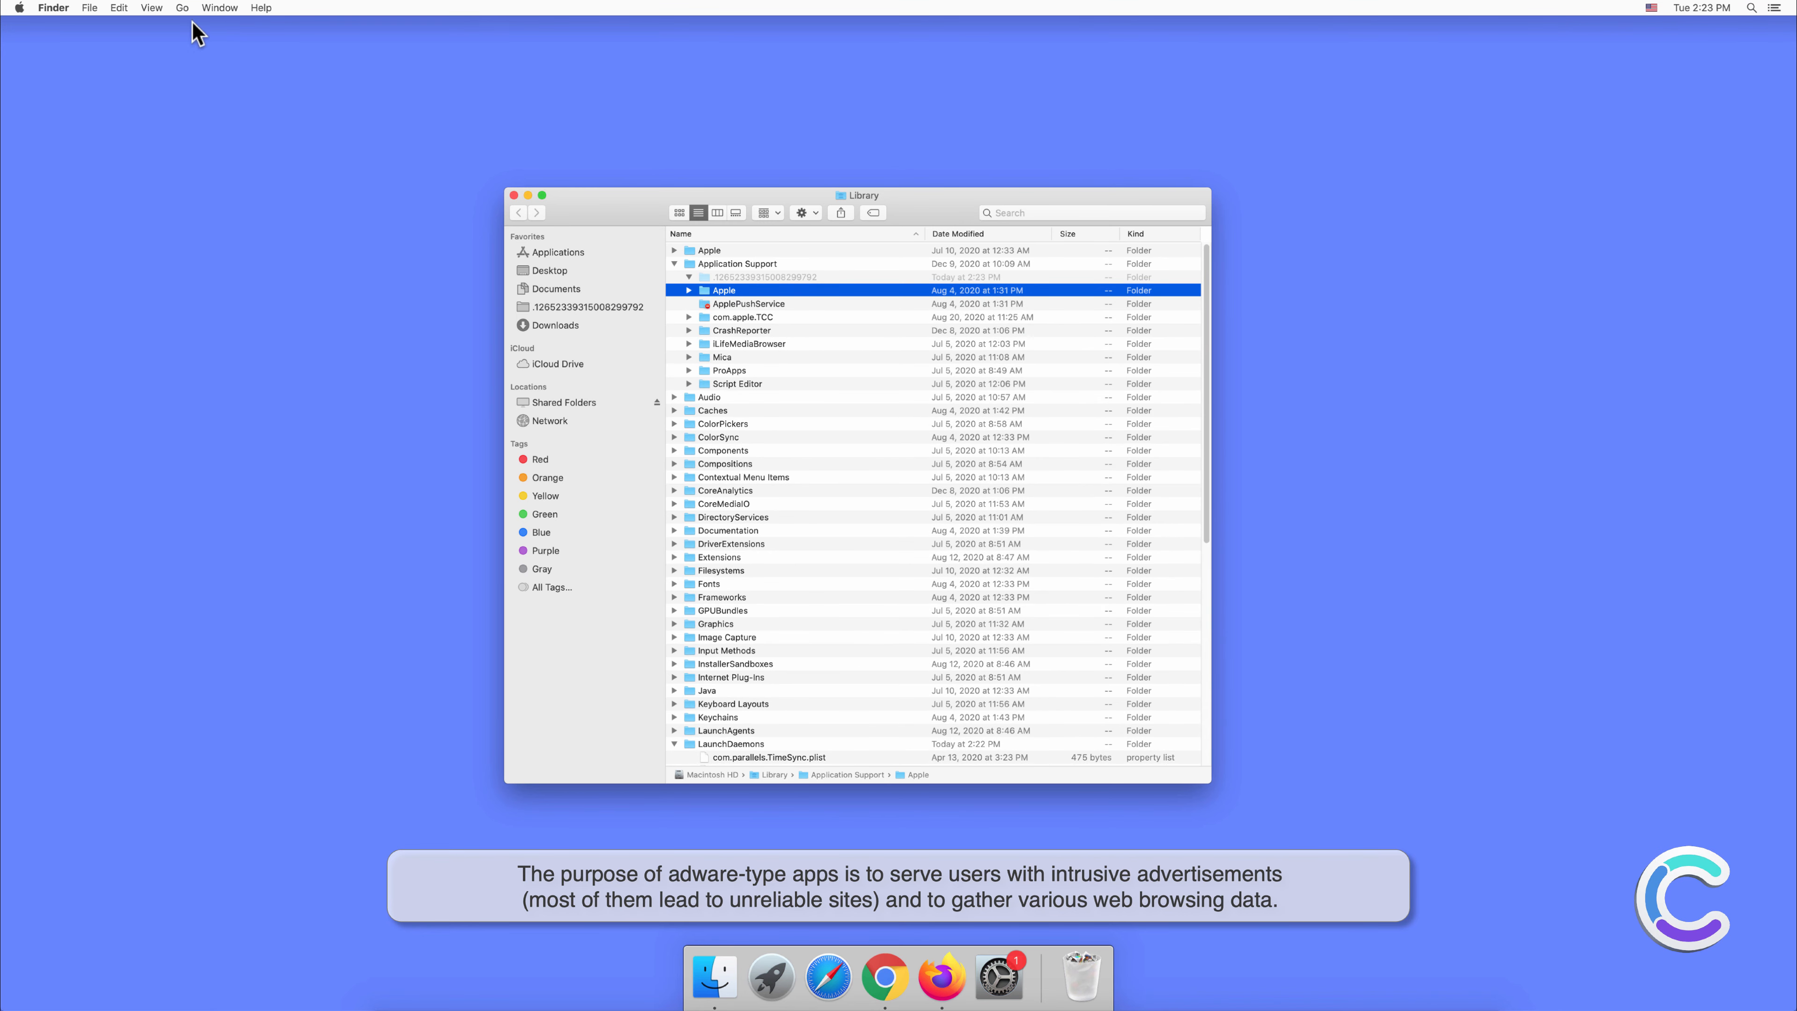
Open the user's ~/Library and expand Application Support and LaunchAgents
click(183, 8)
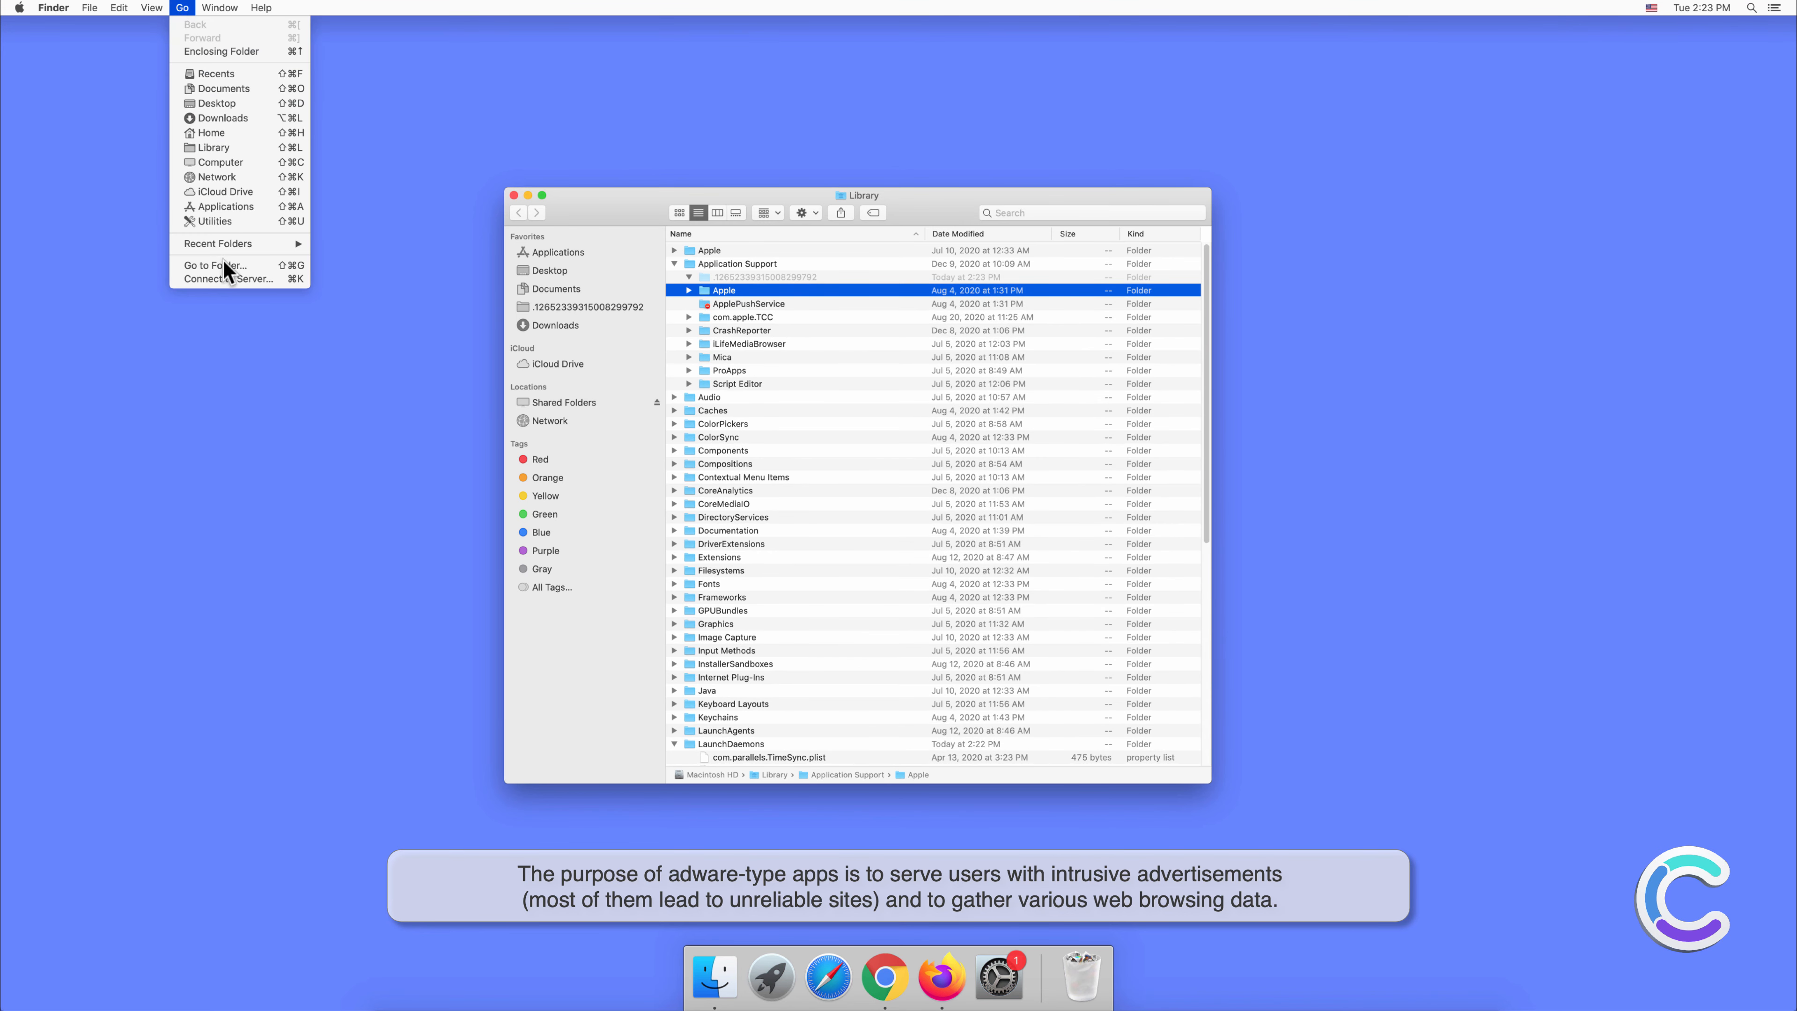
click(211, 265)
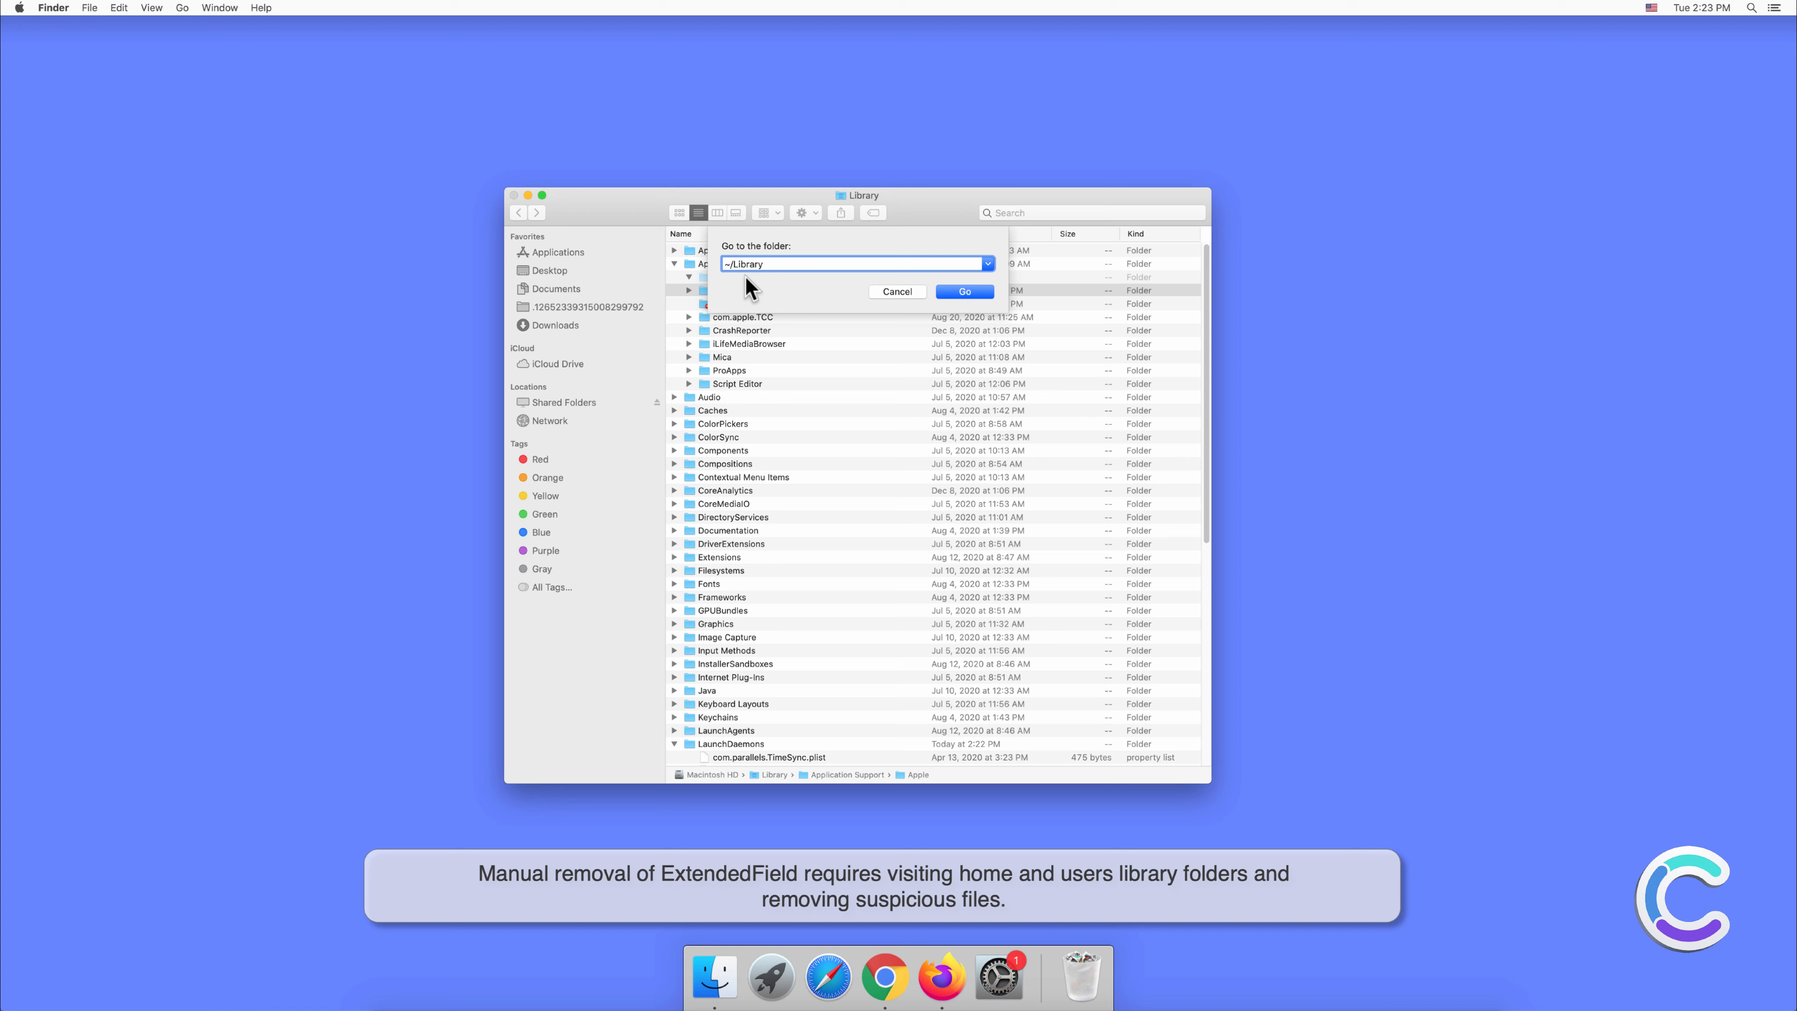
click(963, 291)
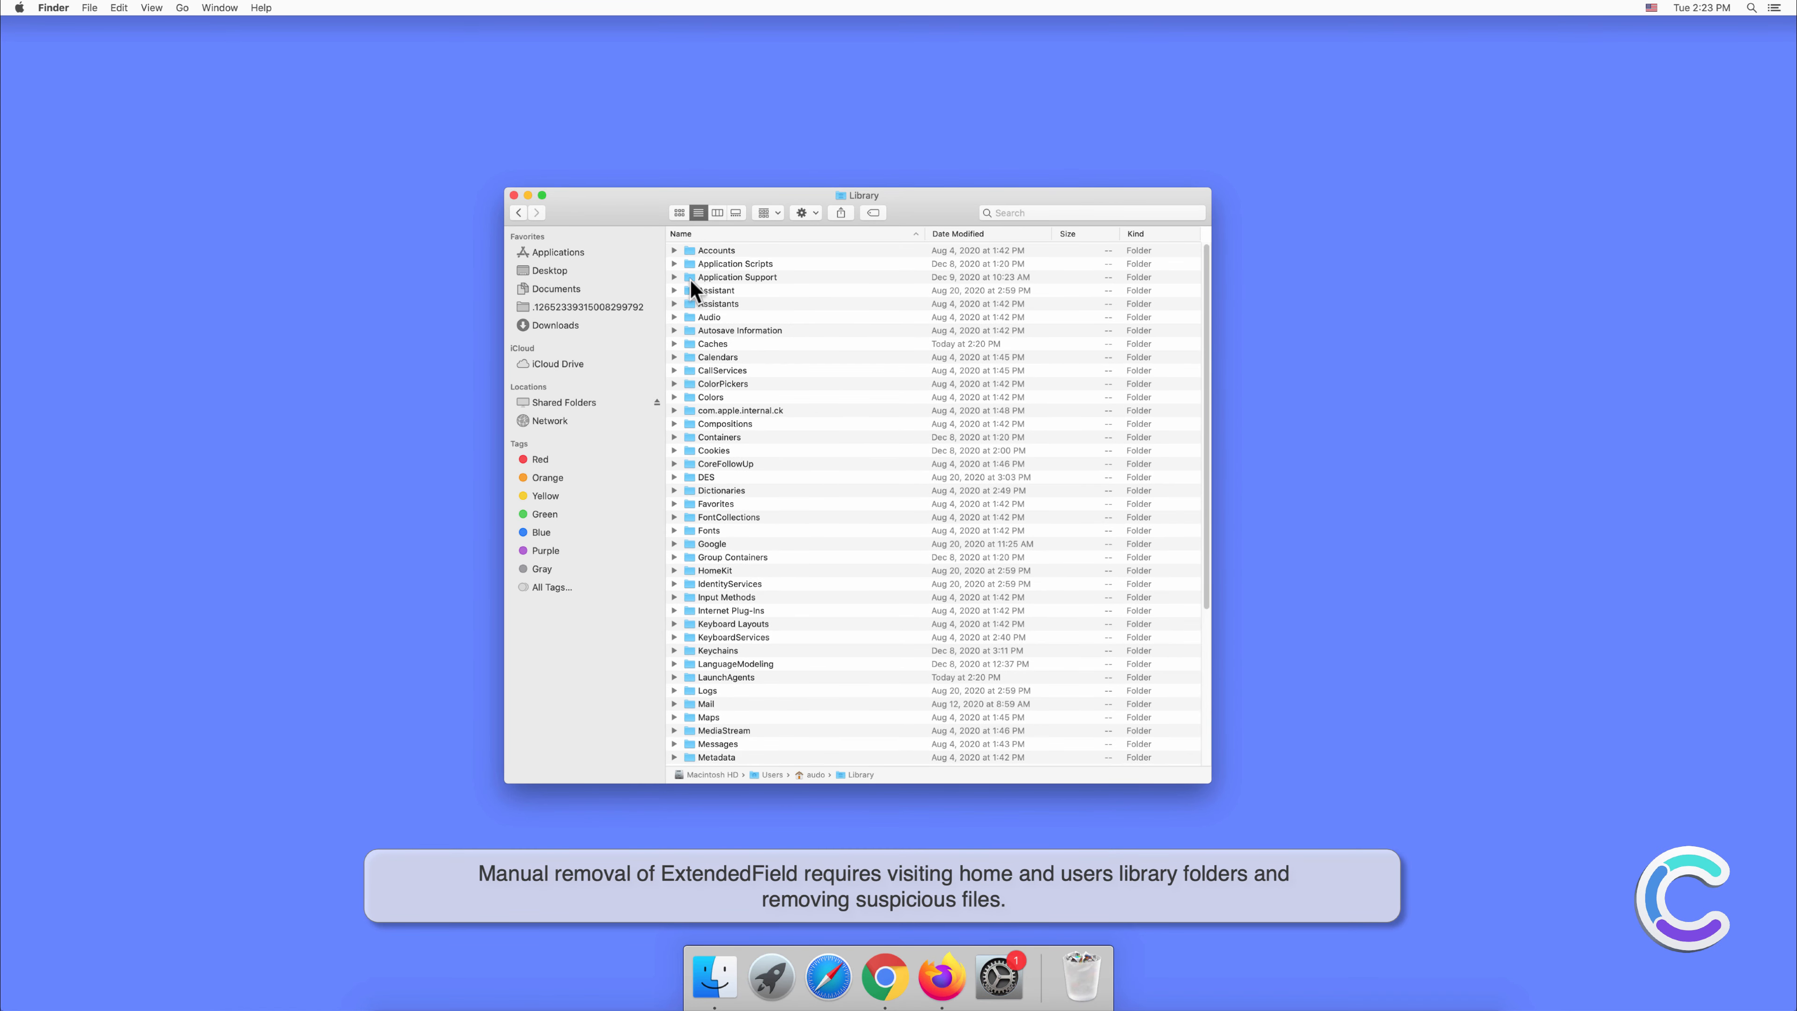
click(676, 276)
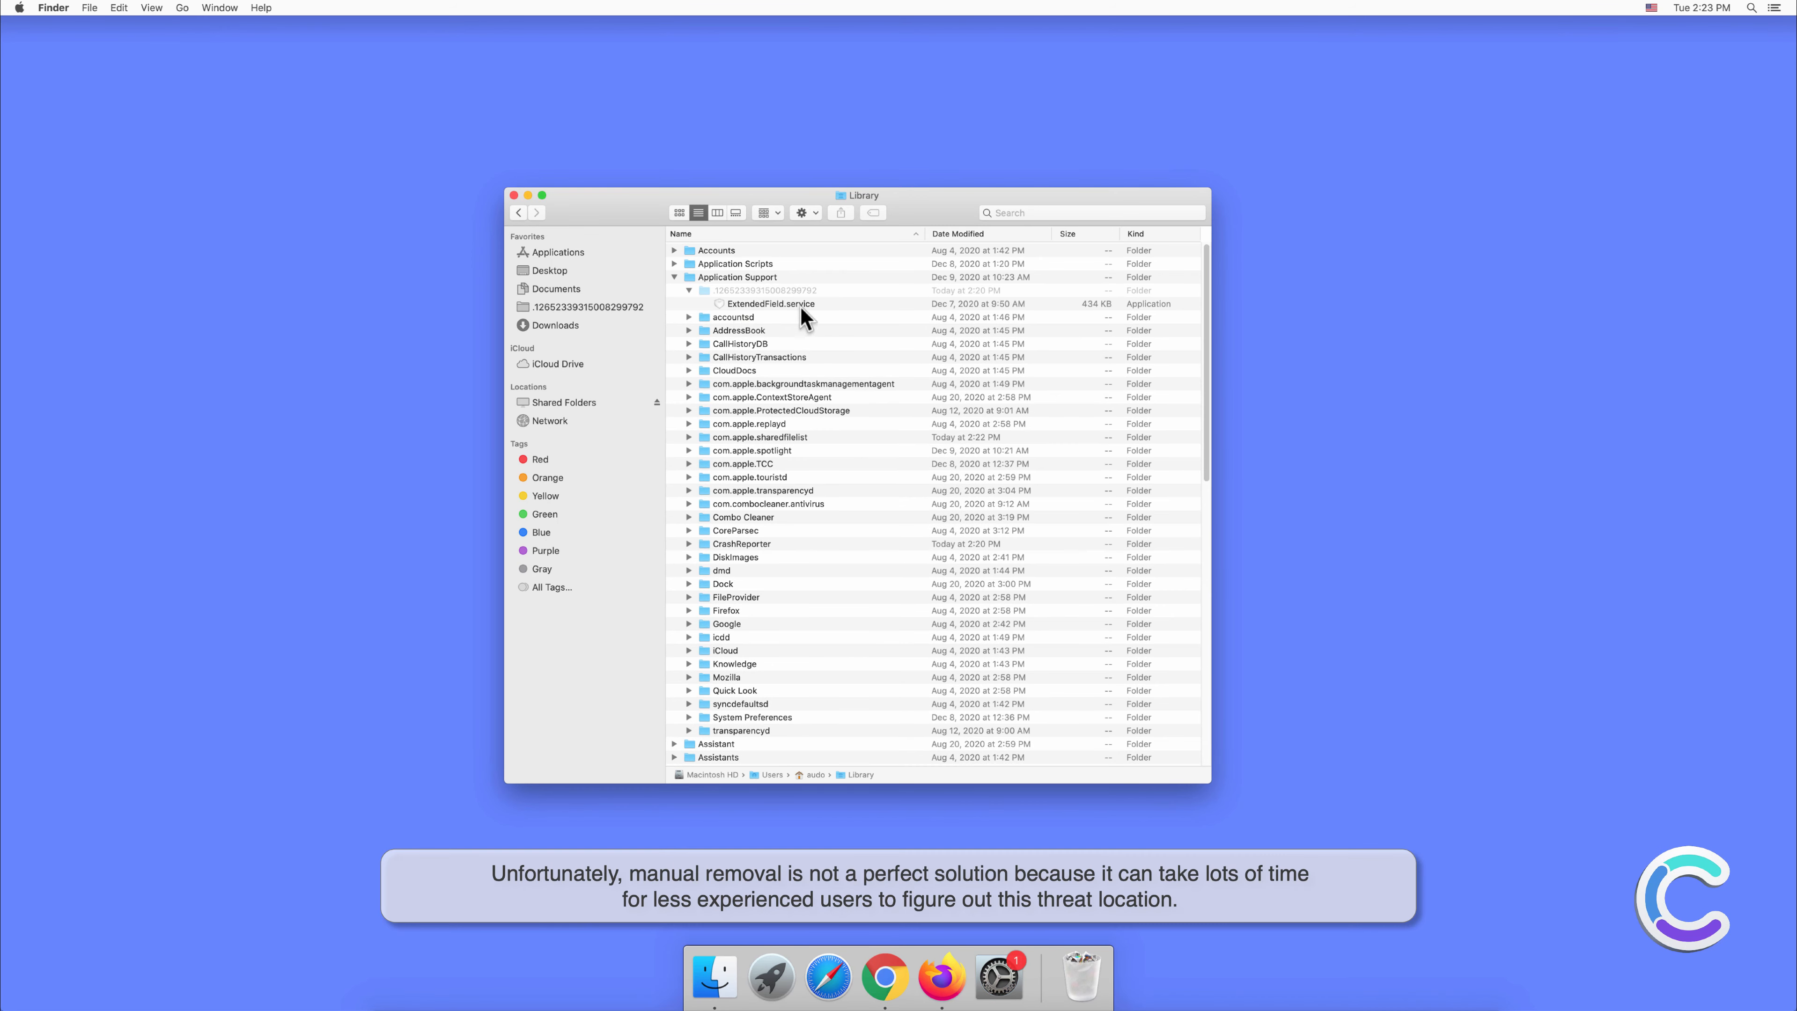
scroll(down, 3)
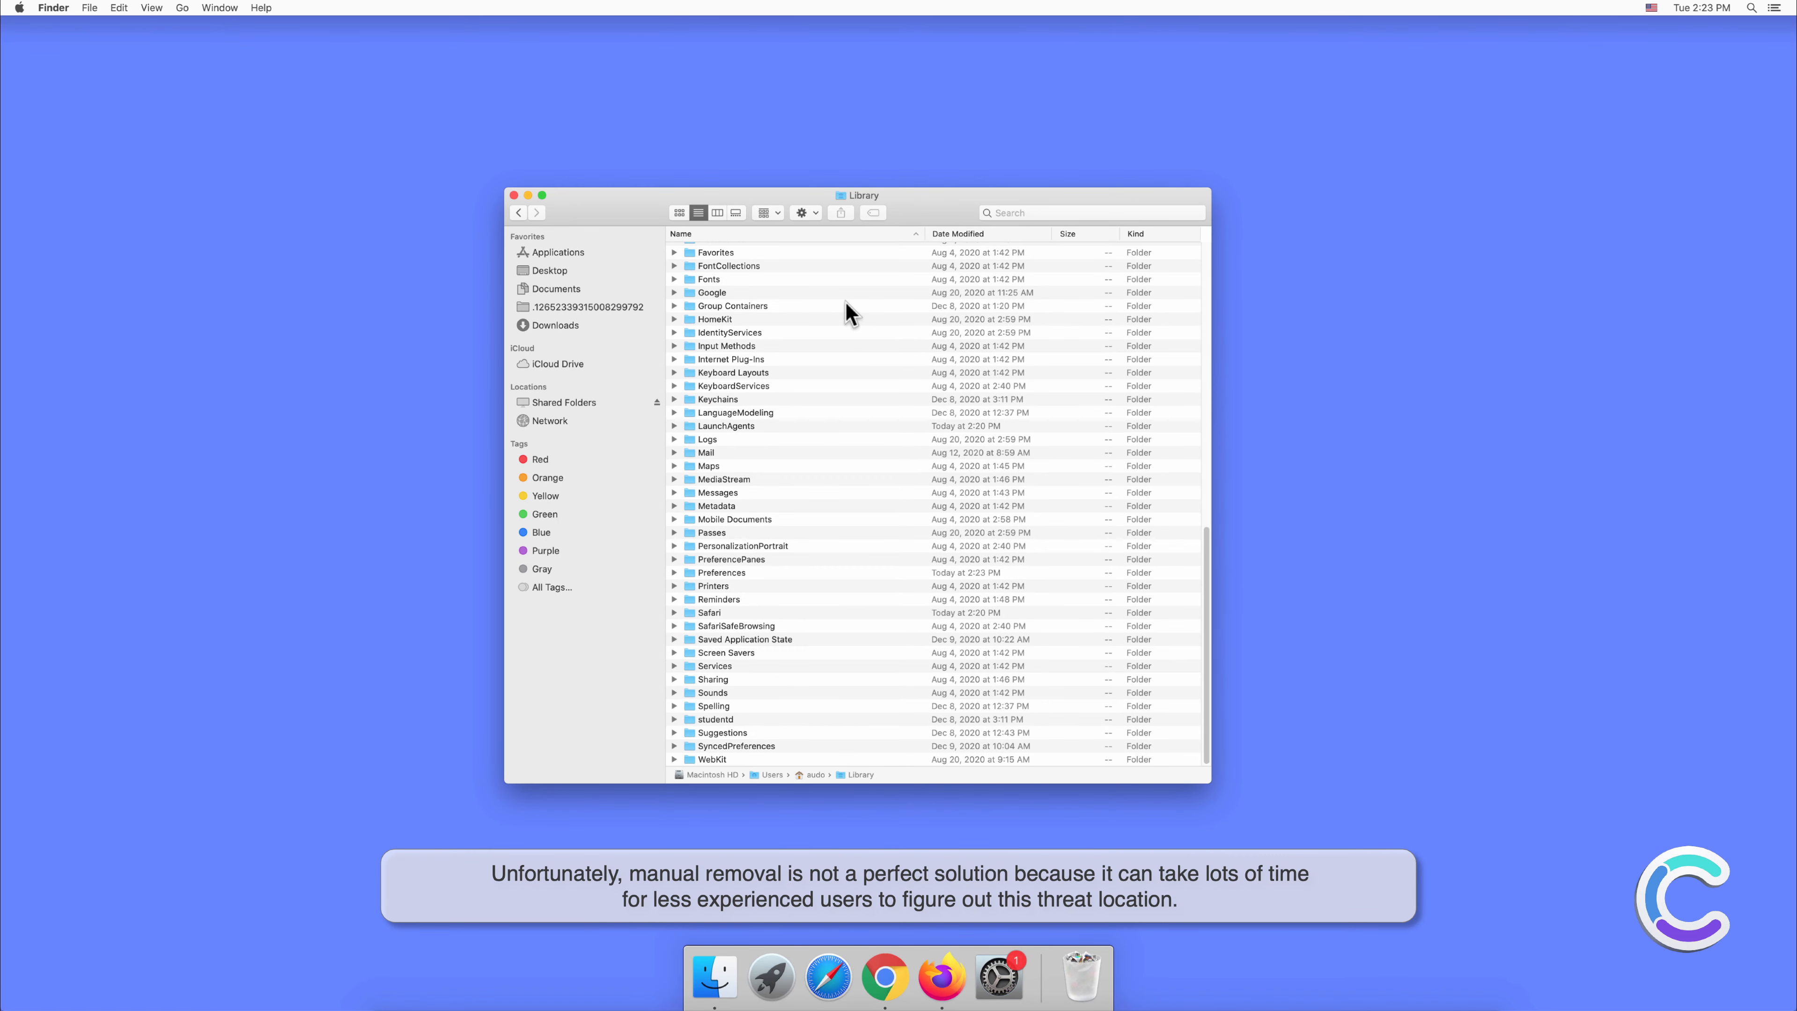
click(675, 425)
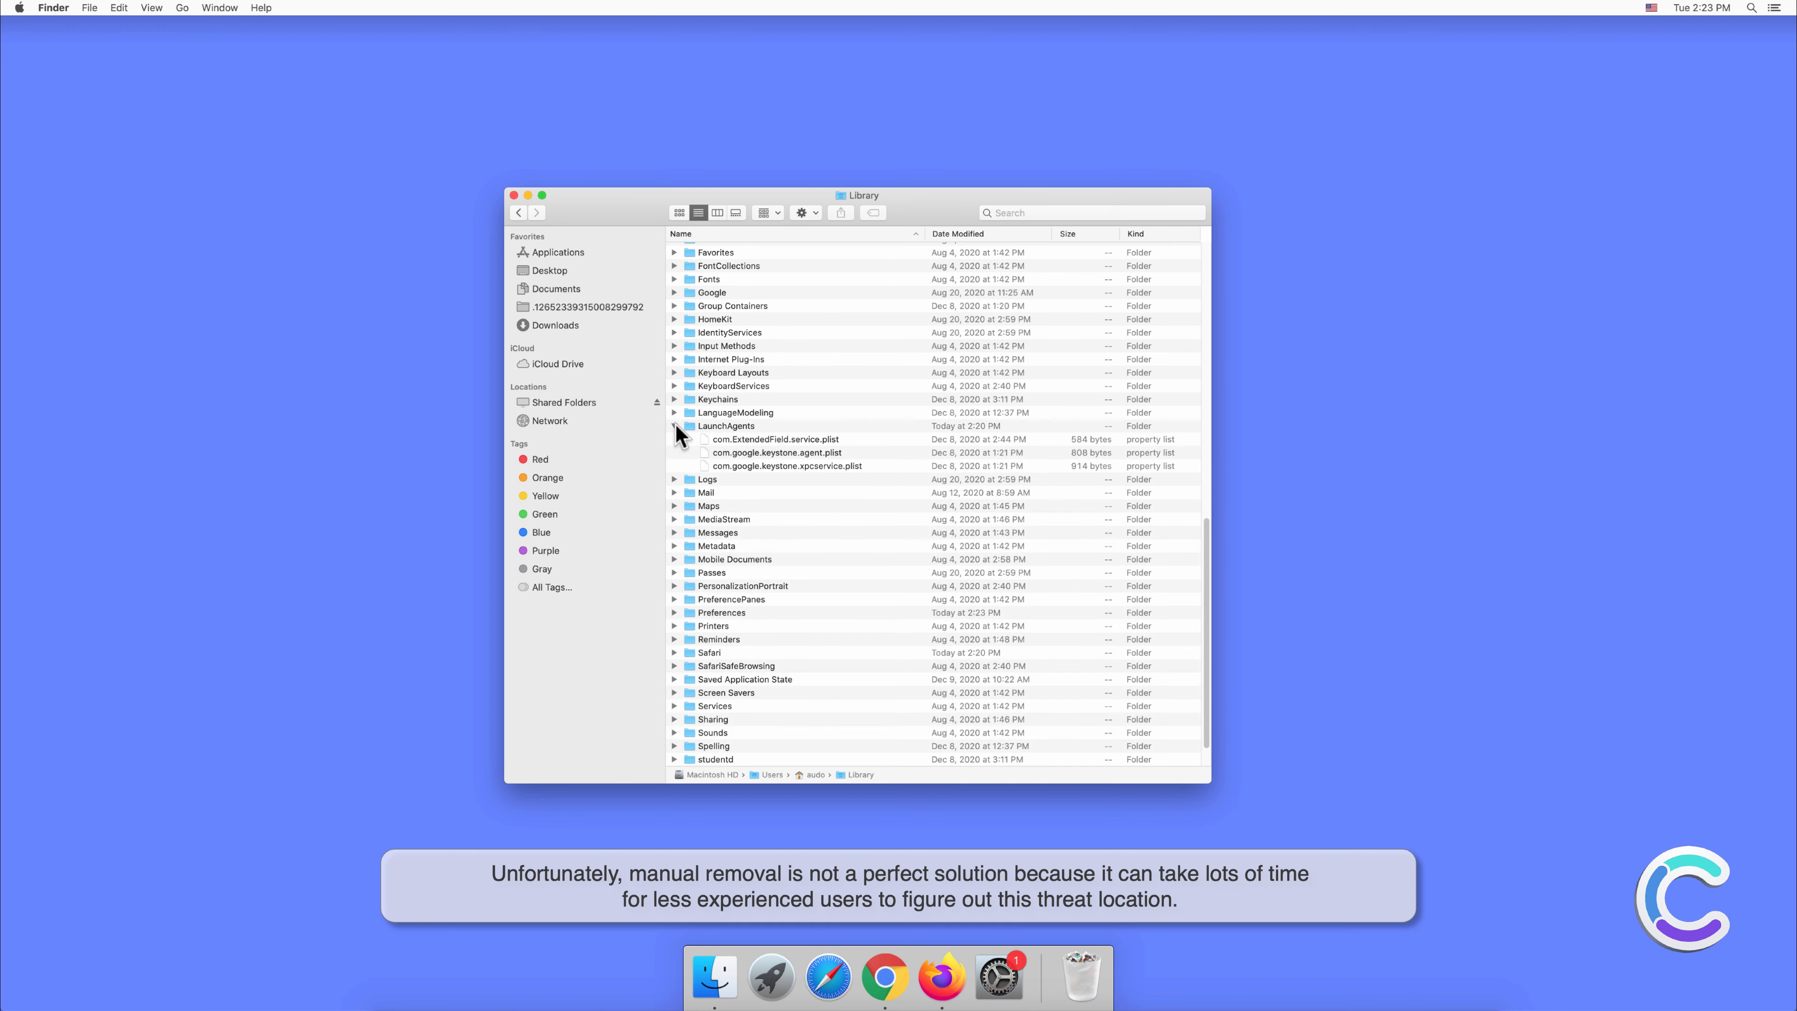
mouse_move(828, 456)
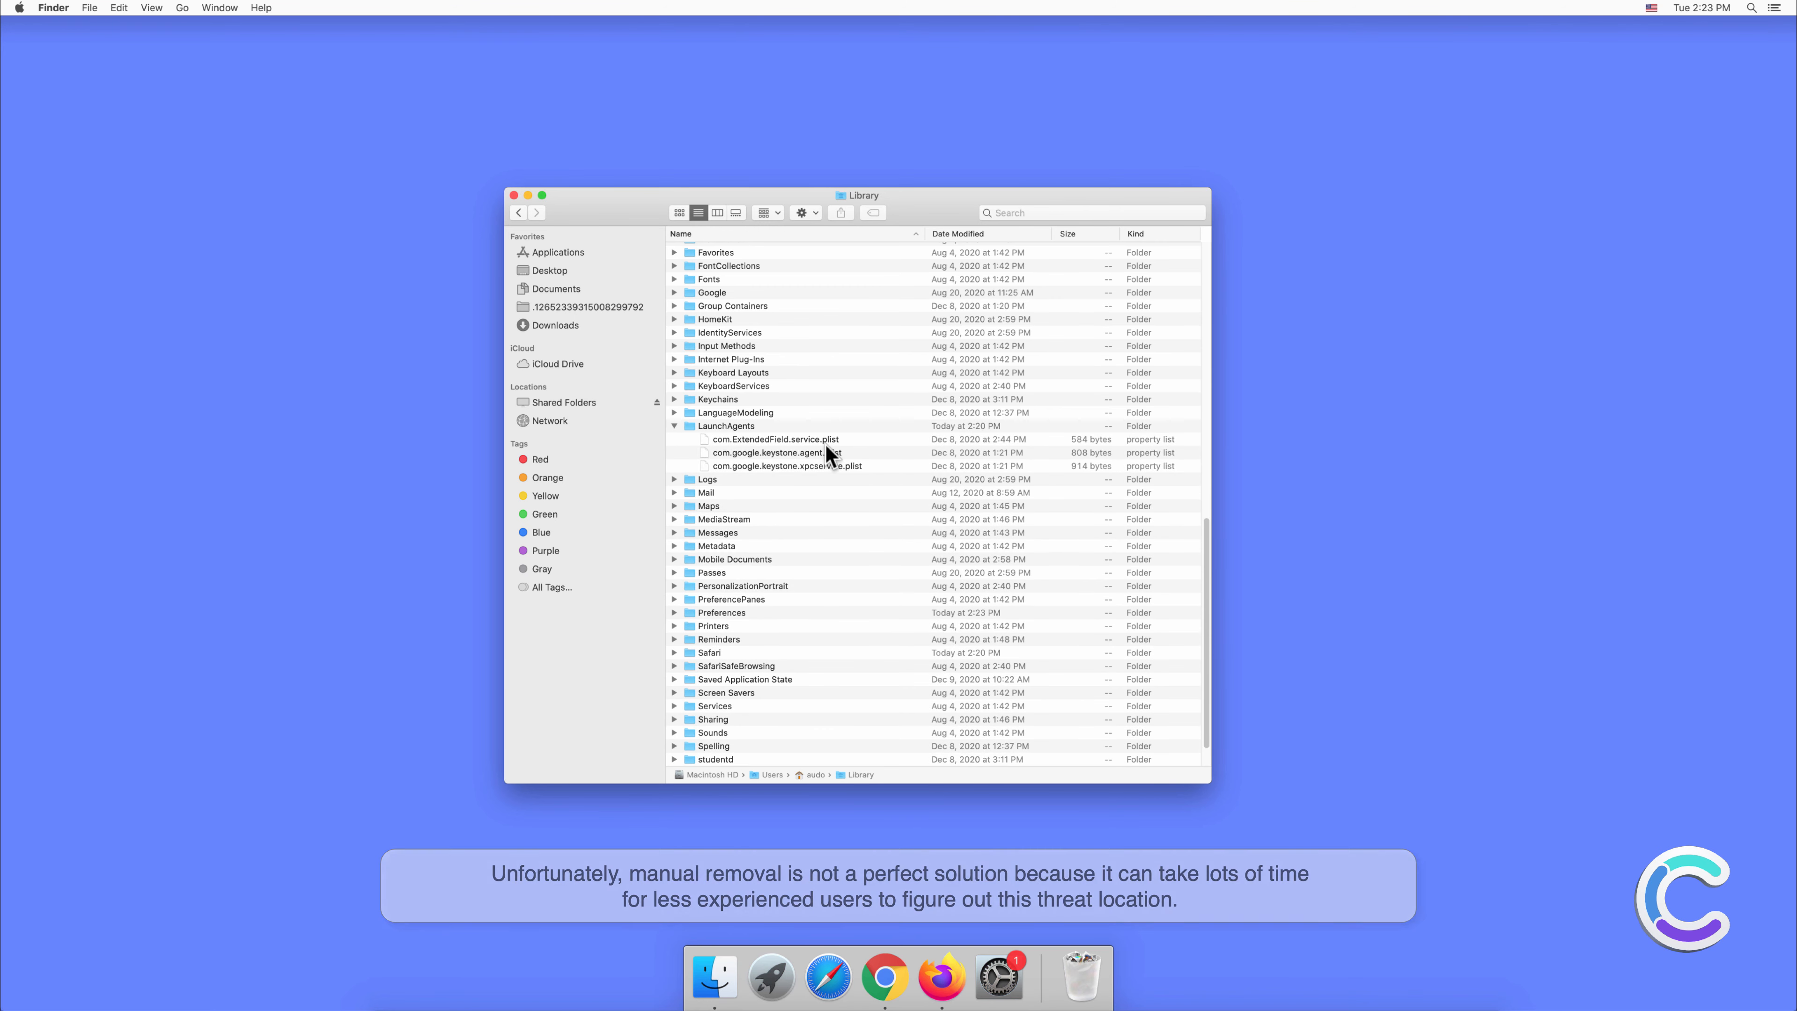
Act on com.ExtendedField.service.plist via its context menu, then close the Library window
right_click(774, 439)
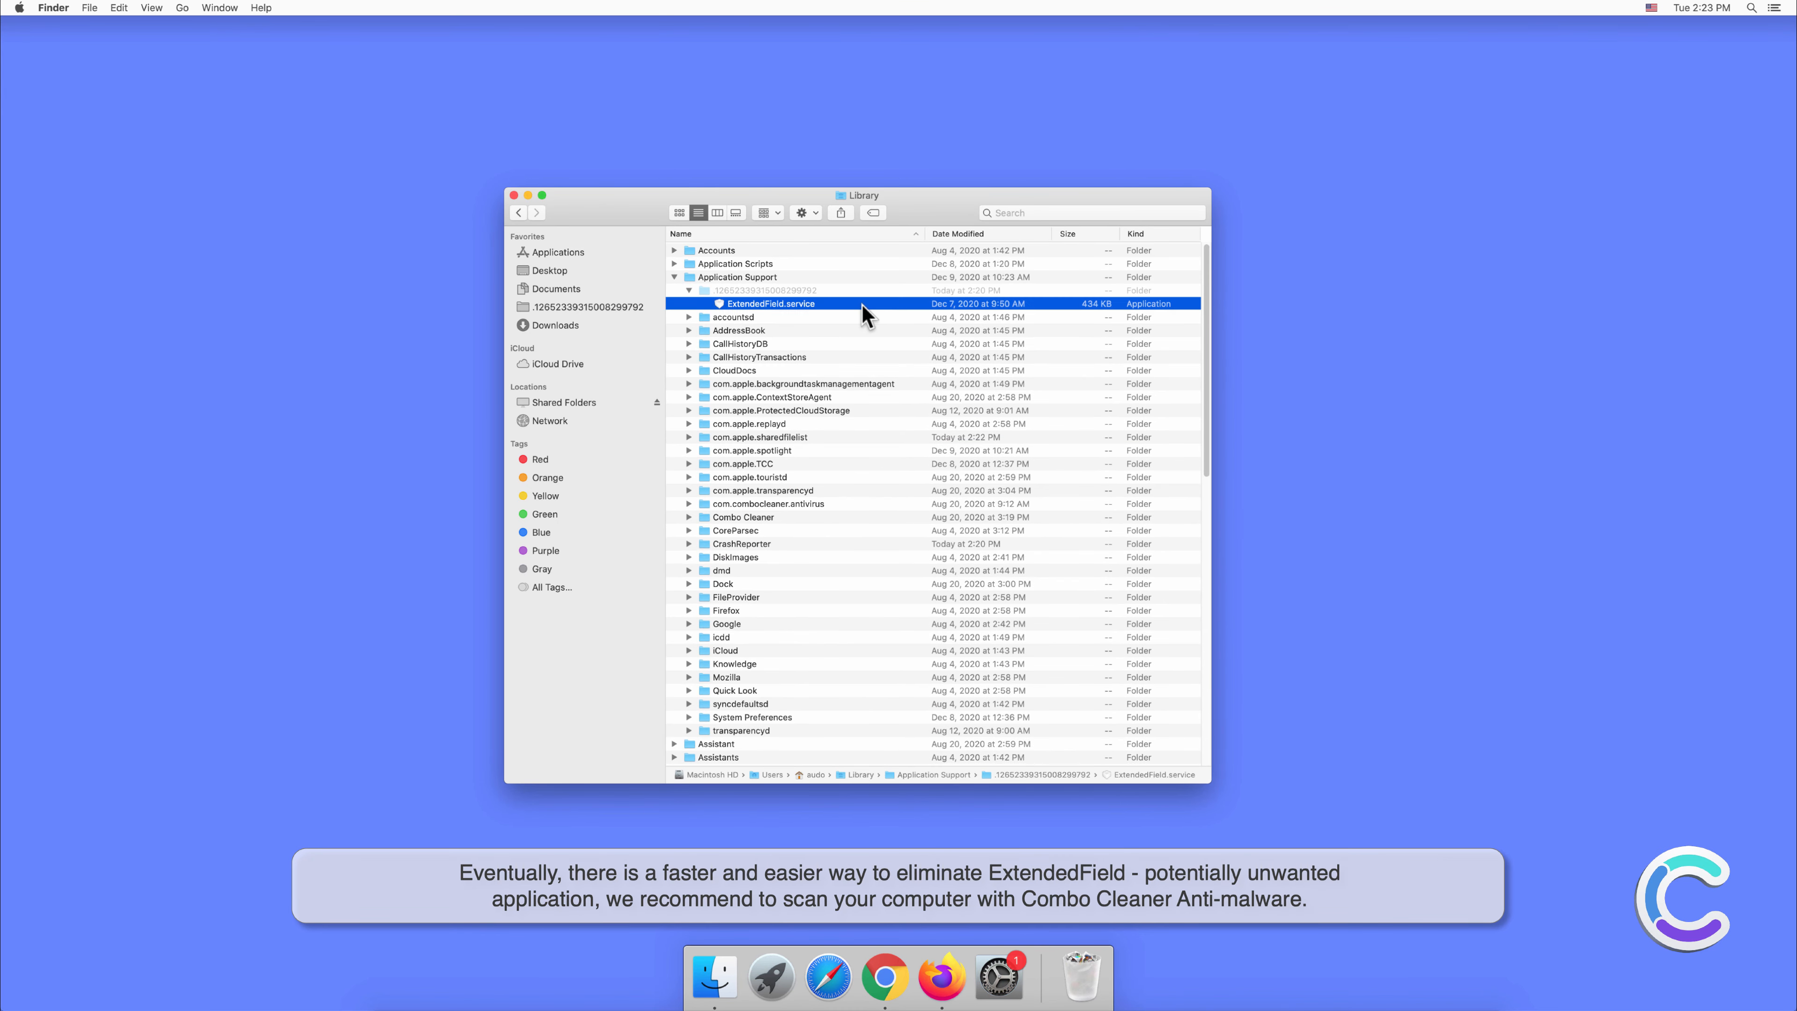
mouse_move(893, 348)
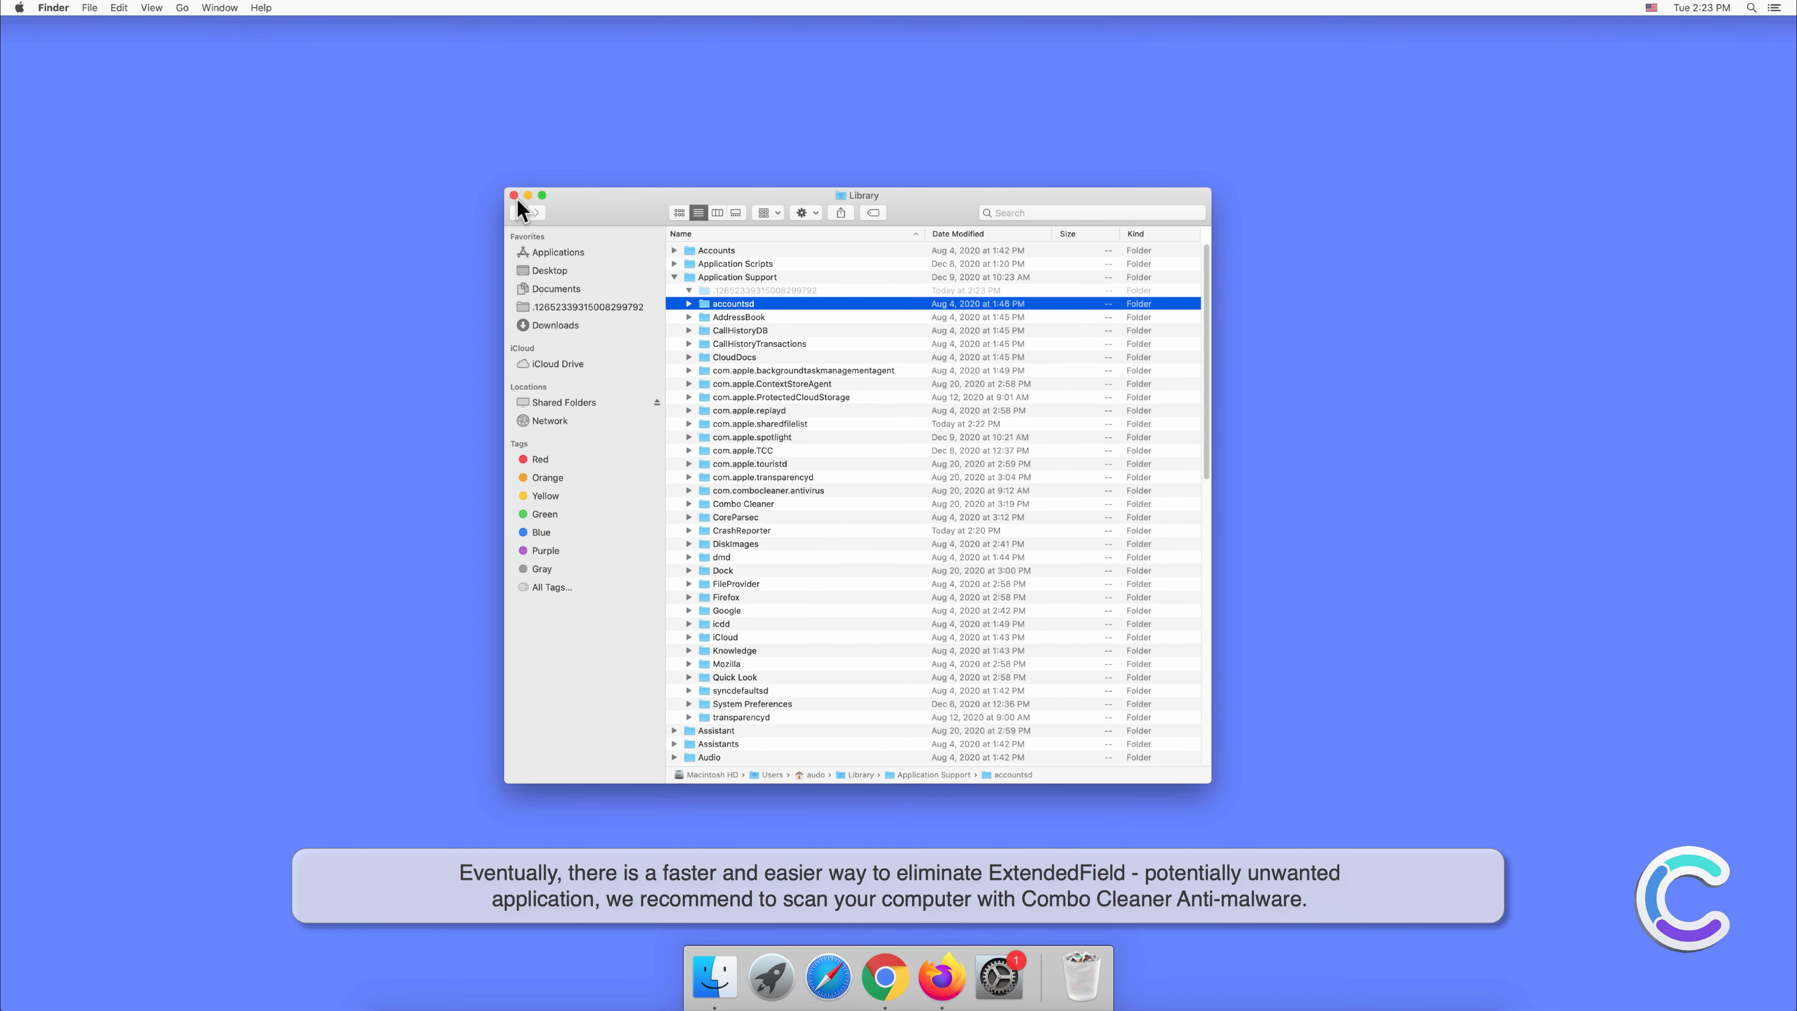
click(513, 195)
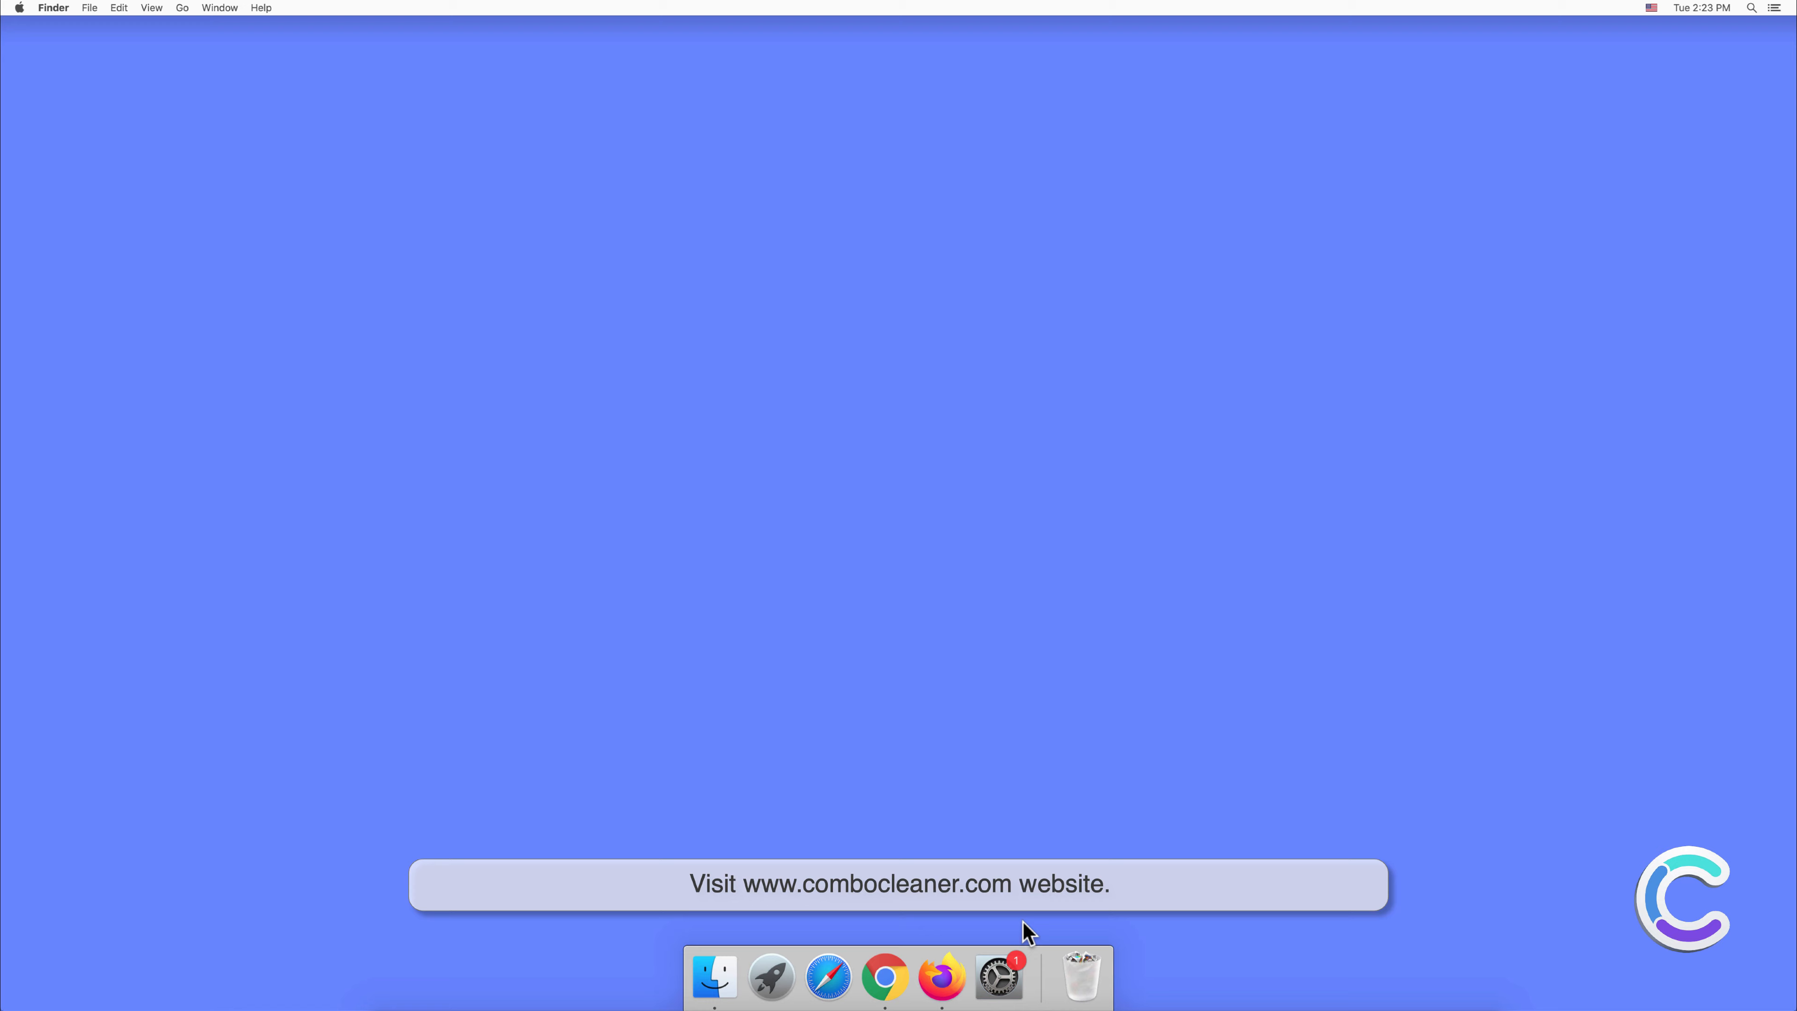
click(828, 977)
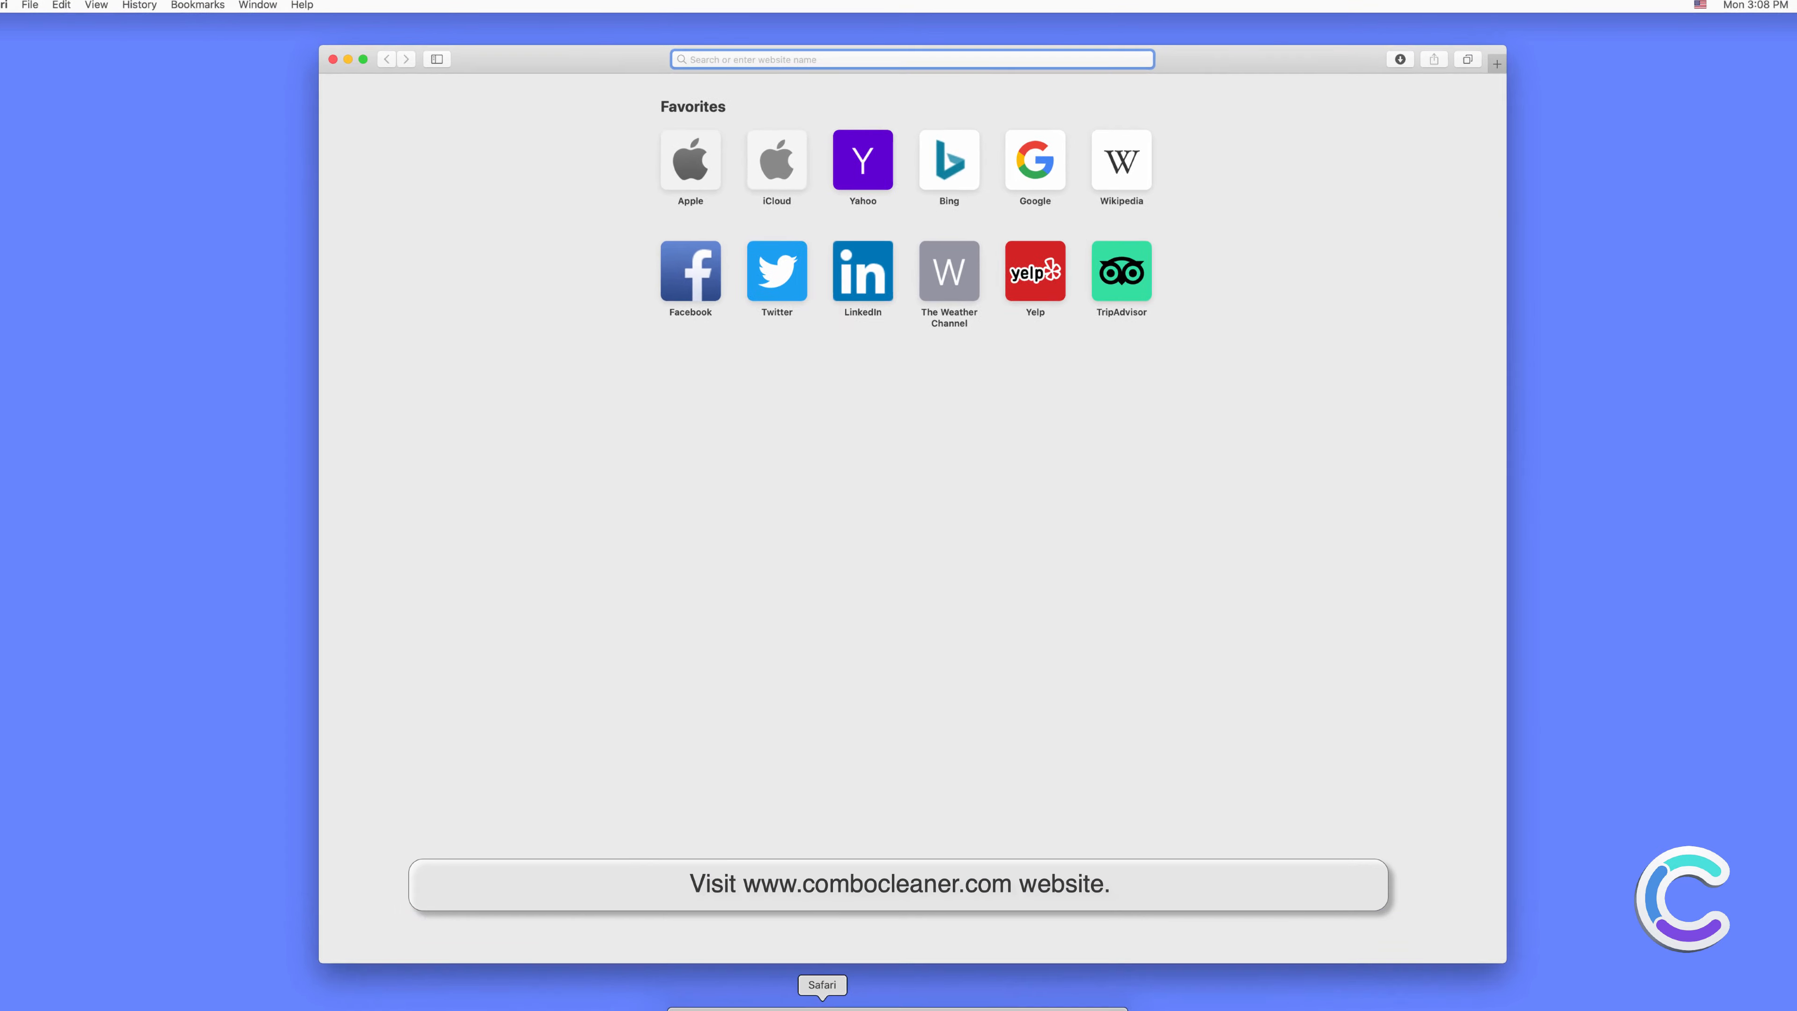
text(www.combocleaner.com)
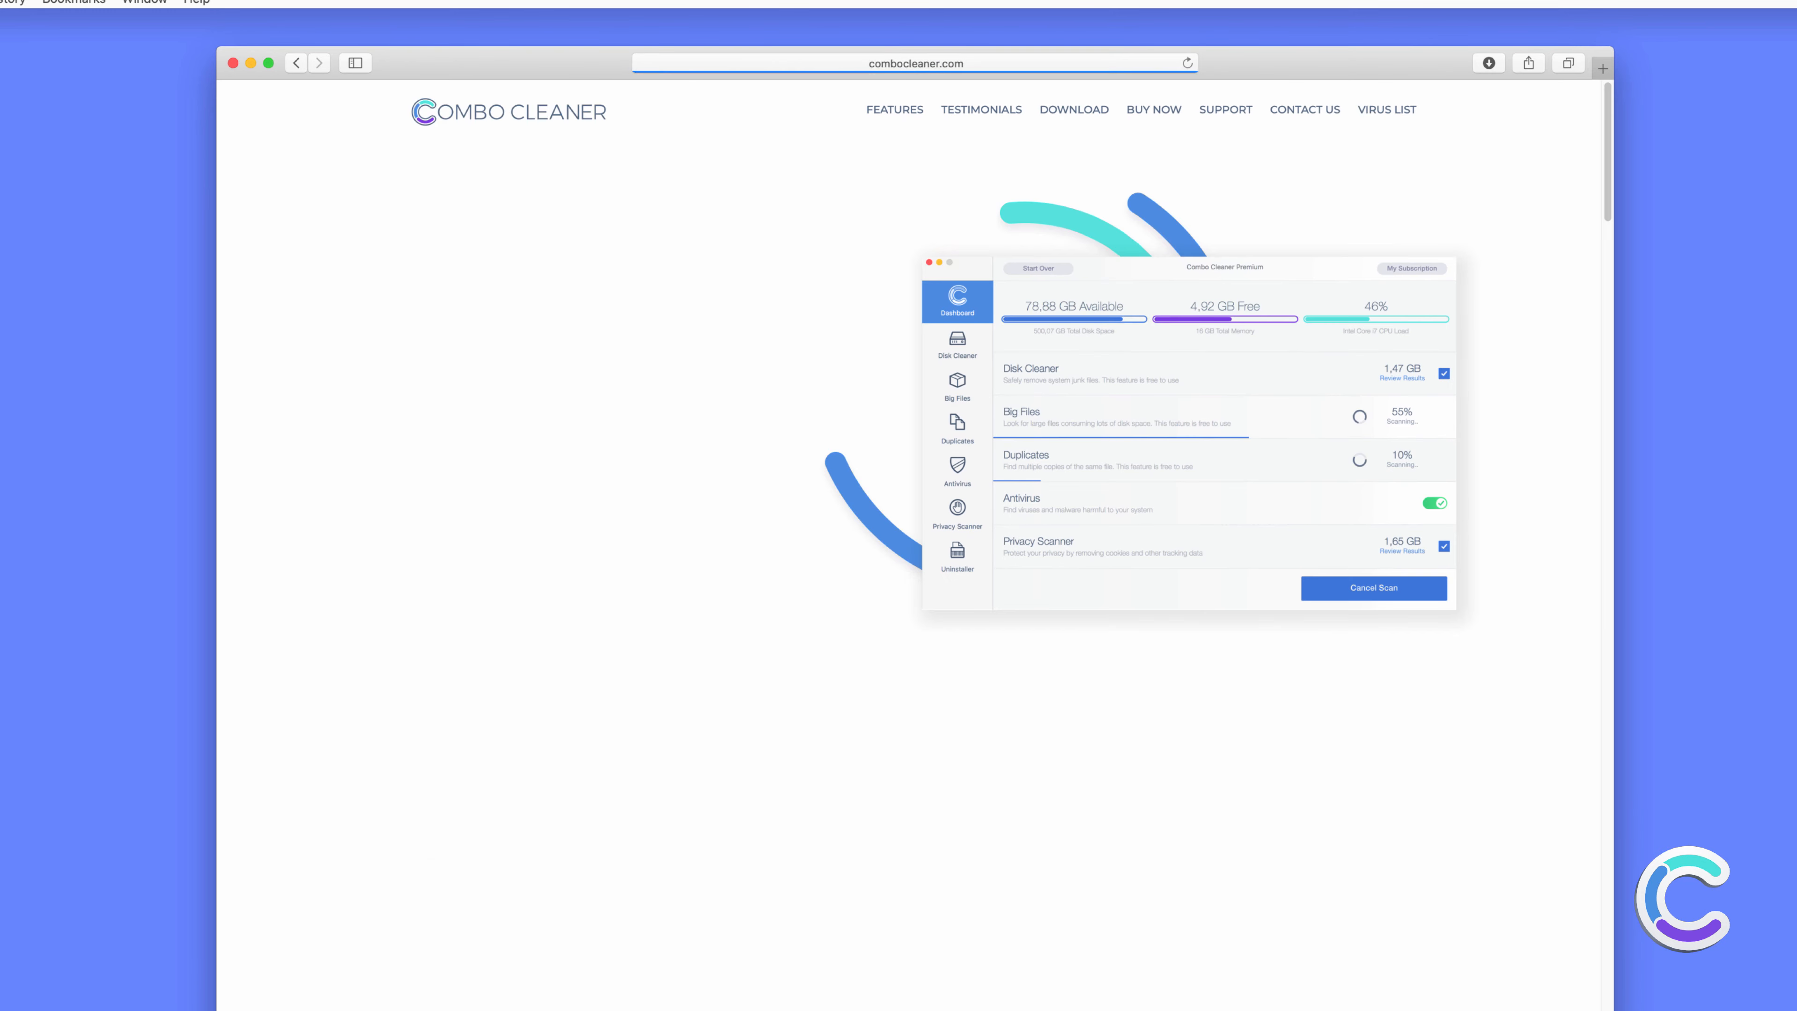
click(665, 452)
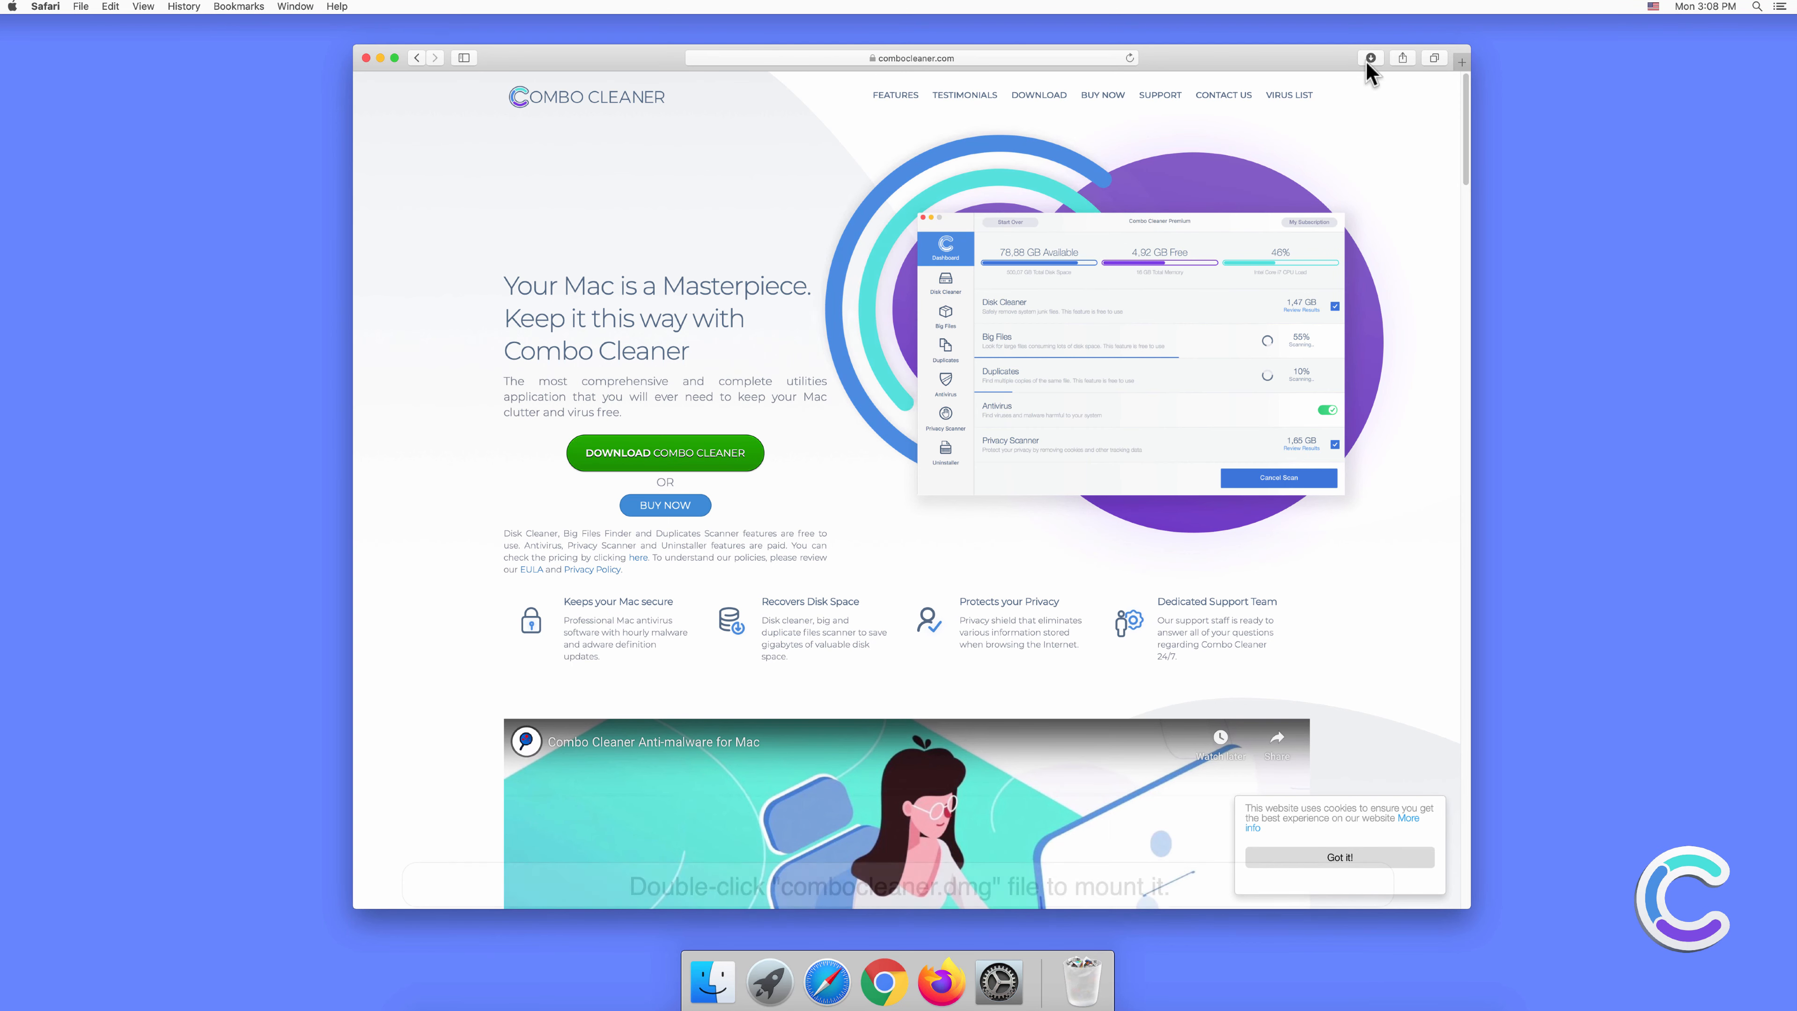
click(1370, 57)
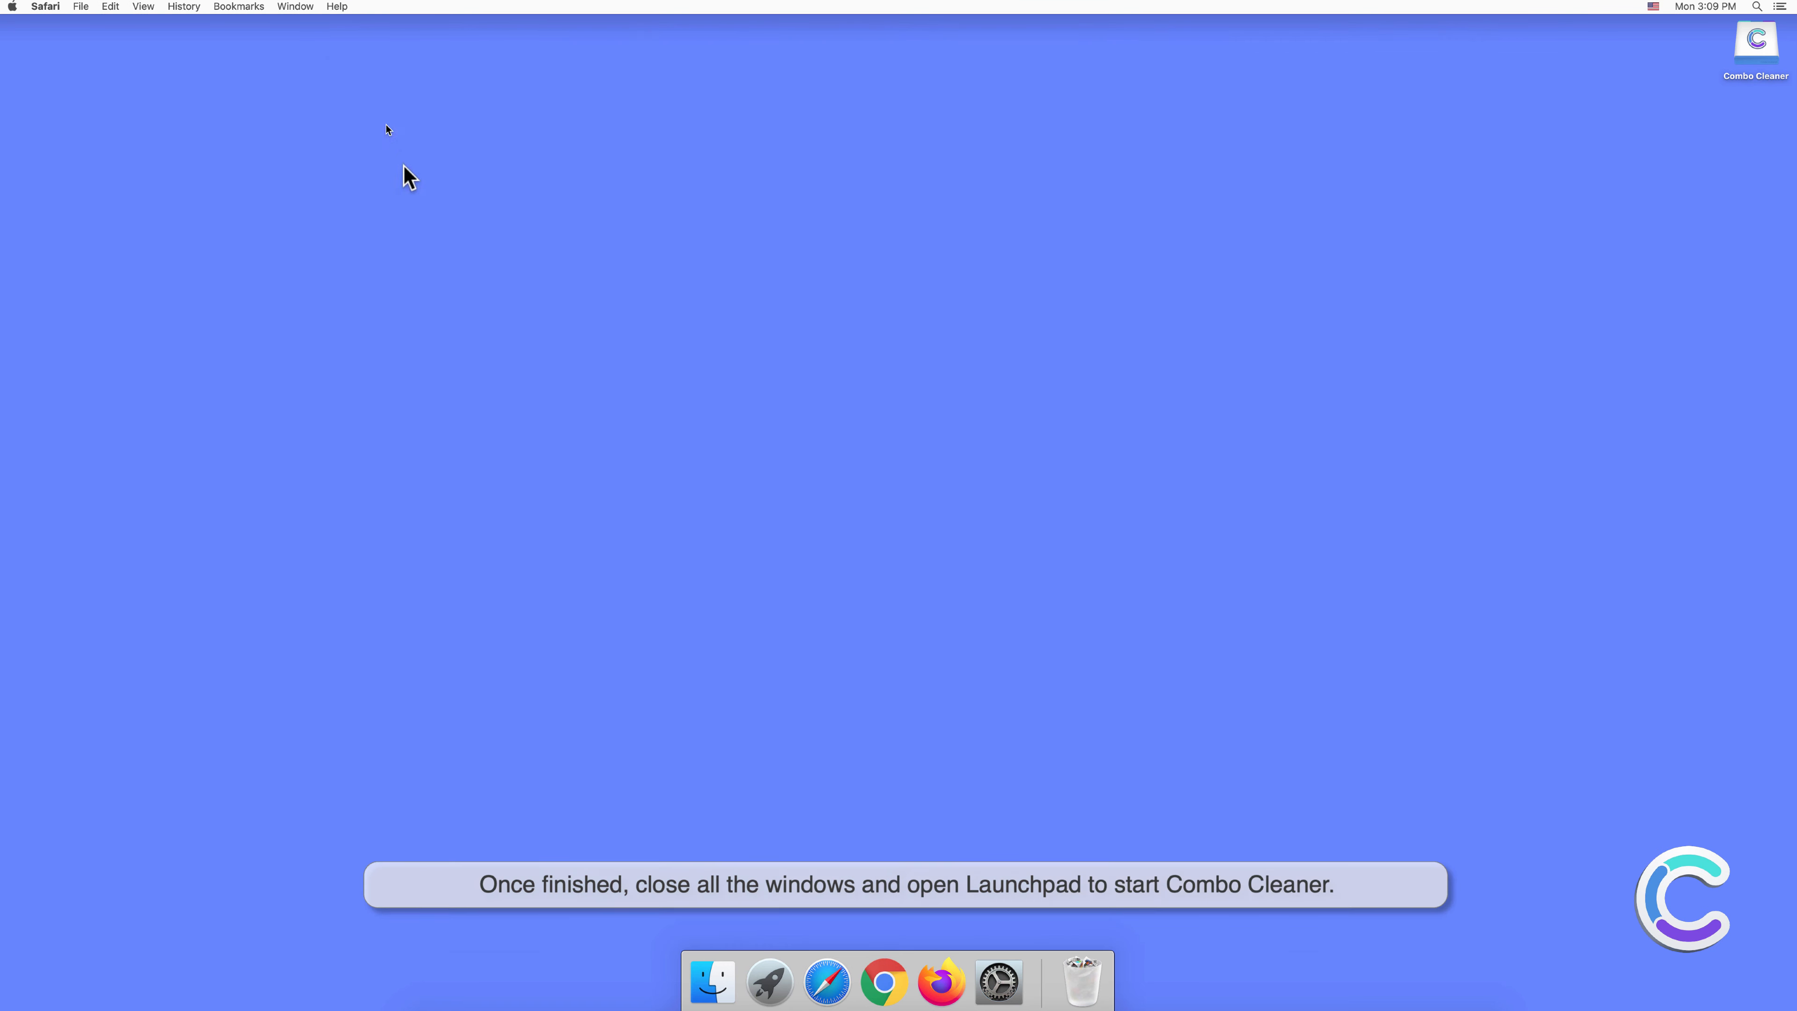
mouse_move(768, 982)
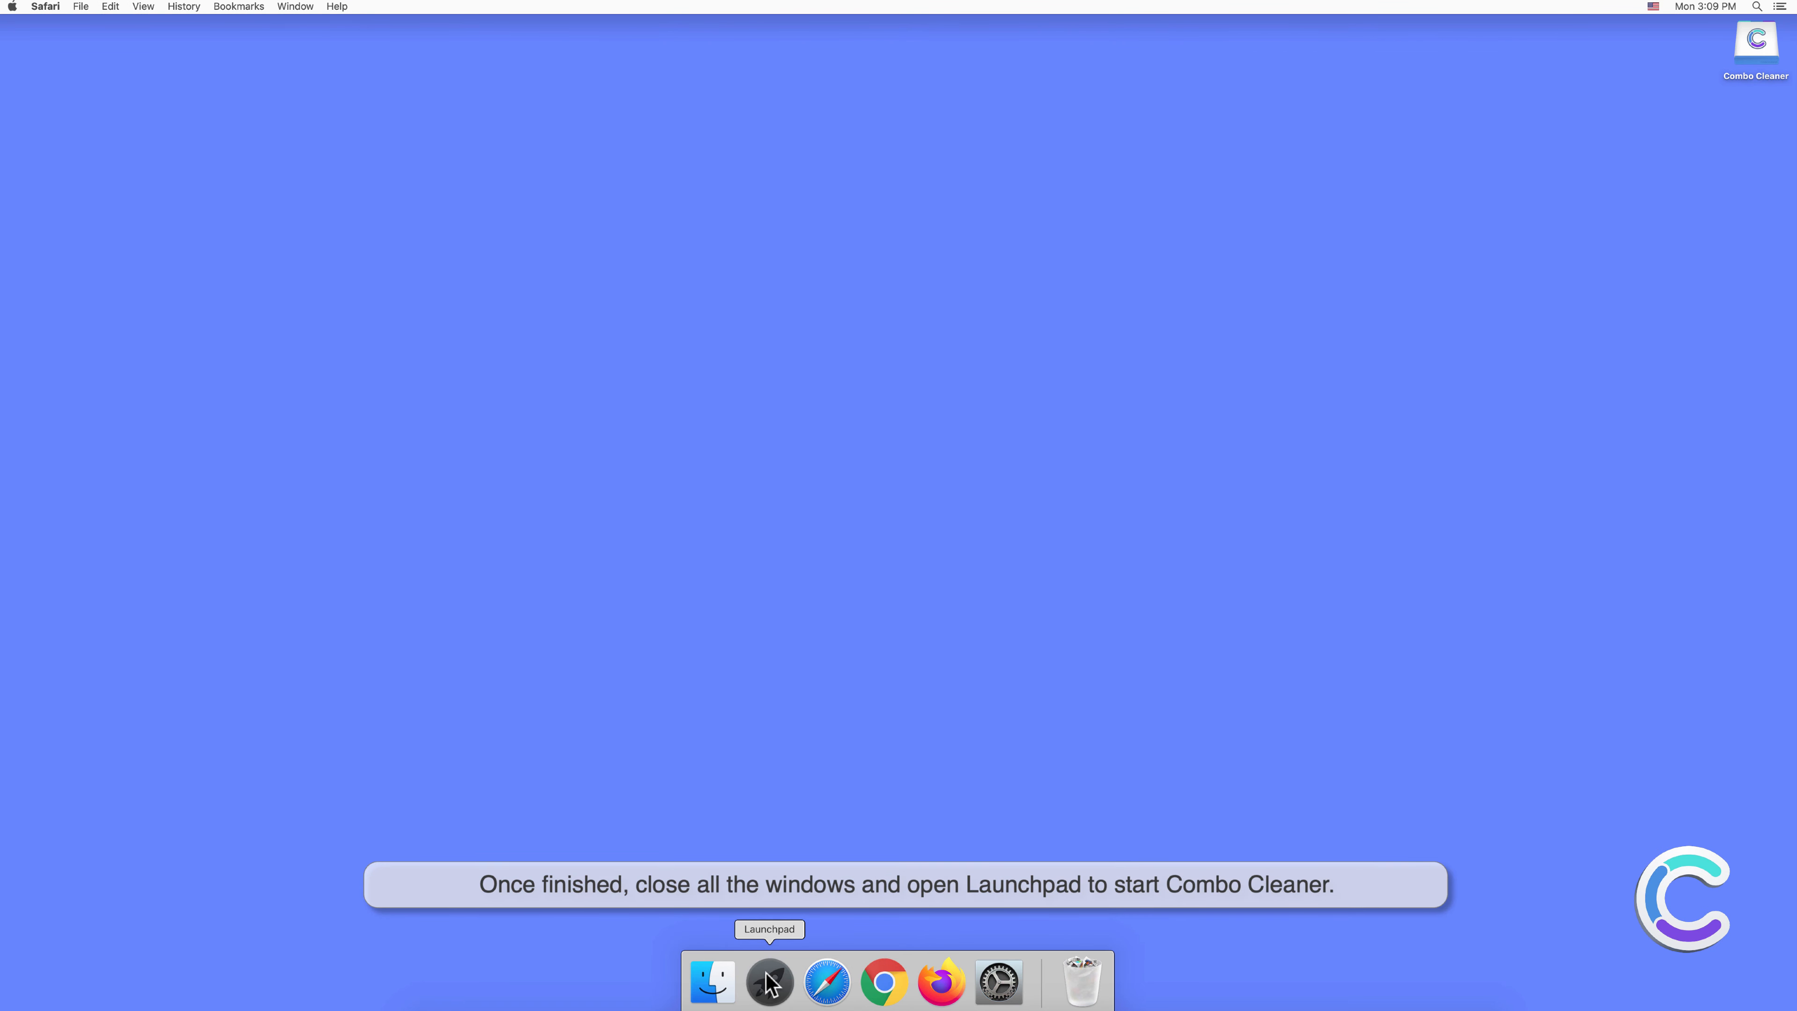
Launch Combo Cleaner from Launchpad and confirm opening the downloaded app
click(767, 983)
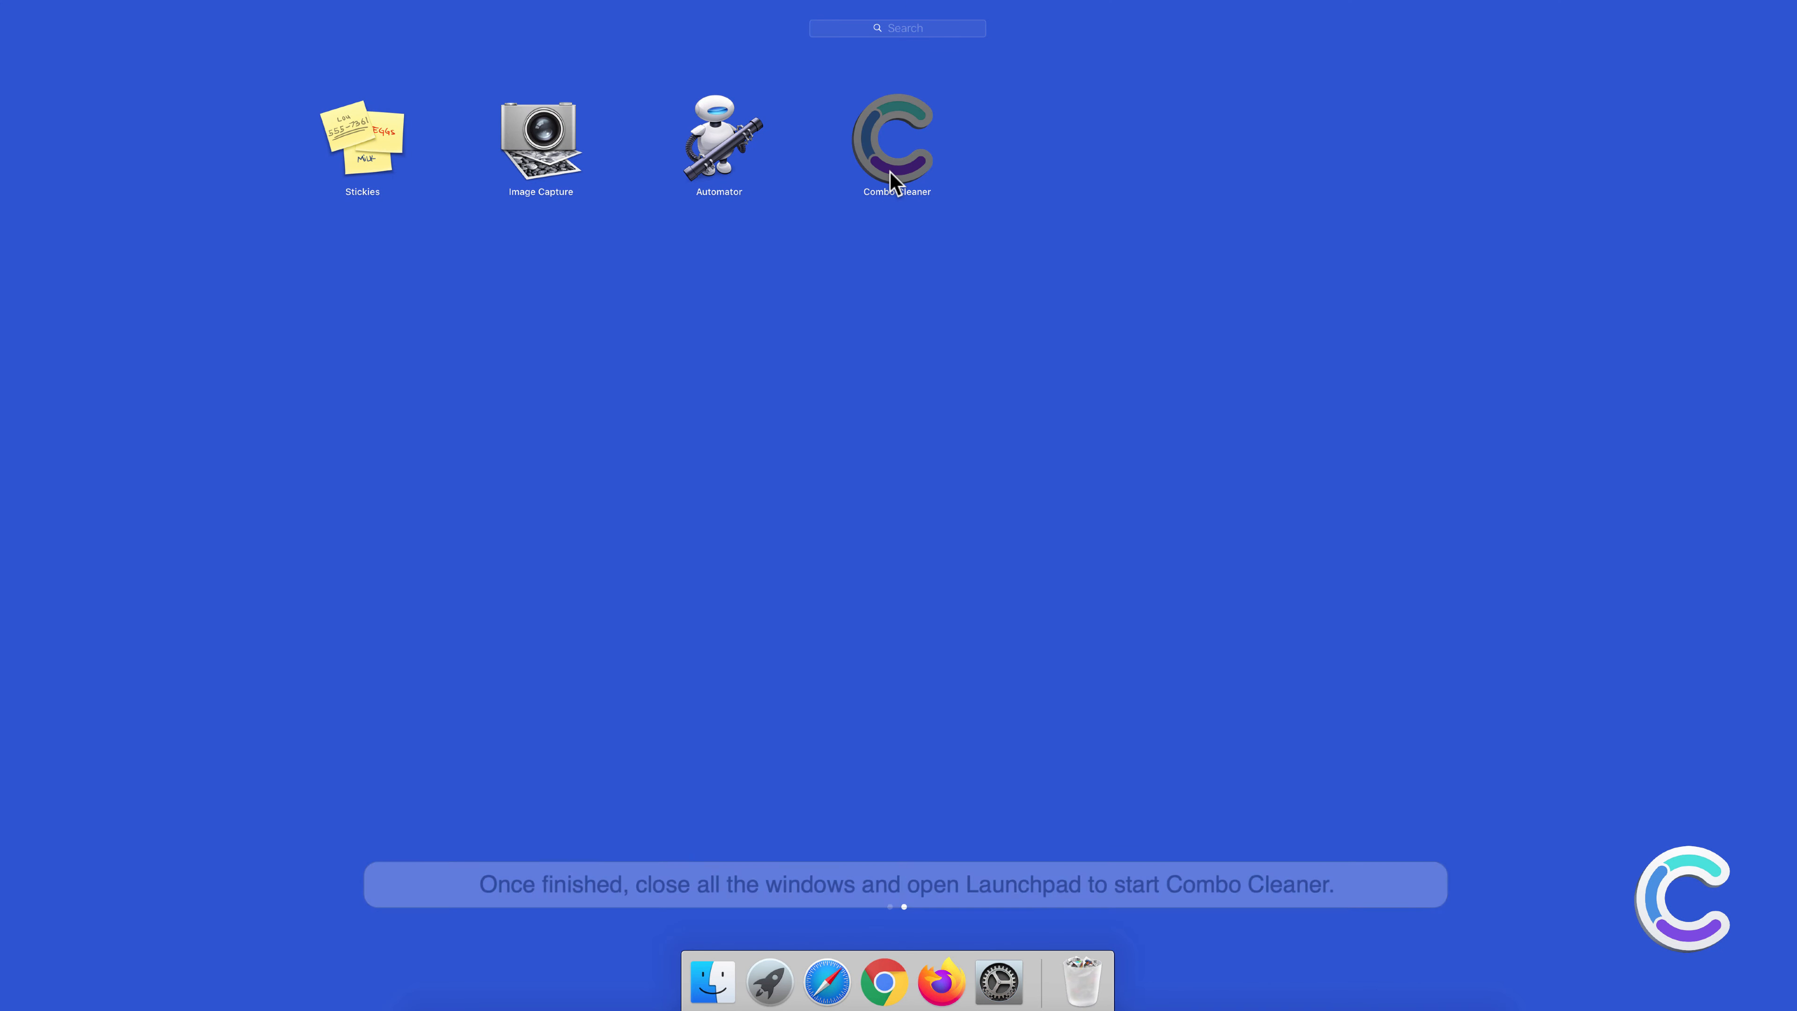
double_click(896, 140)
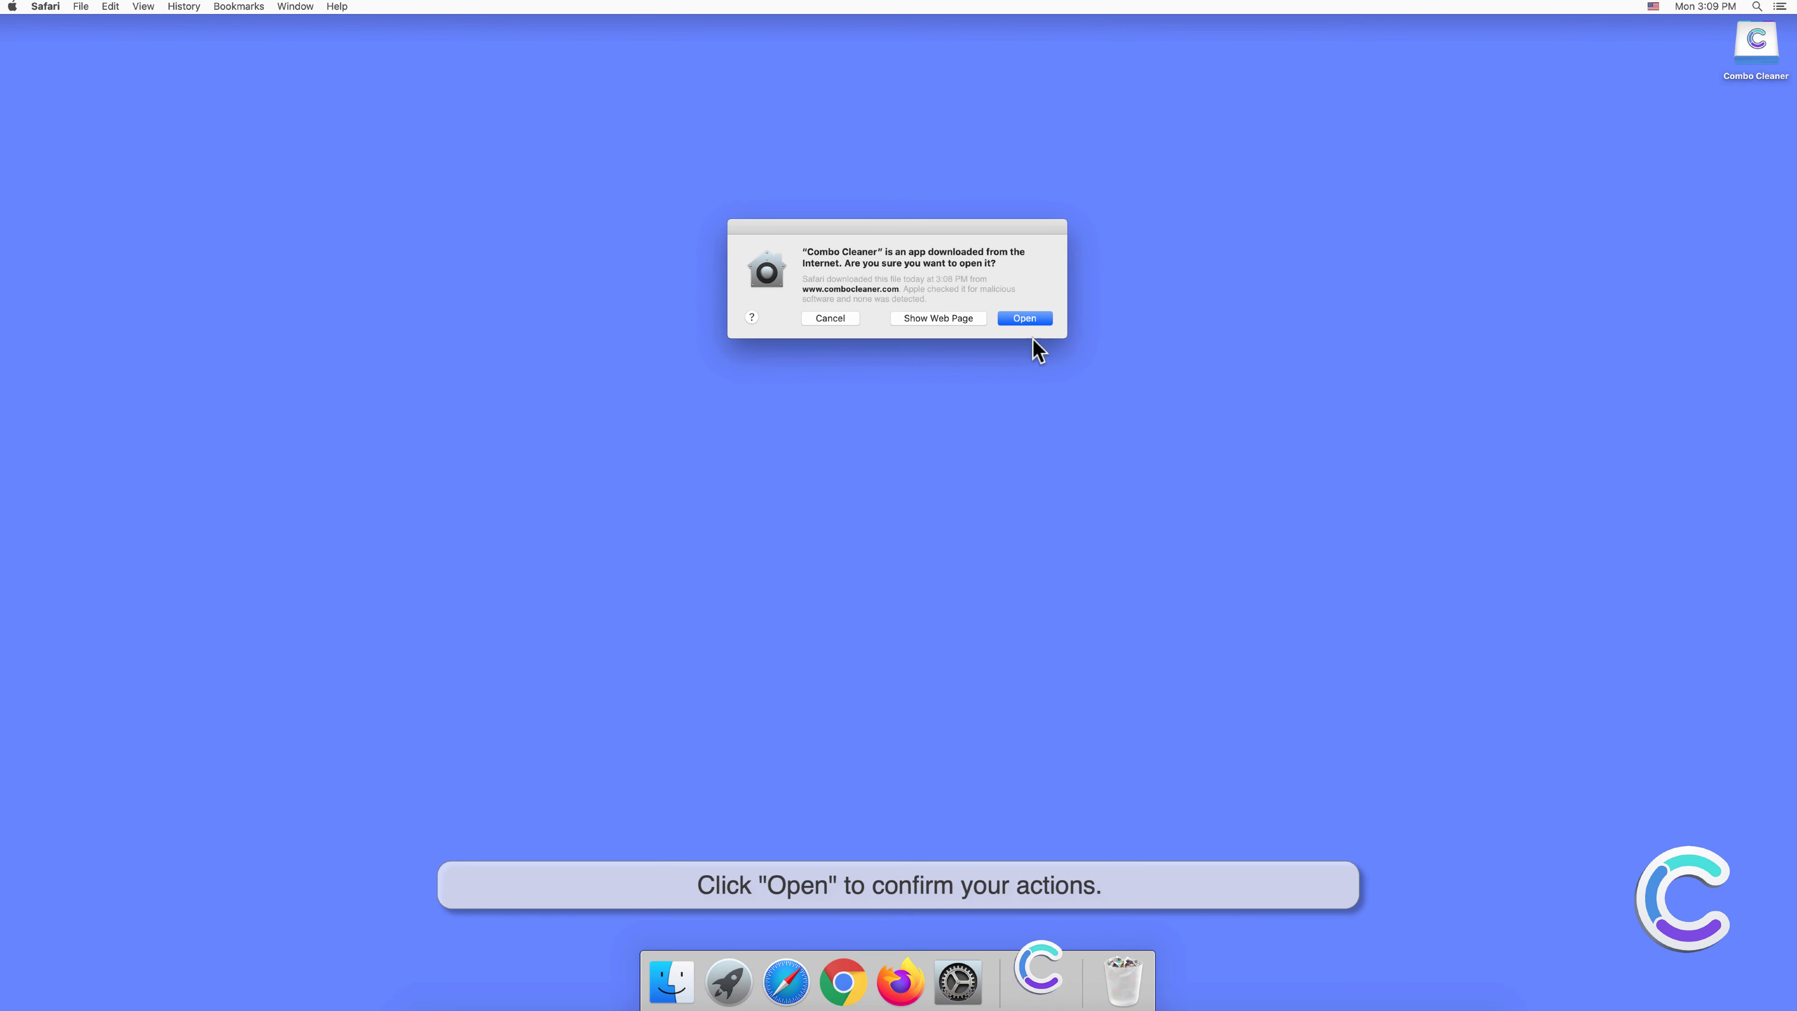
click(1021, 318)
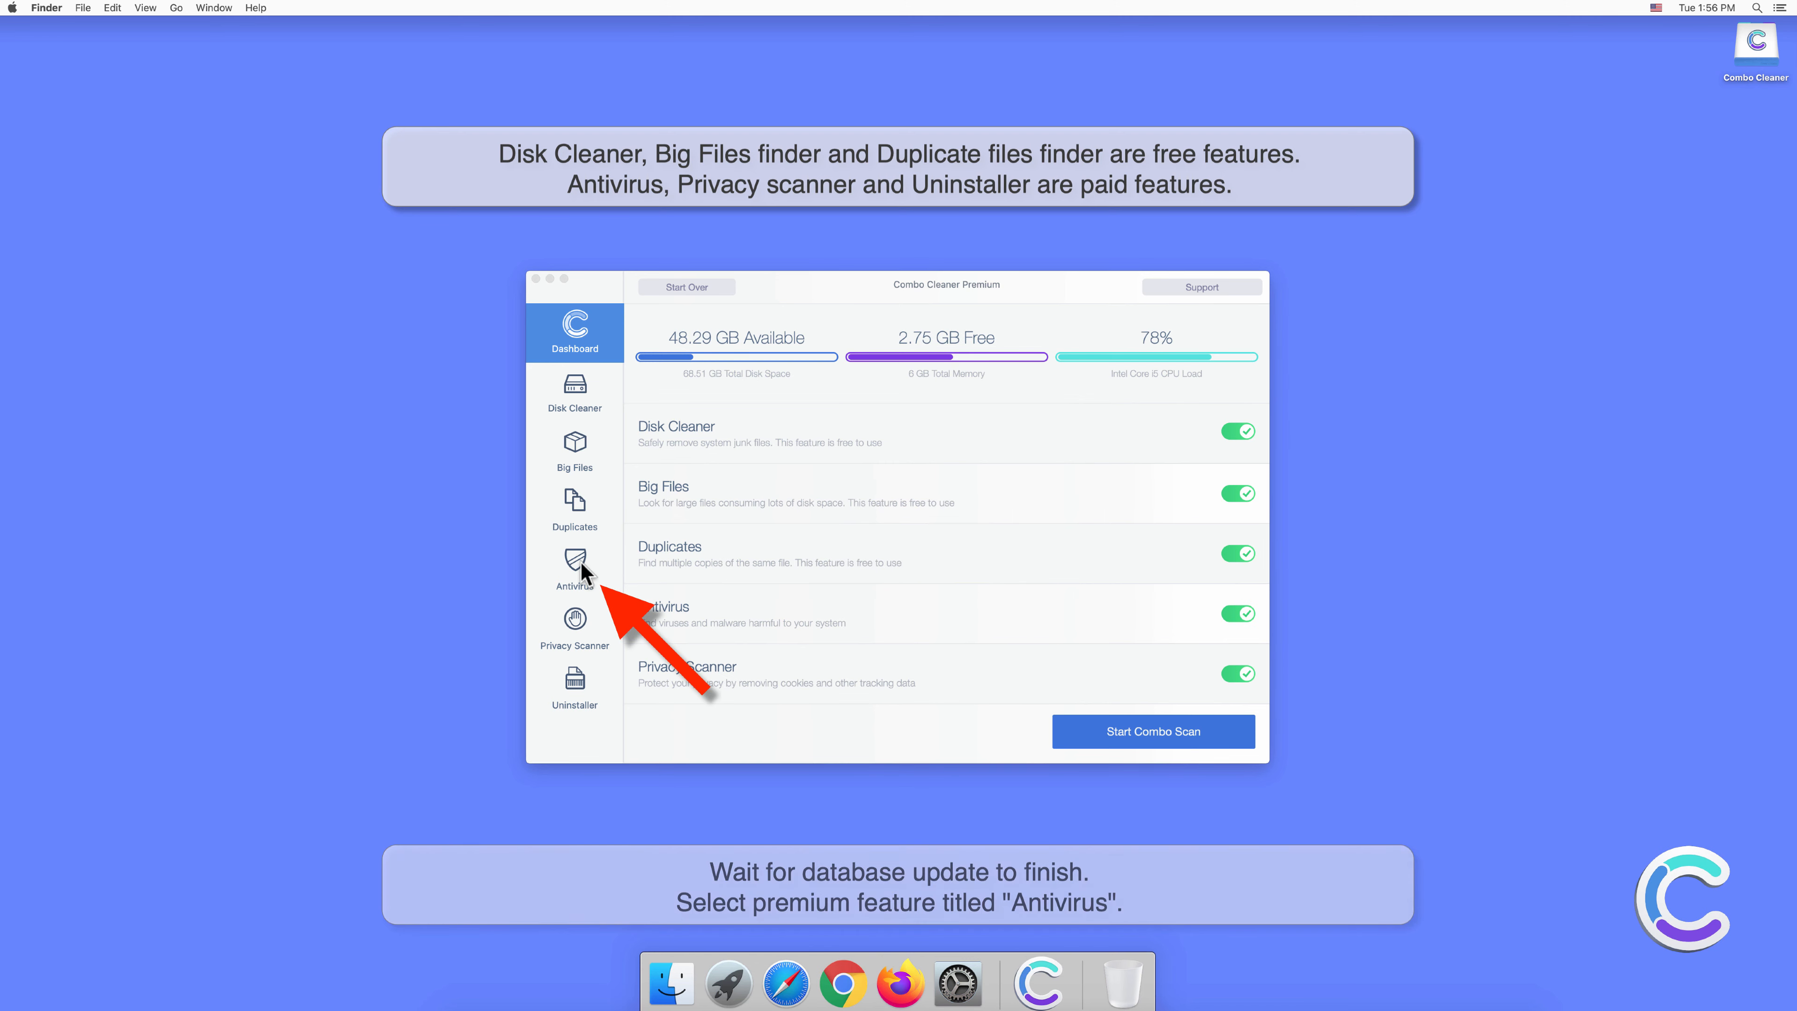
Start a Full Scan from the Antivirus feature
click(574, 571)
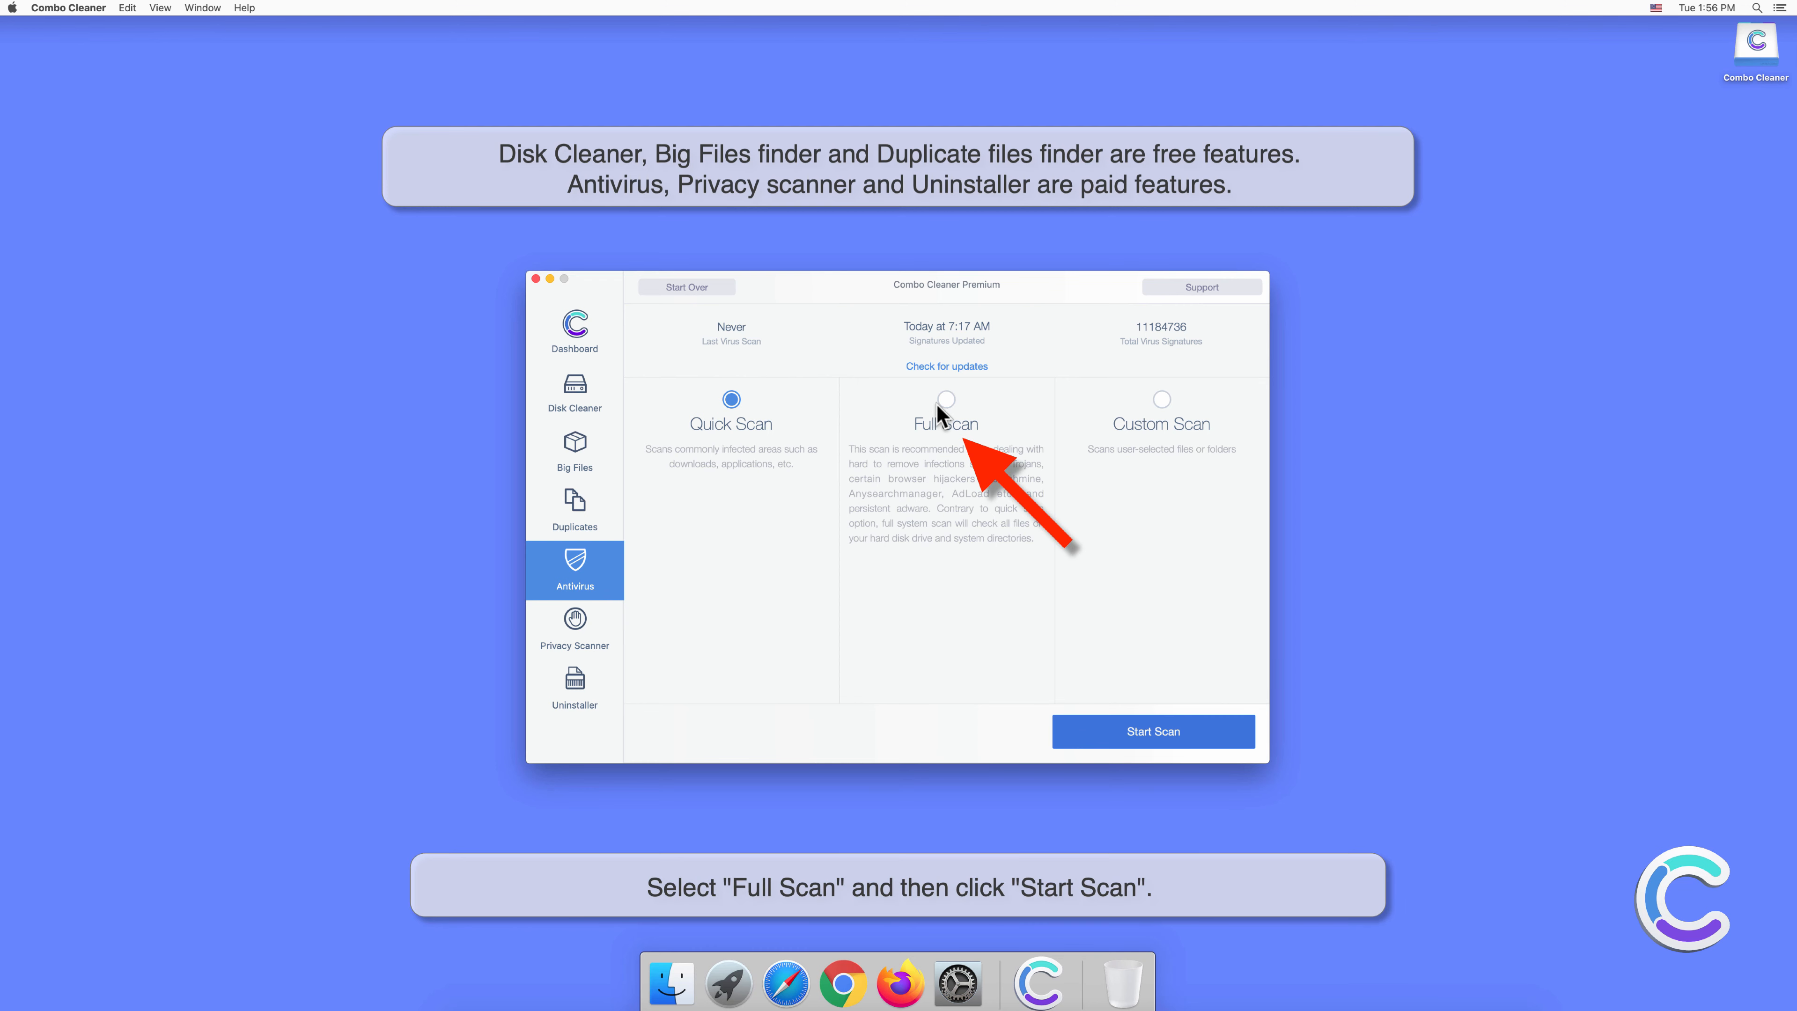
click(946, 399)
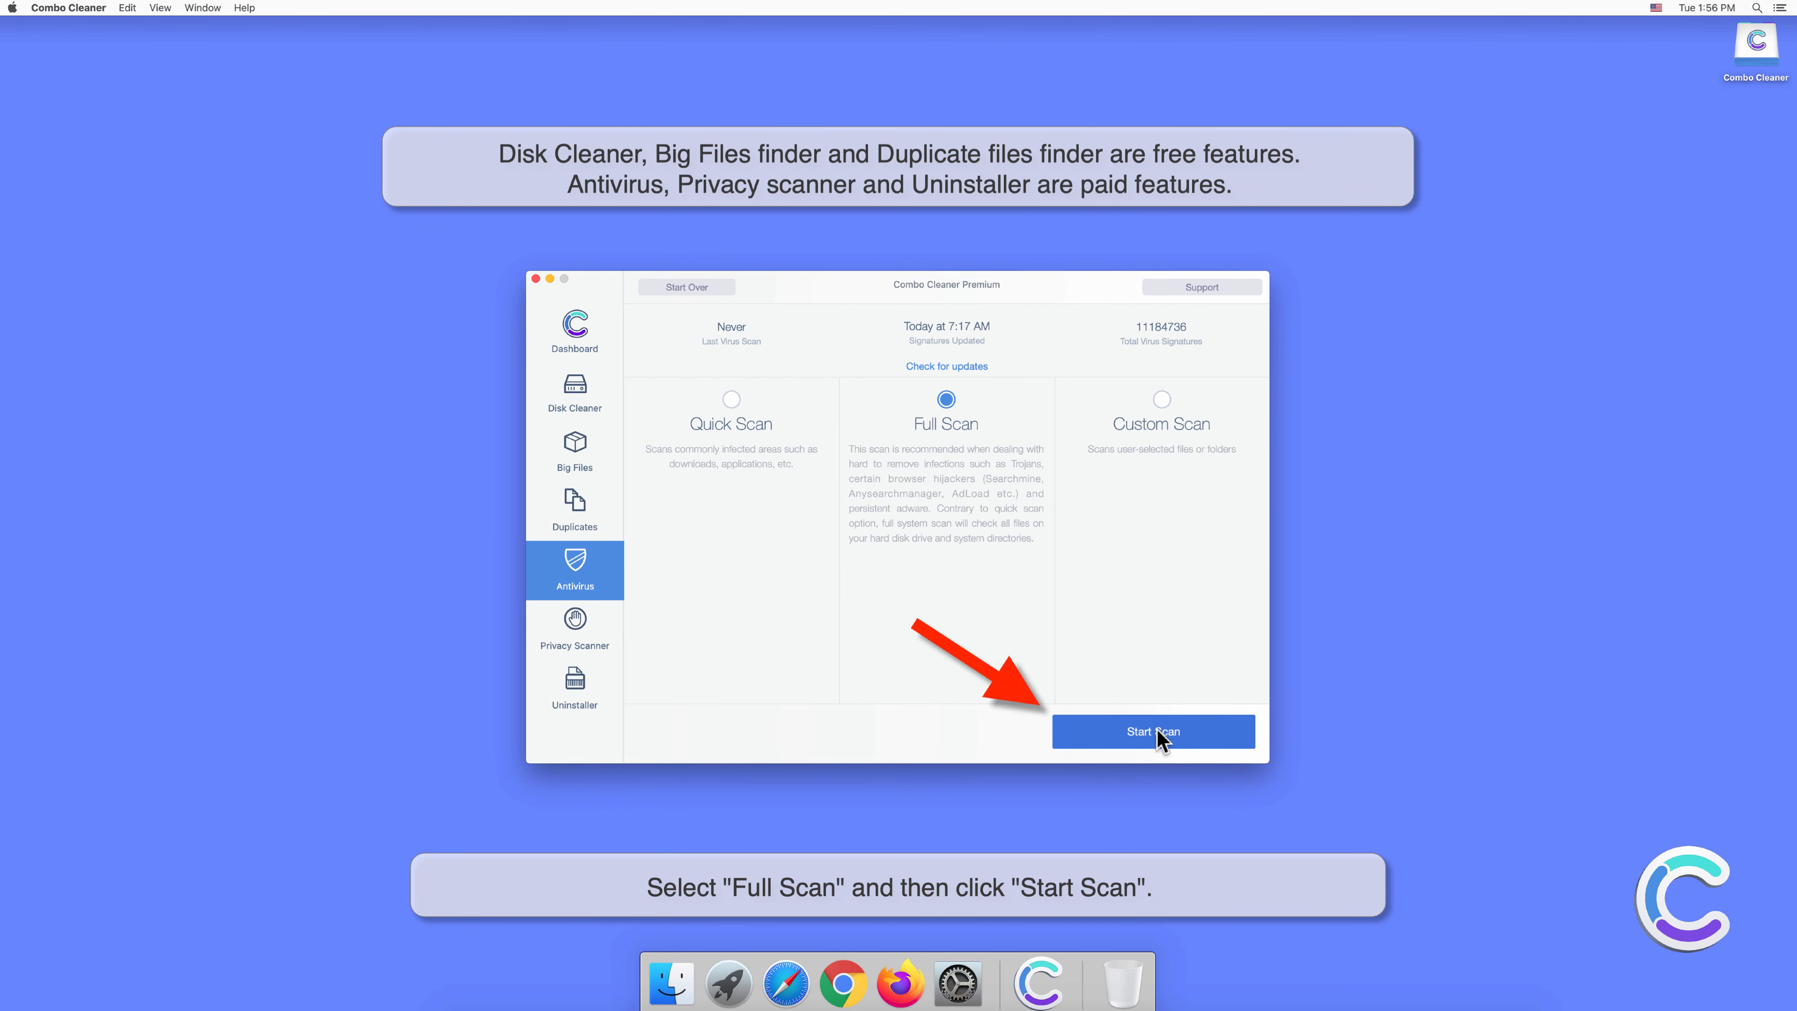
click(1153, 732)
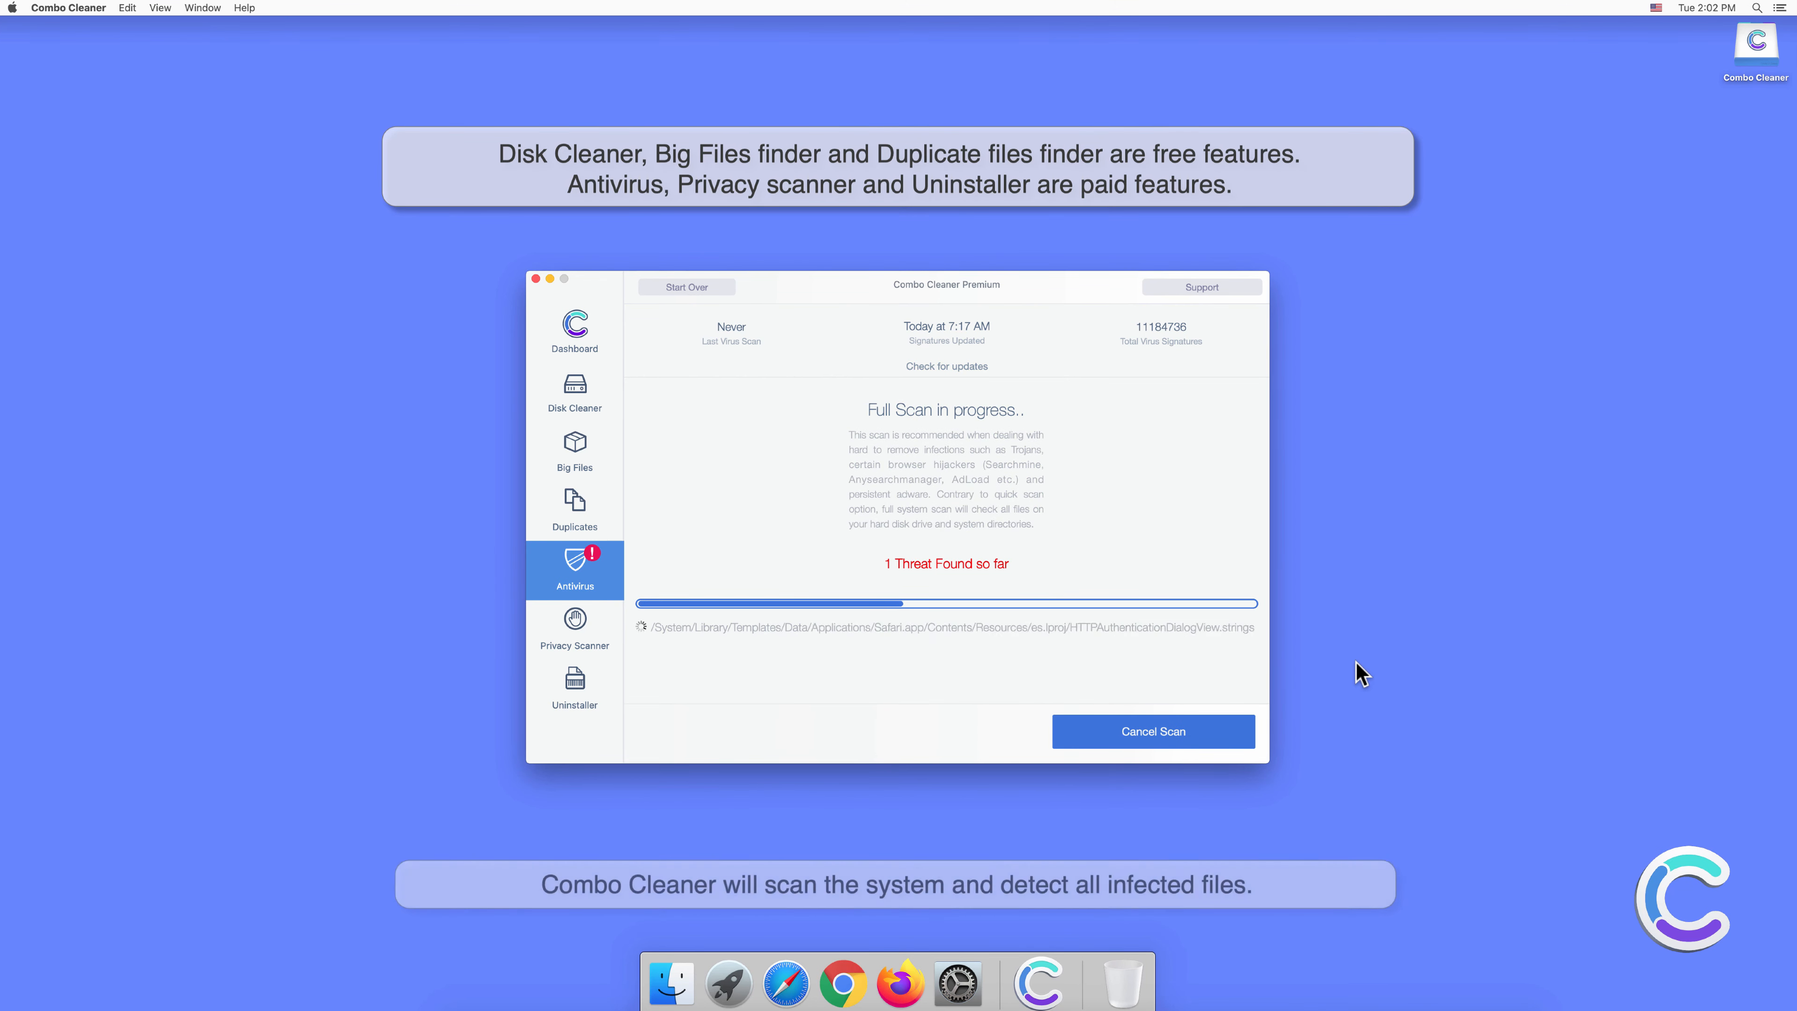
mouse_move(1356, 873)
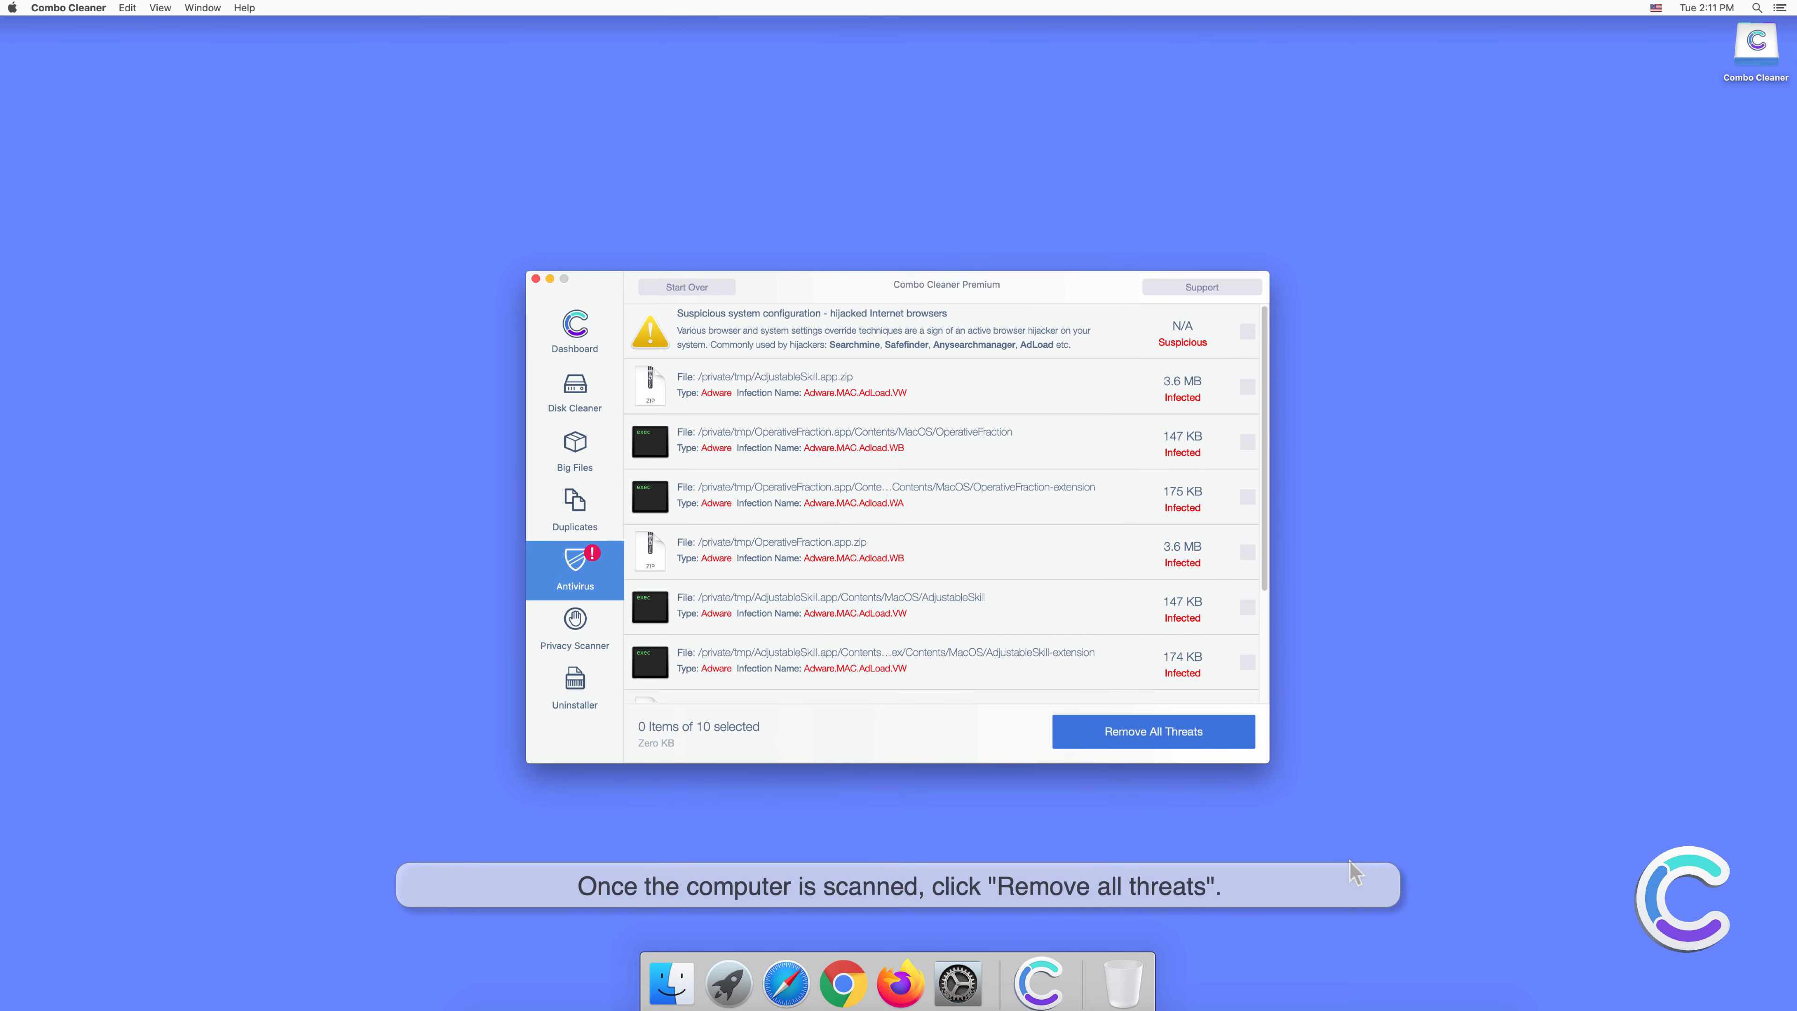
Remove all detected threats with administrator password approval and restart the Mac now
click(1152, 731)
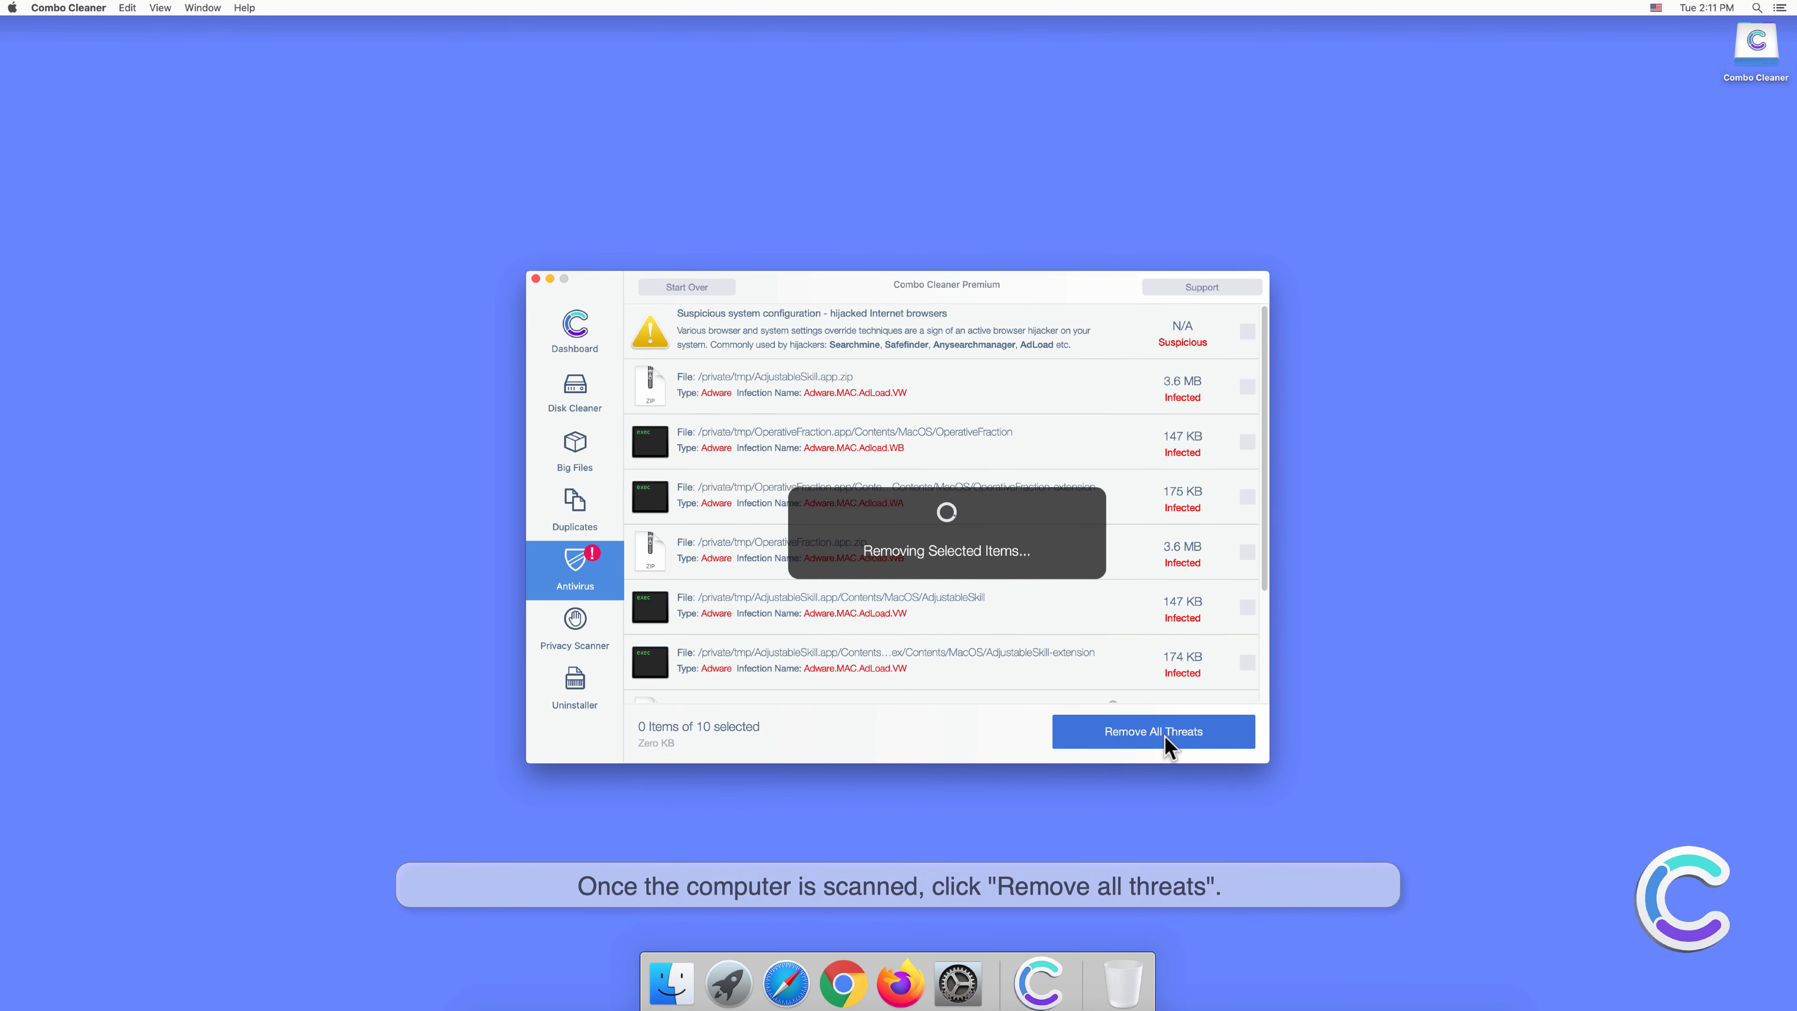
click(1152, 731)
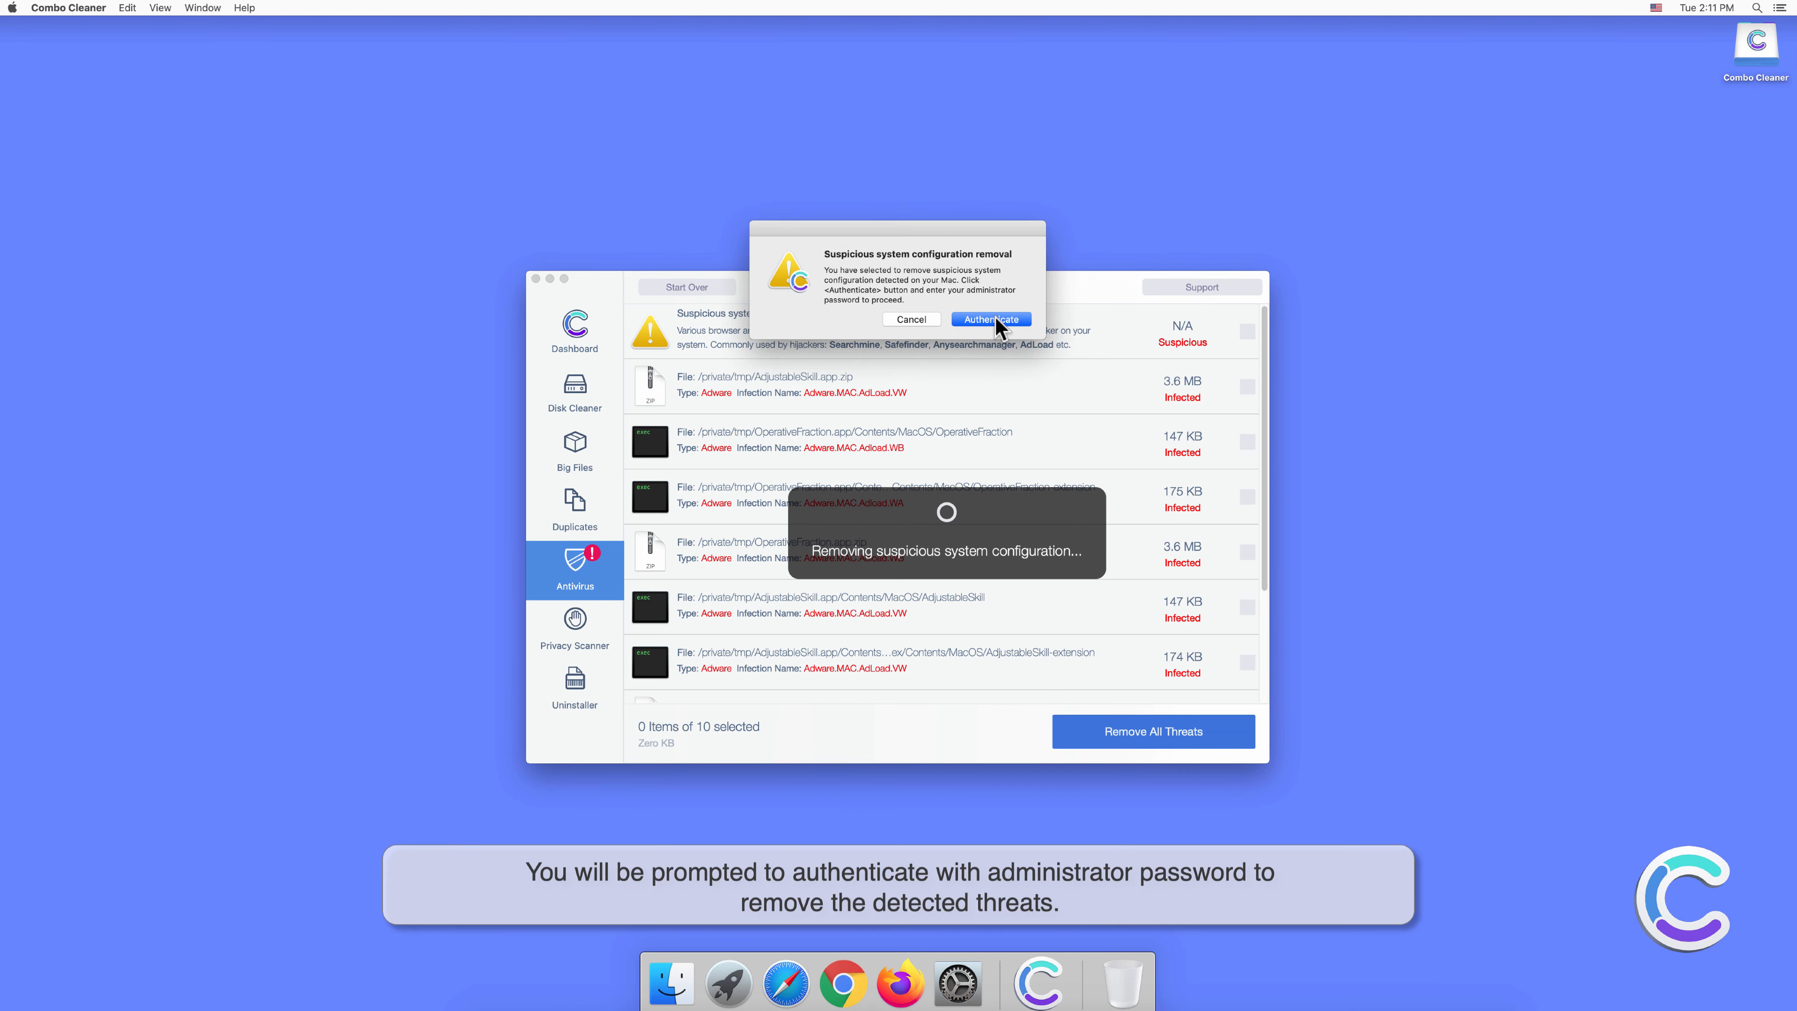
click(990, 319)
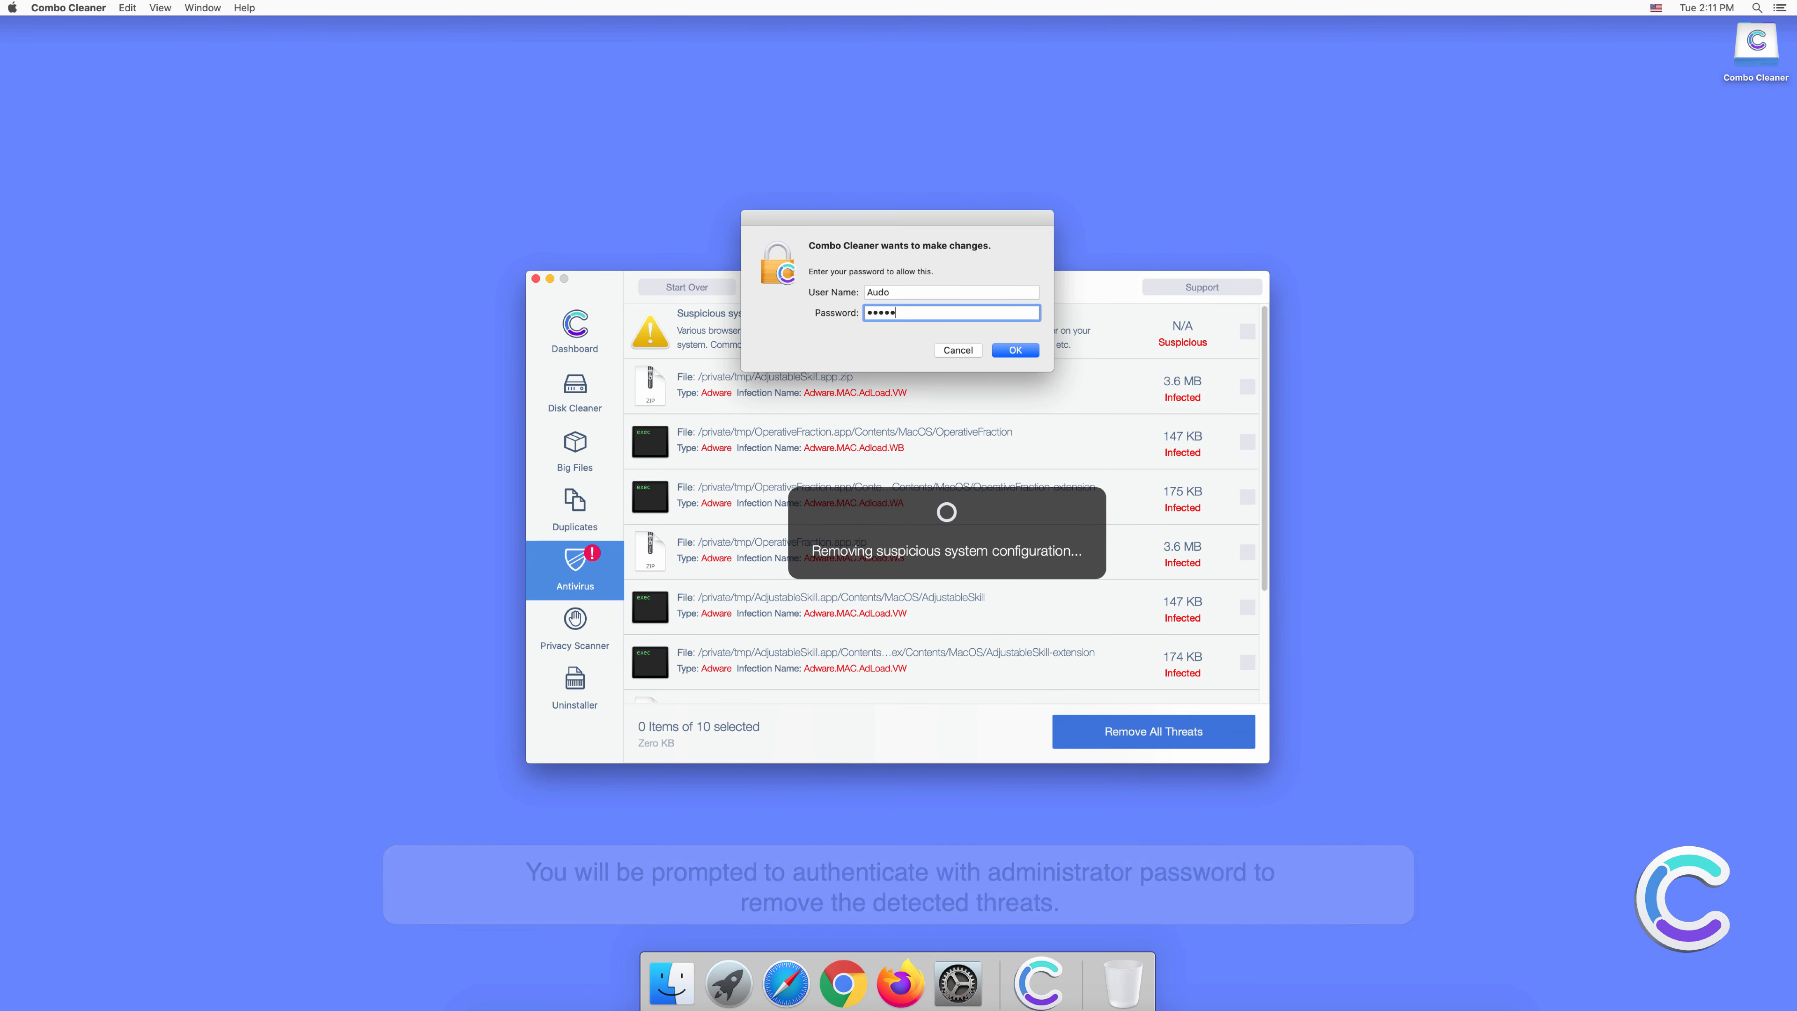
click(1014, 349)
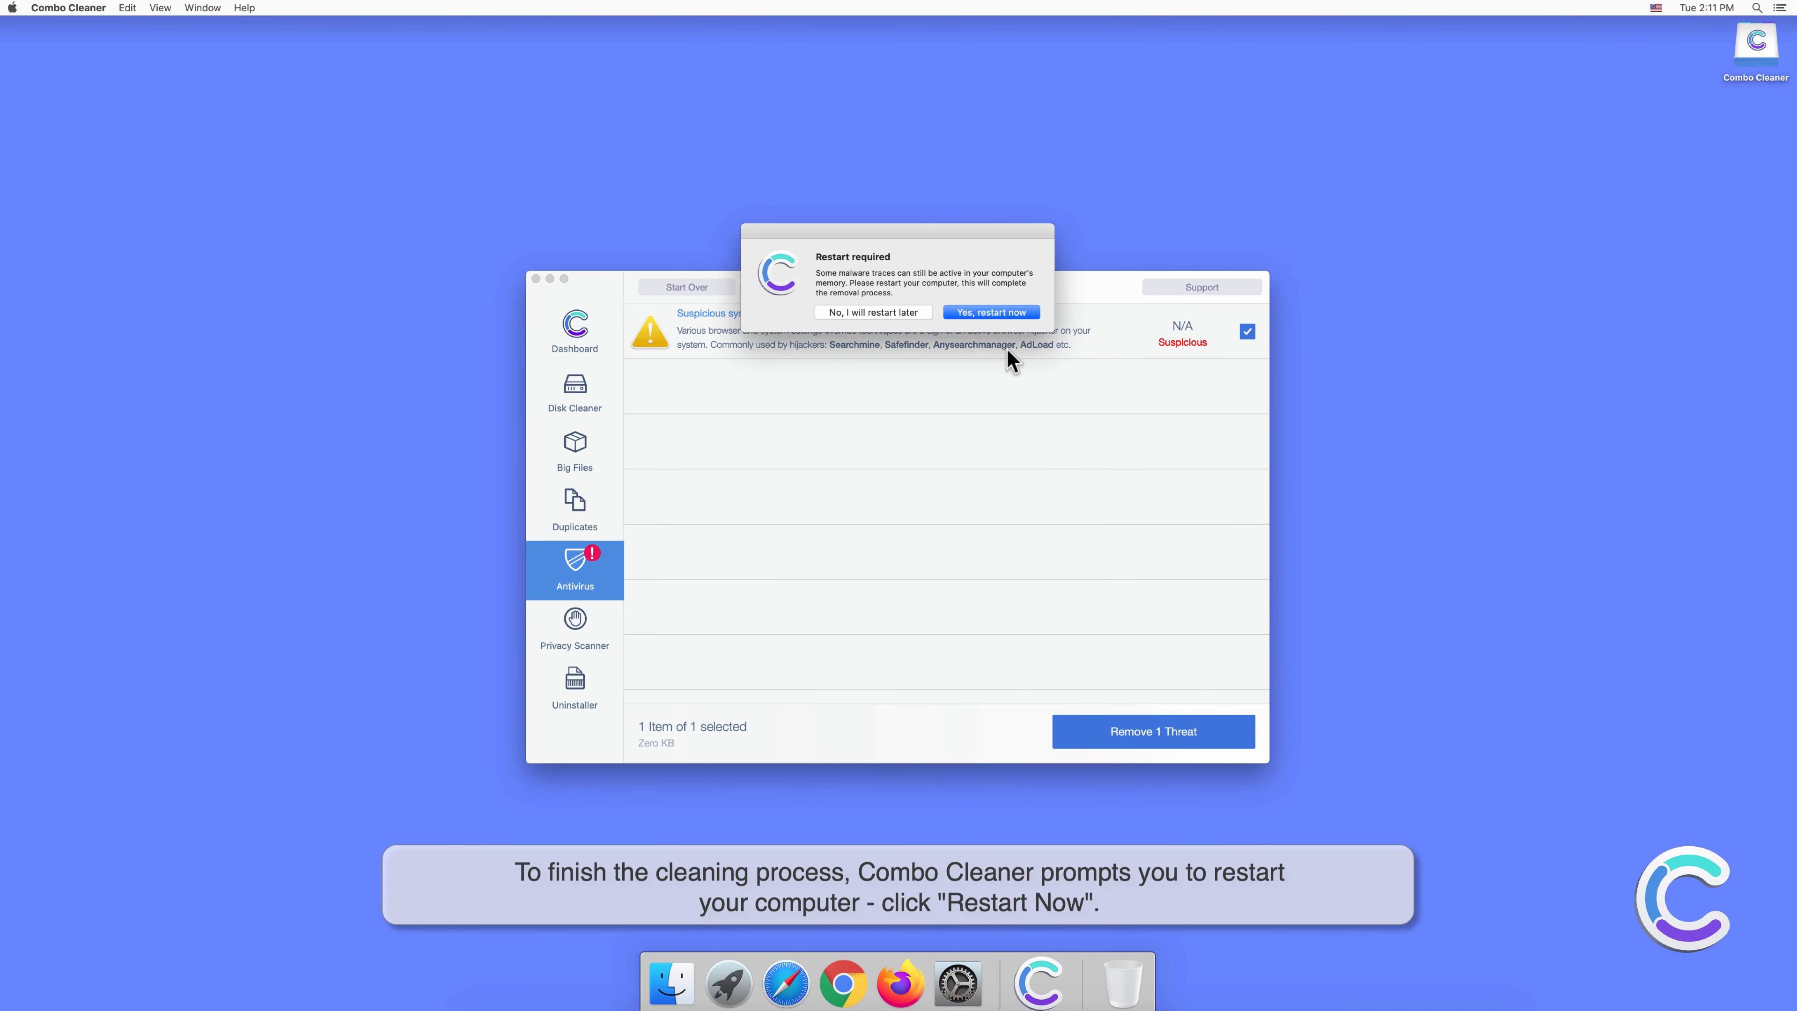
click(989, 312)
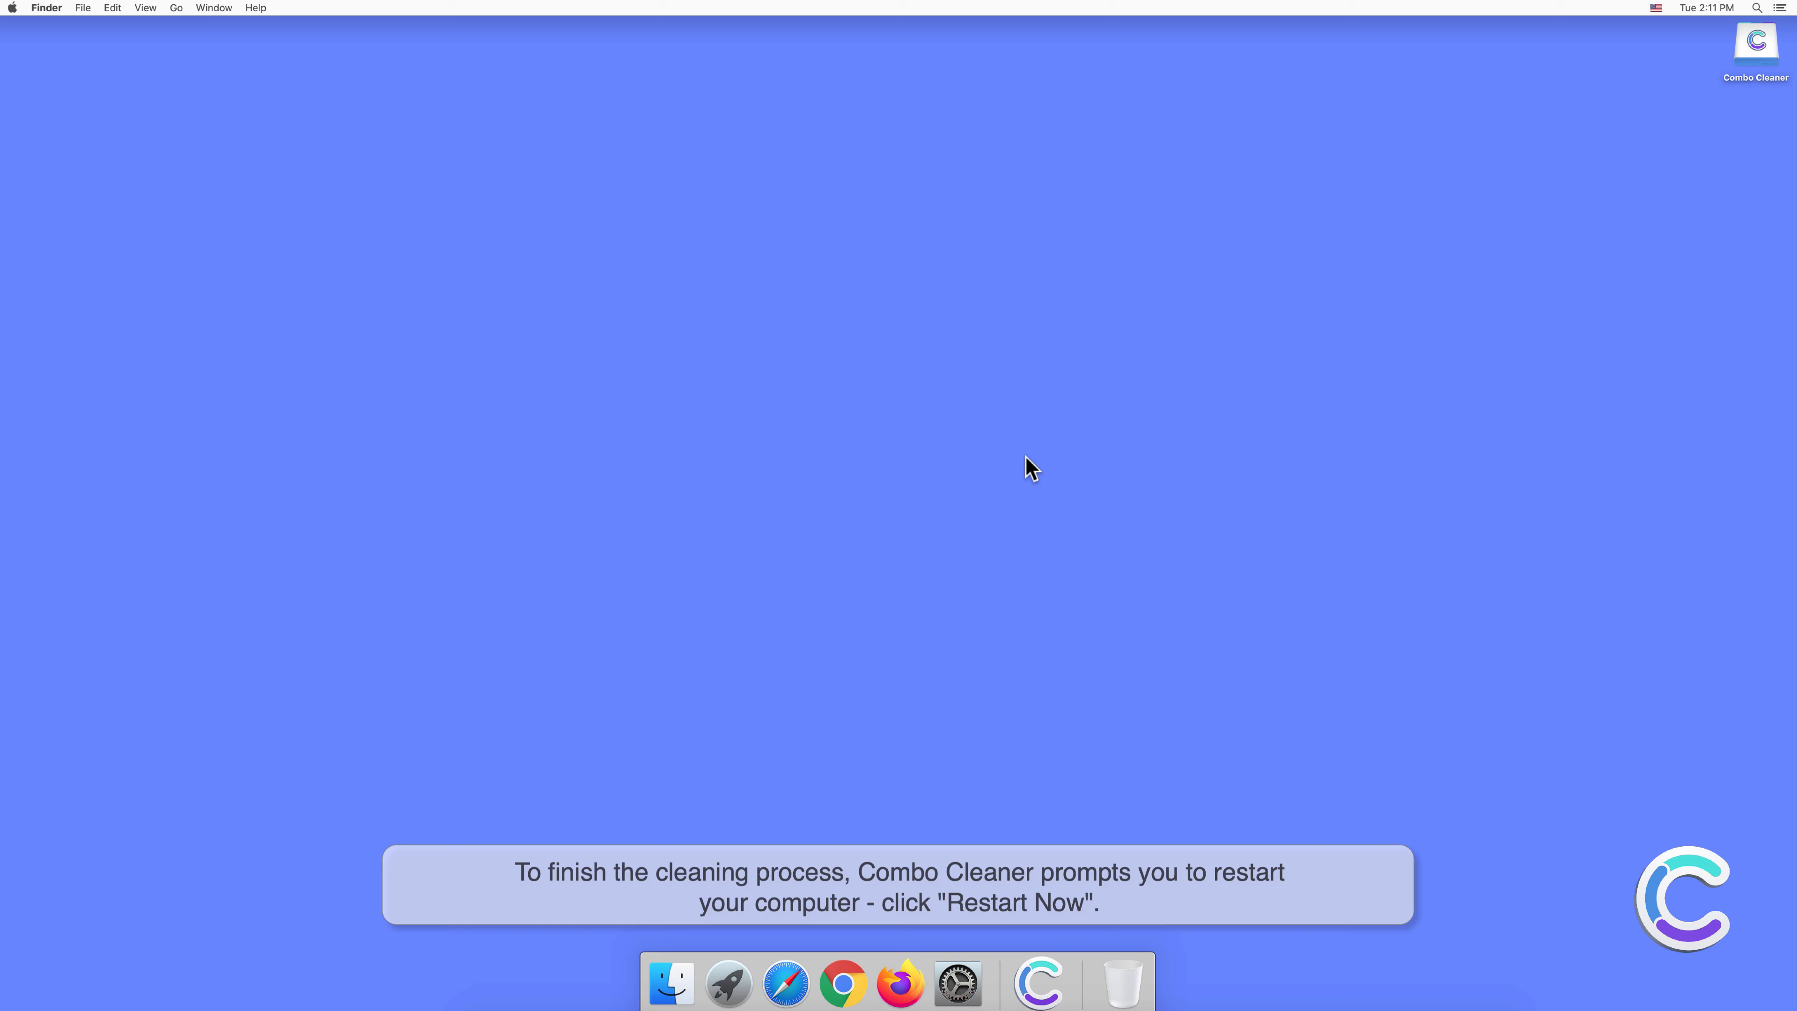